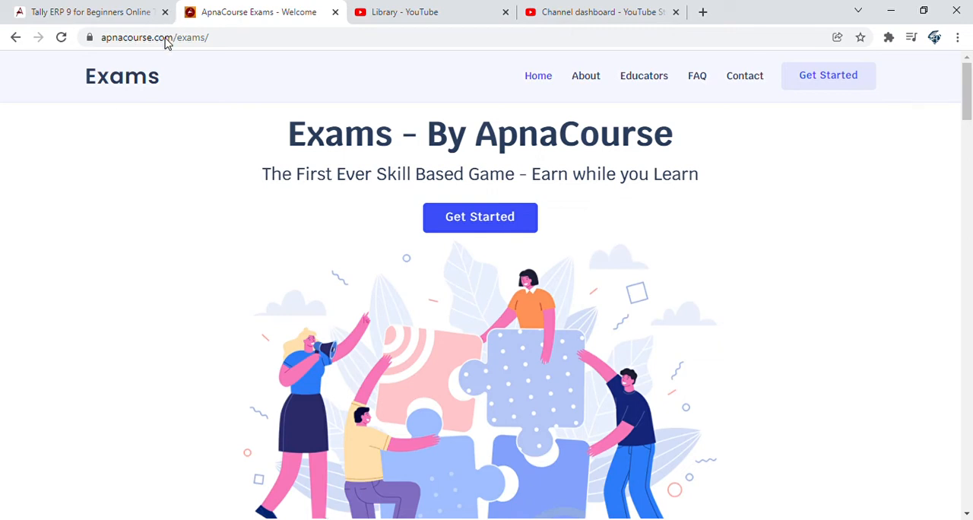
{"action": "mouse_move", "coordinate": [759, 275]}
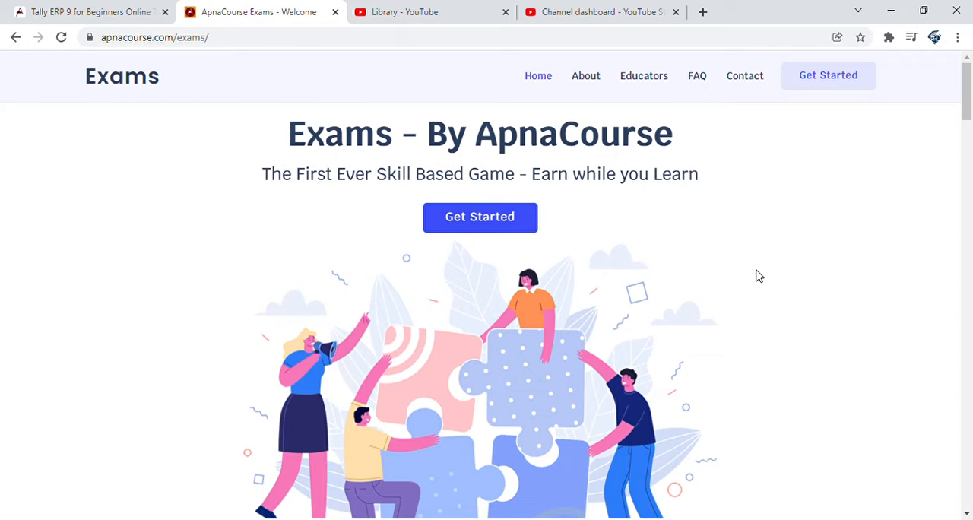
{"action": "mouse_move", "coordinate": [604, 183]}
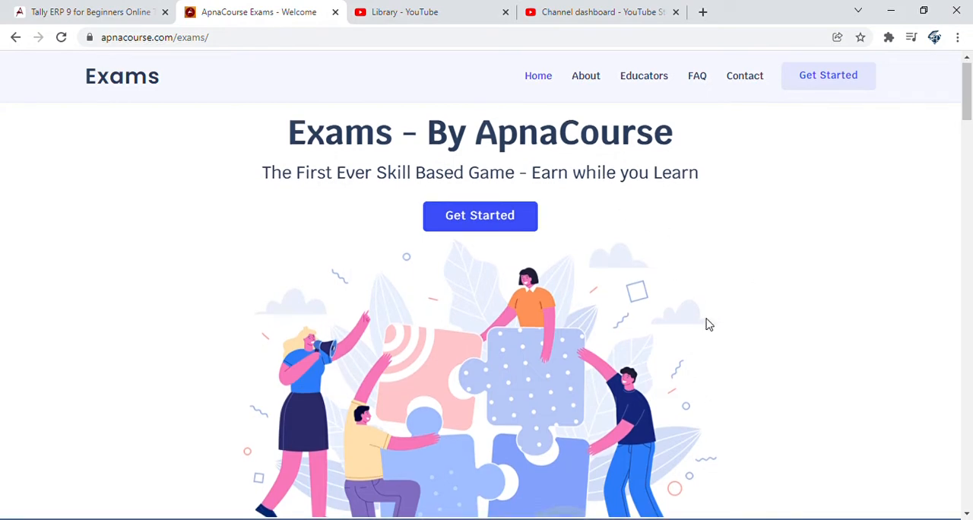
Scroll down through the ApnaCourse landing page
{"action": "scroll", "scroll_direction": "down", "scroll_amount": 3}
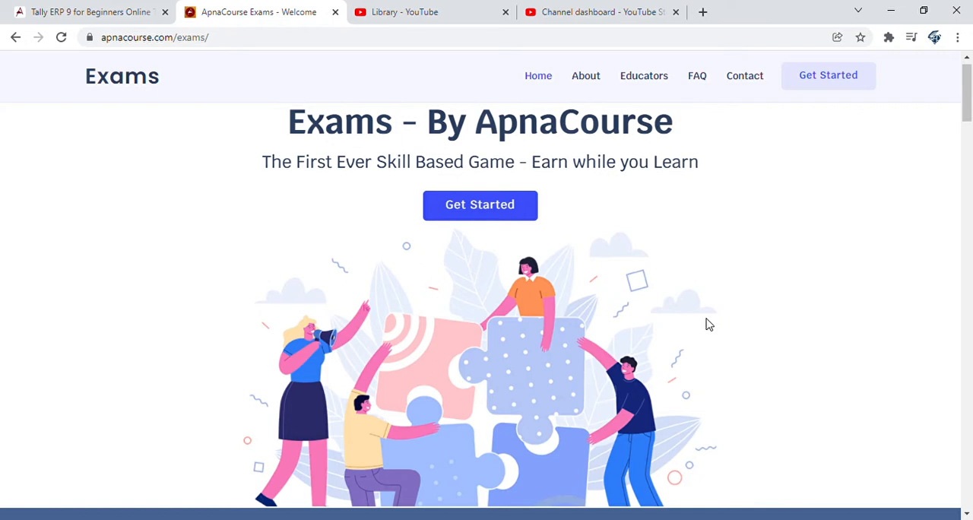
{"action": "mouse_move", "coordinate": [180, 60]}
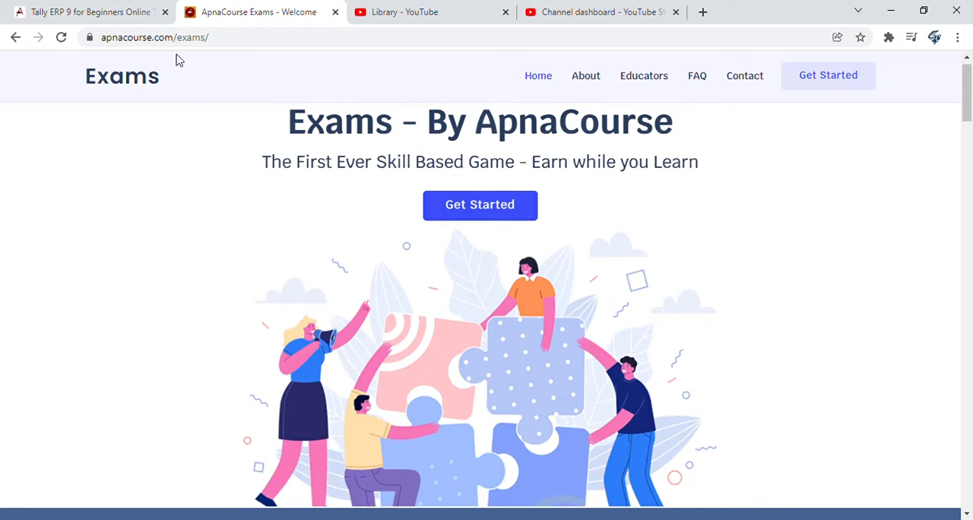
{"action": "mouse_move", "coordinate": [211, 210]}
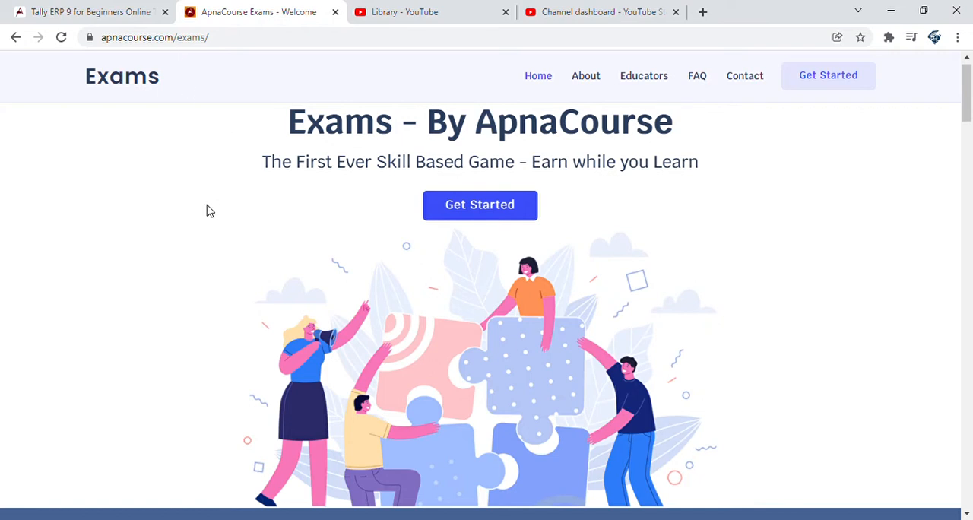
{"action": "scroll", "scroll_direction": "down", "scroll_amount": 3}
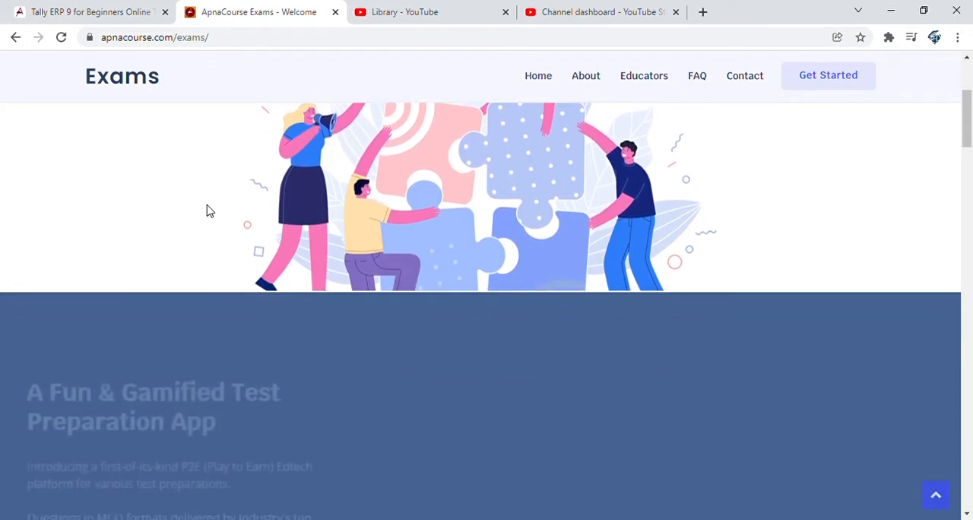
{"action": "scroll", "scroll_direction": "down", "scroll_amount": 3}
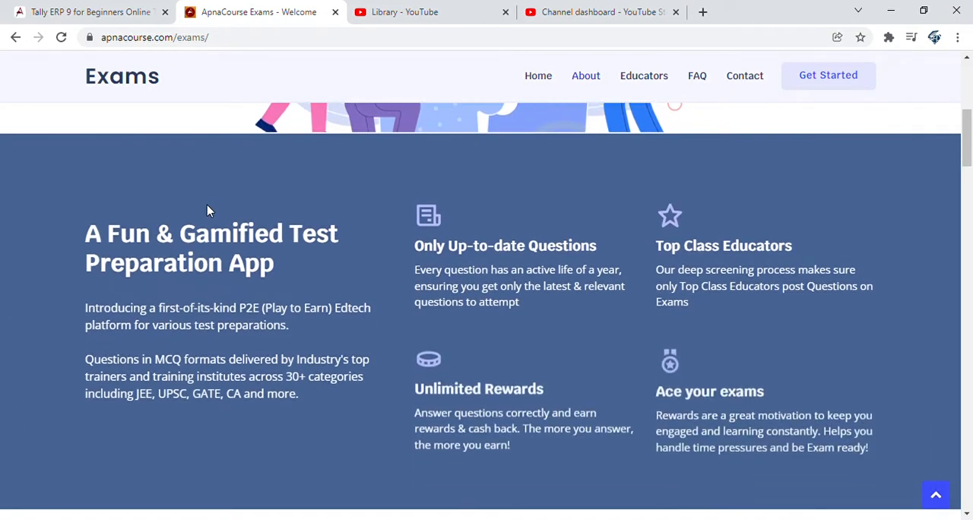
{"action": "scroll", "scroll_direction": "down", "scroll_amount": 3}
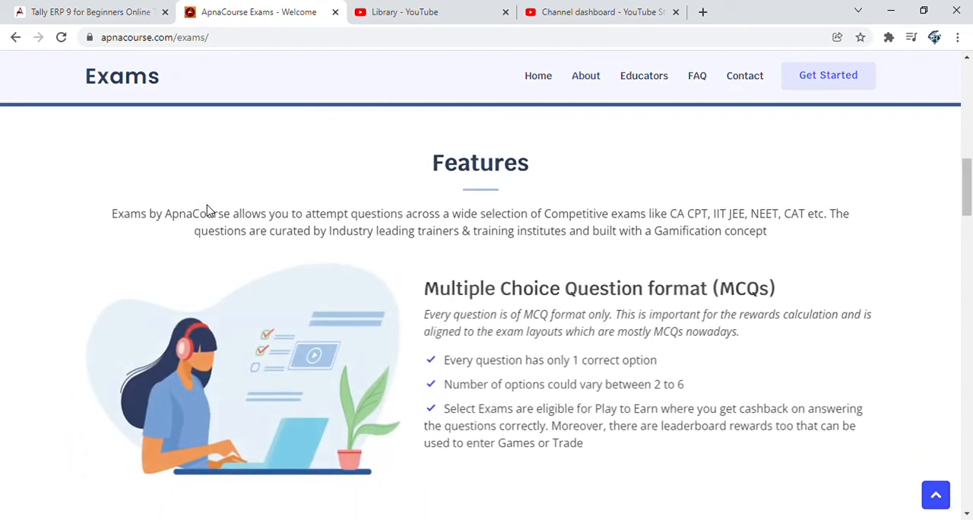
{"action": "scroll", "scroll_direction": "down", "scroll_amount": 3}
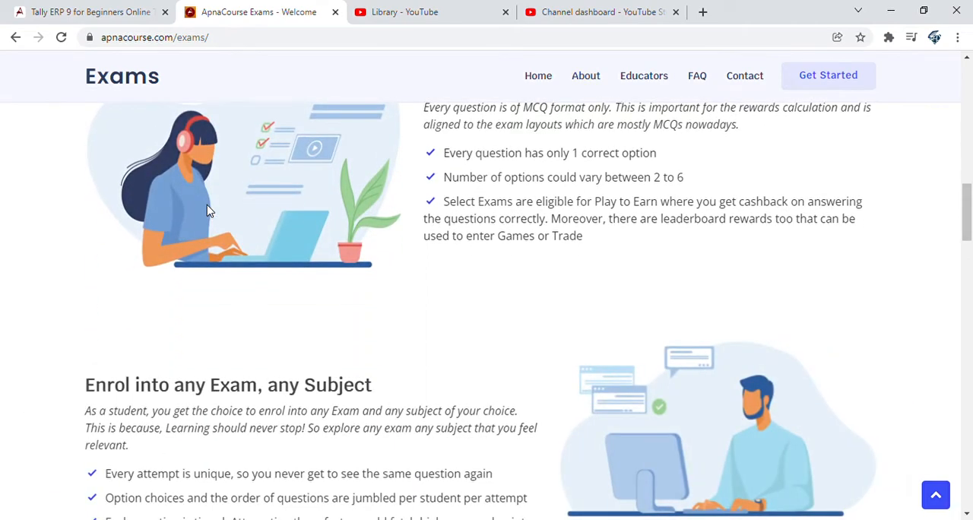
{"action": "scroll", "scroll_direction": "down", "scroll_amount": 3}
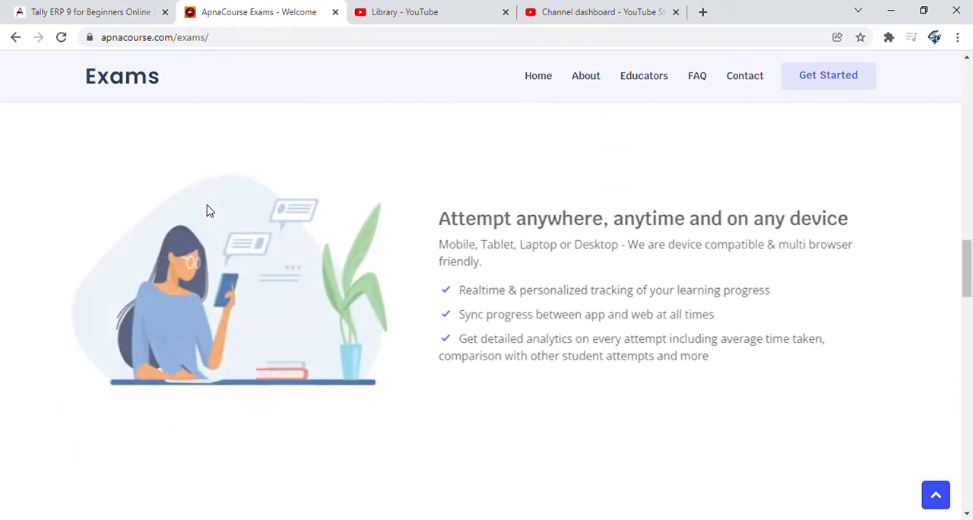
{"action": "scroll", "scroll_direction": "down", "scroll_amount": 3}
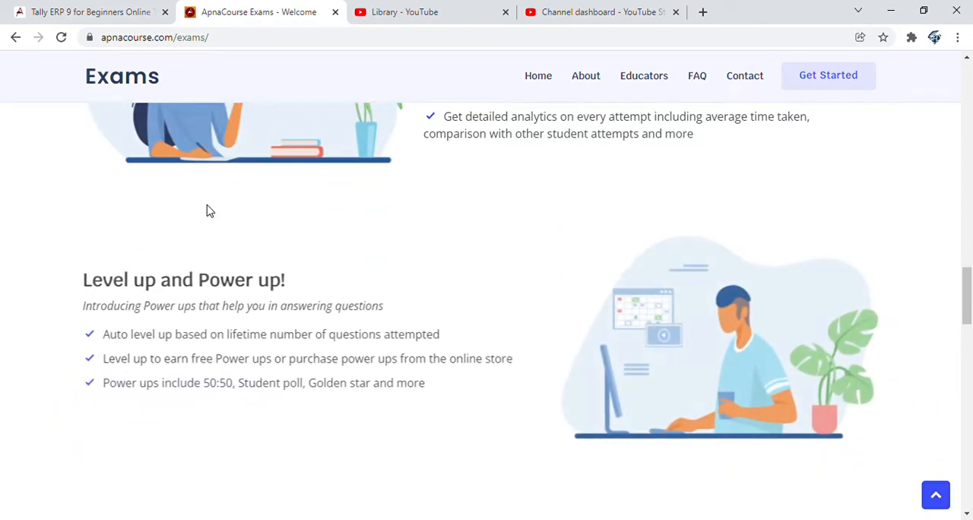
{"action": "scroll", "scroll_direction": "down", "scroll_amount": 3}
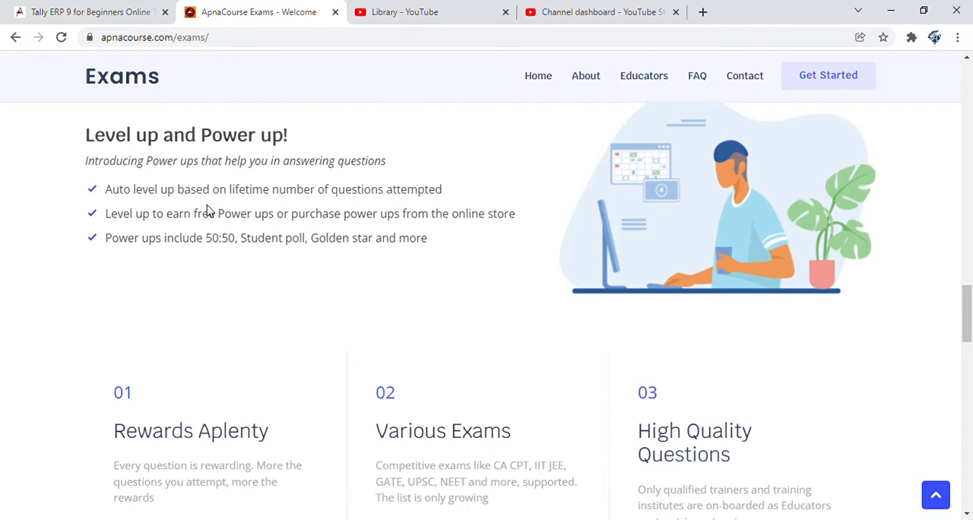
{"action": "scroll", "scroll_direction": "down", "scroll_amount": 3}
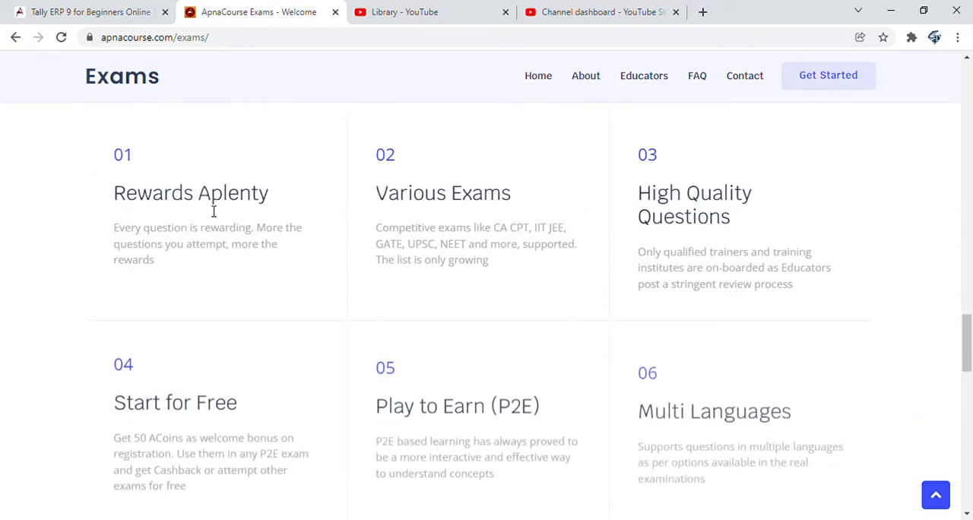
{"action": "scroll", "scroll_direction": "down", "scroll_amount": 3}
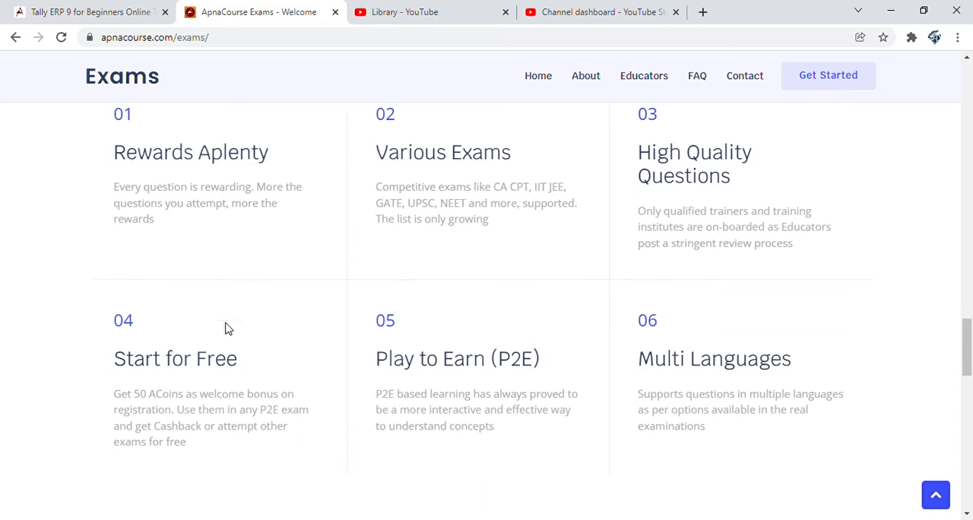
{"action": "scroll", "scroll_direction": "down", "scroll_amount": 3}
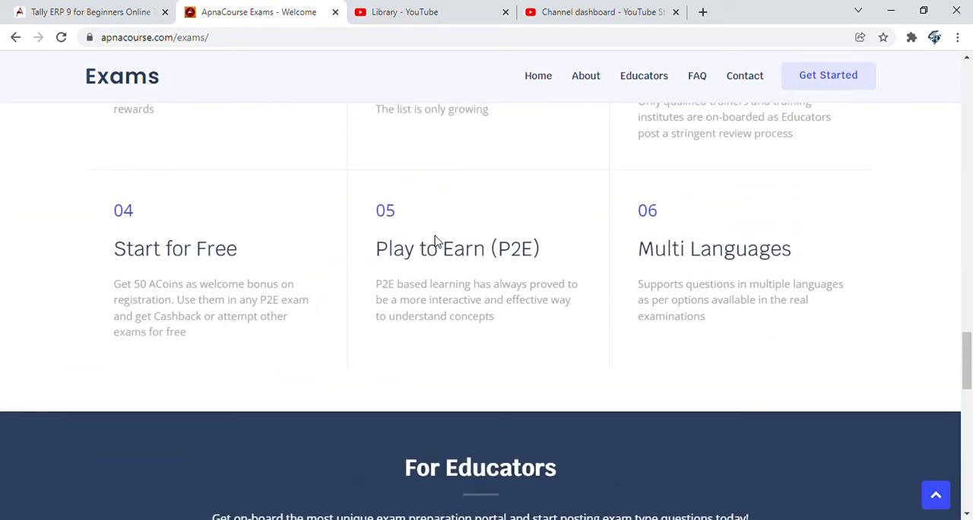
Highlight the Play to Earn (P2E) heading, then continue to sign-in via Get Started
{"action": "double_click", "coordinate": [457, 248]}
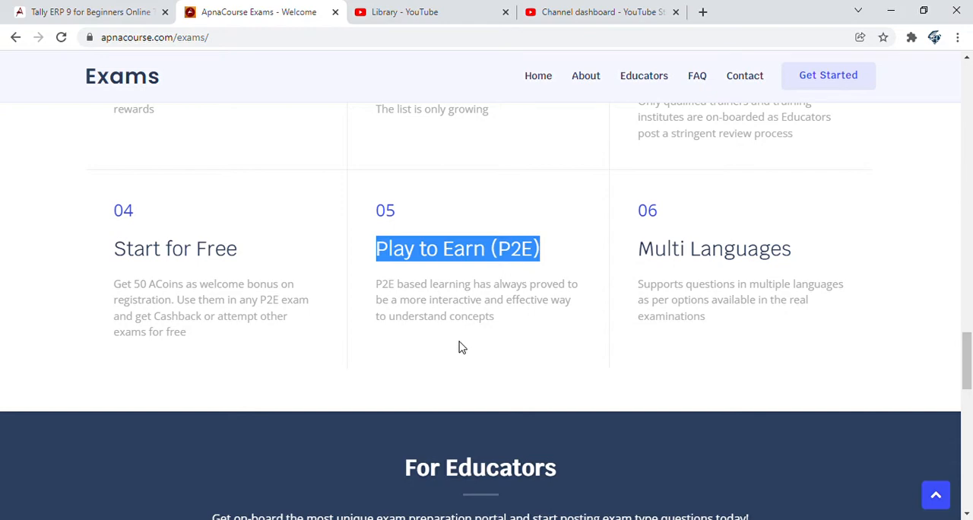
{"action": "scroll", "scroll_direction": "down", "scroll_amount": 3}
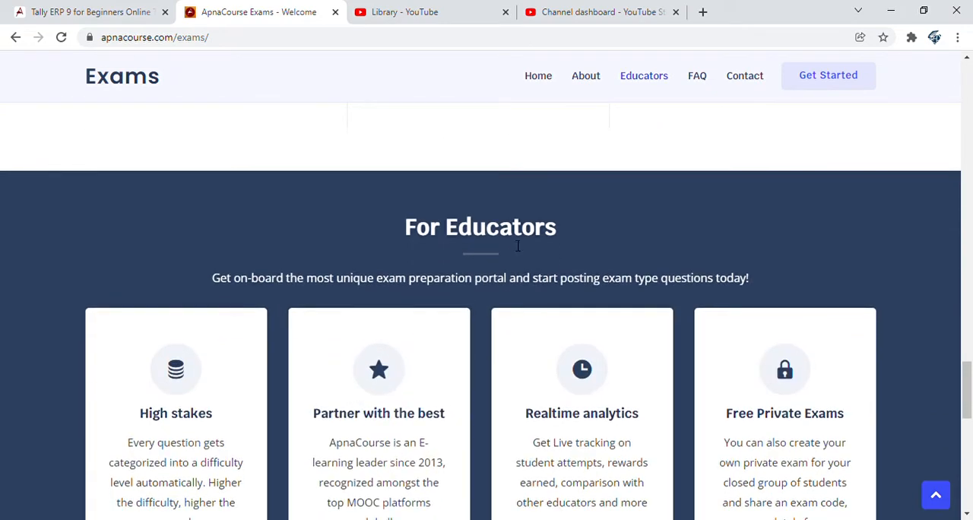
{"action": "scroll", "scroll_direction": "down", "scroll_amount": 3}
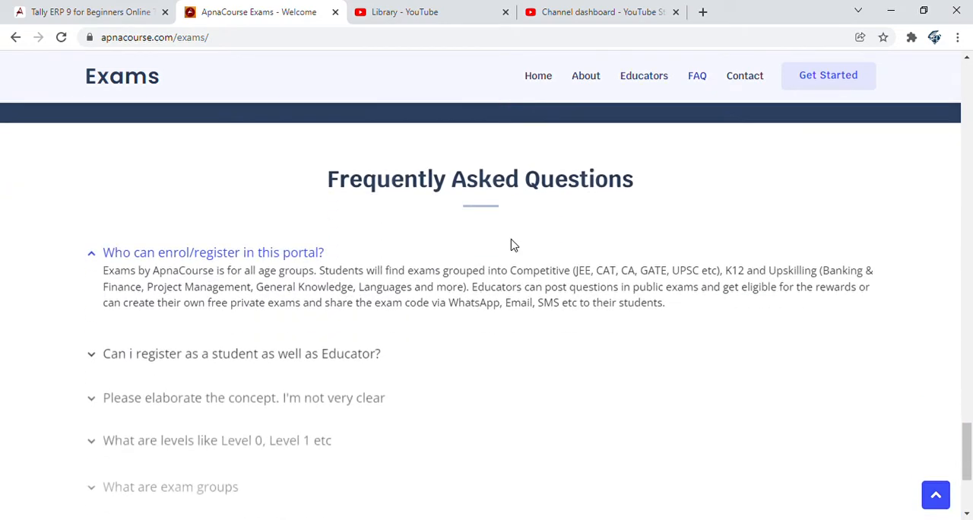
{"action": "scroll", "scroll_direction": "up", "scroll_amount": 3}
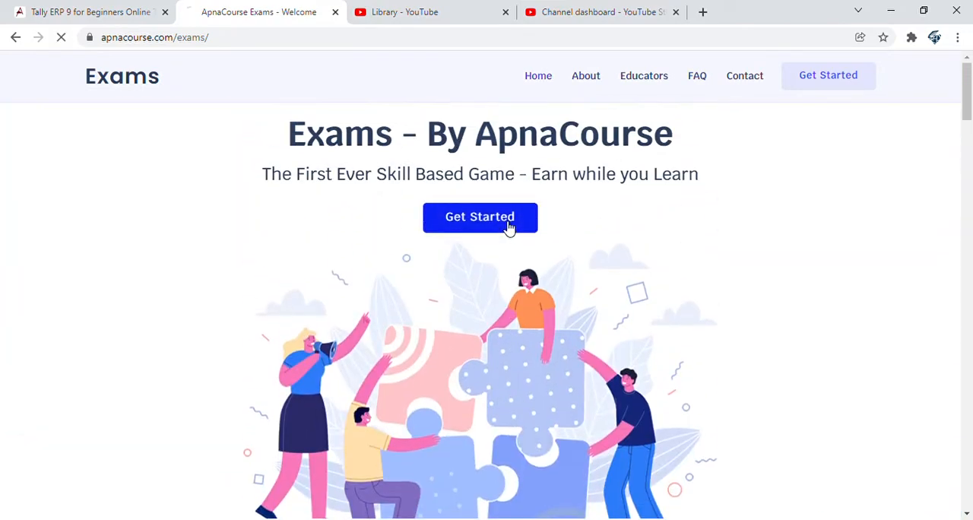
{"action": "left_click", "coordinate": [480, 217]}
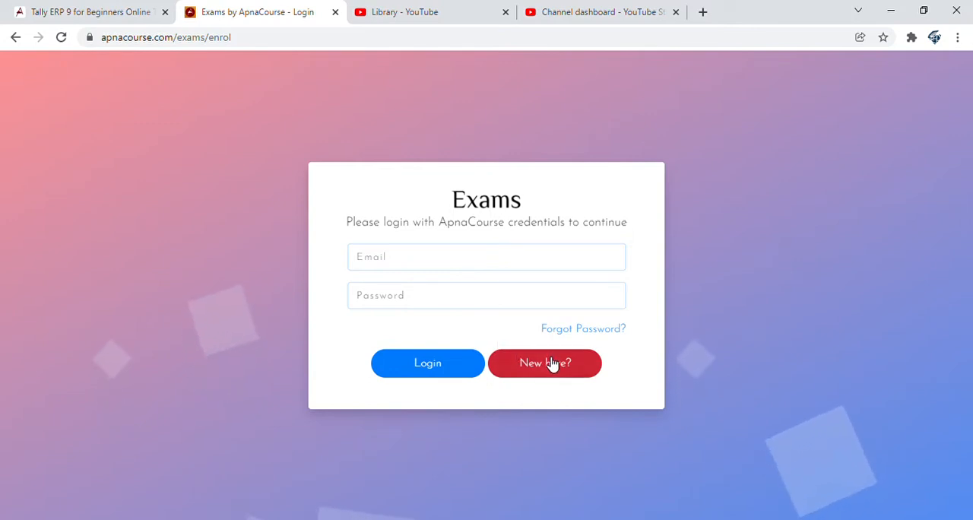
{"action": "left_click", "coordinate": [544, 362]}
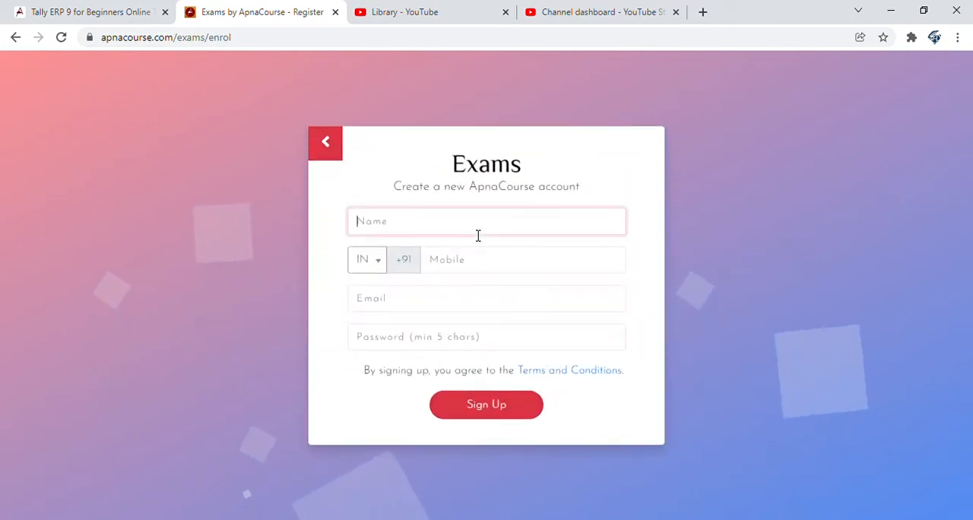
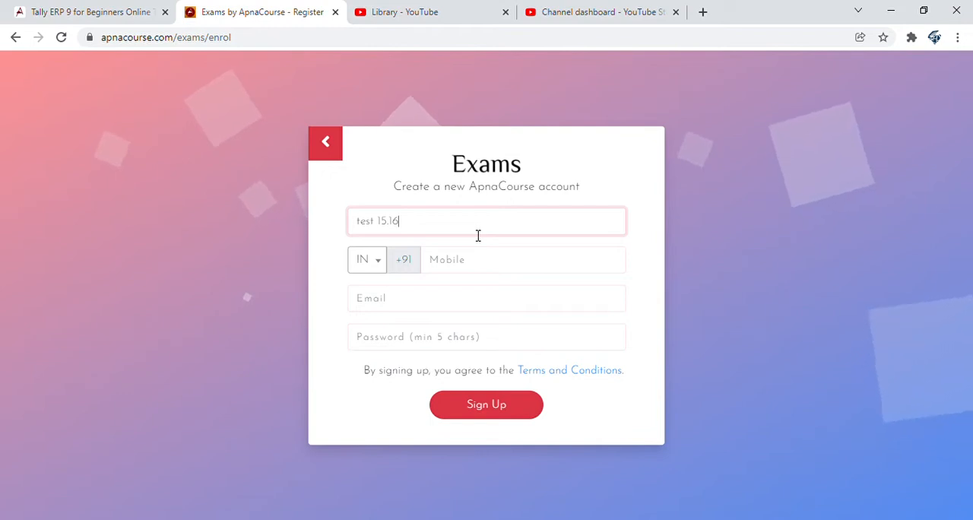
{"action": "key", "text": "Backspace"}
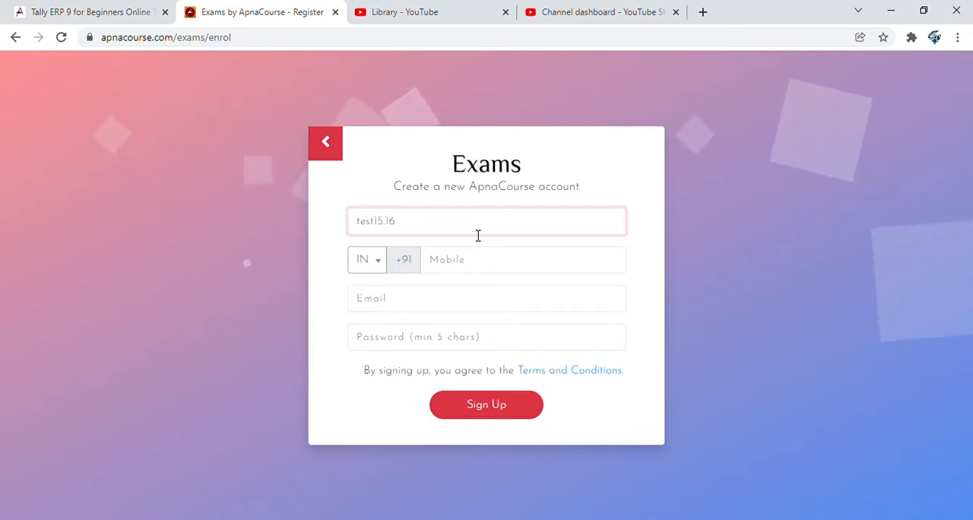
{"action": "triple_click", "coordinate": [486, 221]}
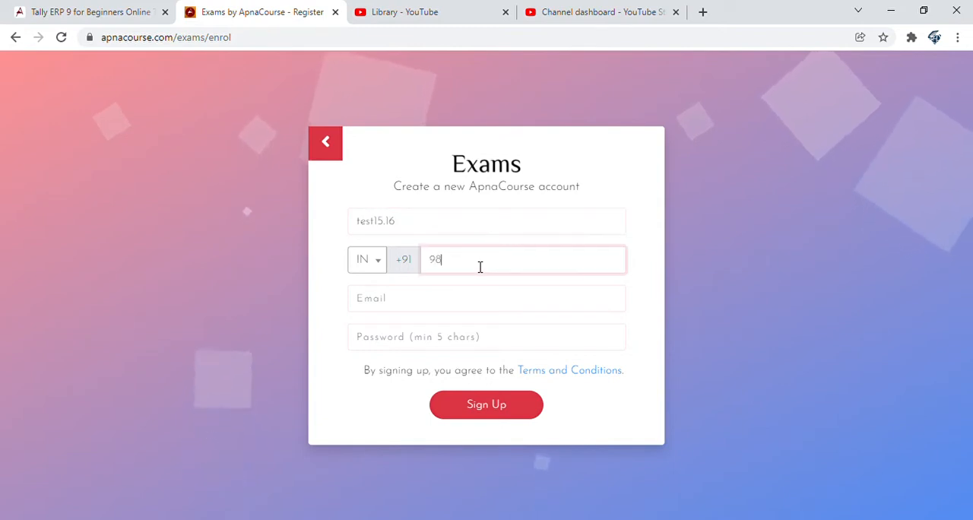
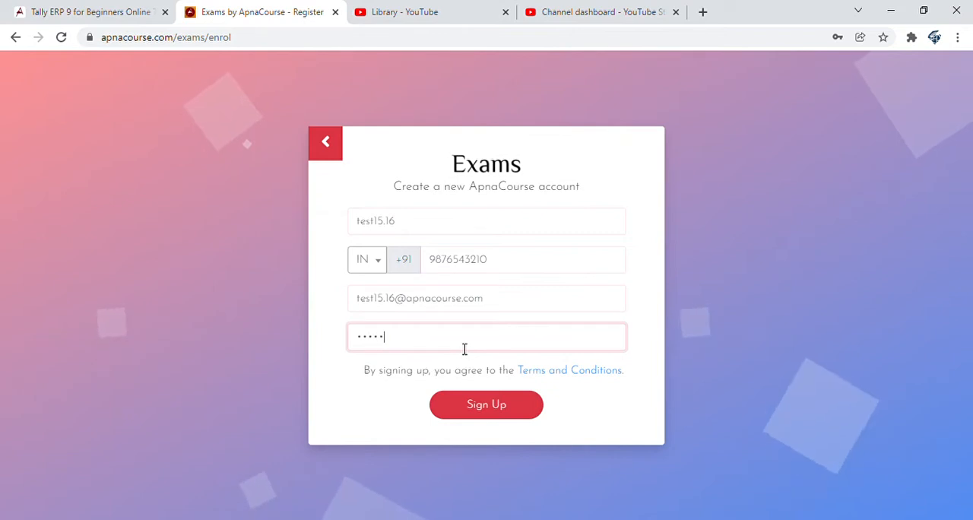
{"action": "left_click", "coordinate": [486, 404]}
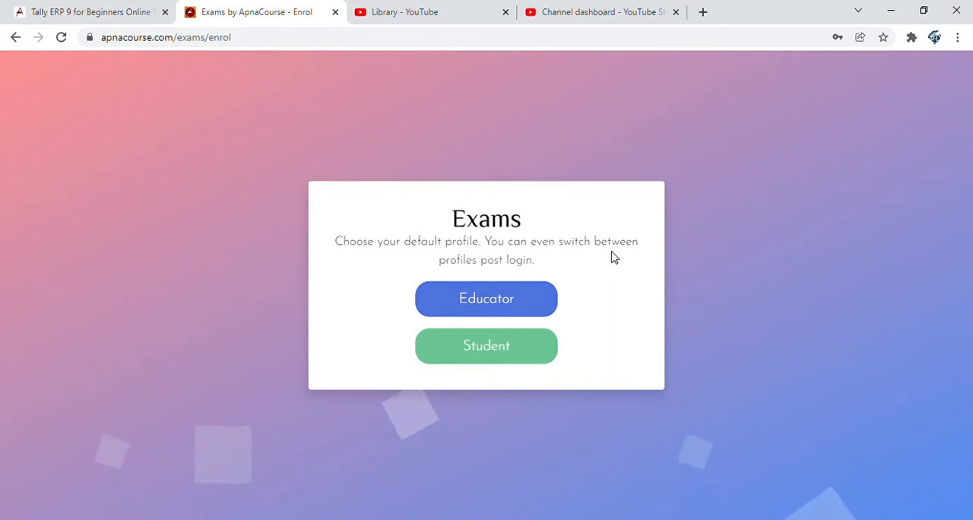
{"action": "mouse_move", "coordinate": [593, 337]}
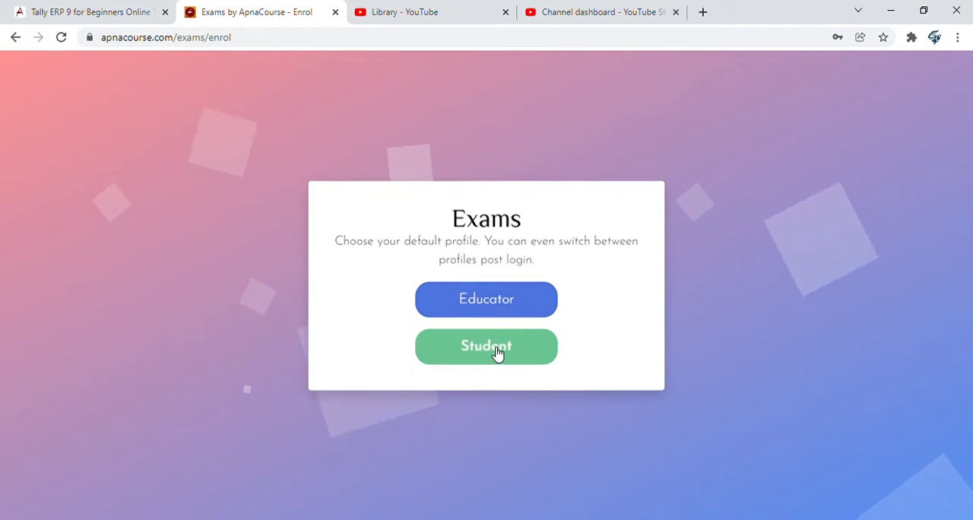
Pick the Student profile and enrol with the terms agreed
{"action": "left_click", "coordinate": [485, 345]}
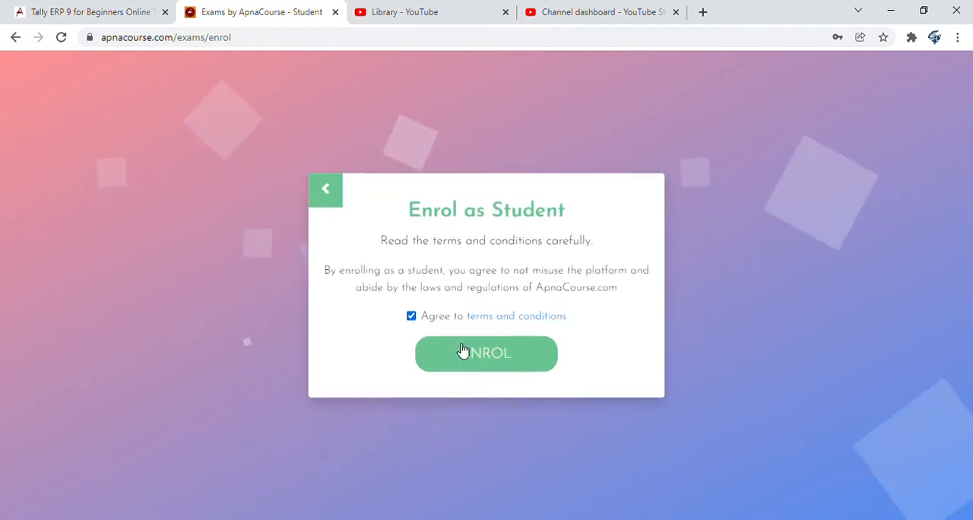
{"action": "left_click", "coordinate": [486, 353]}
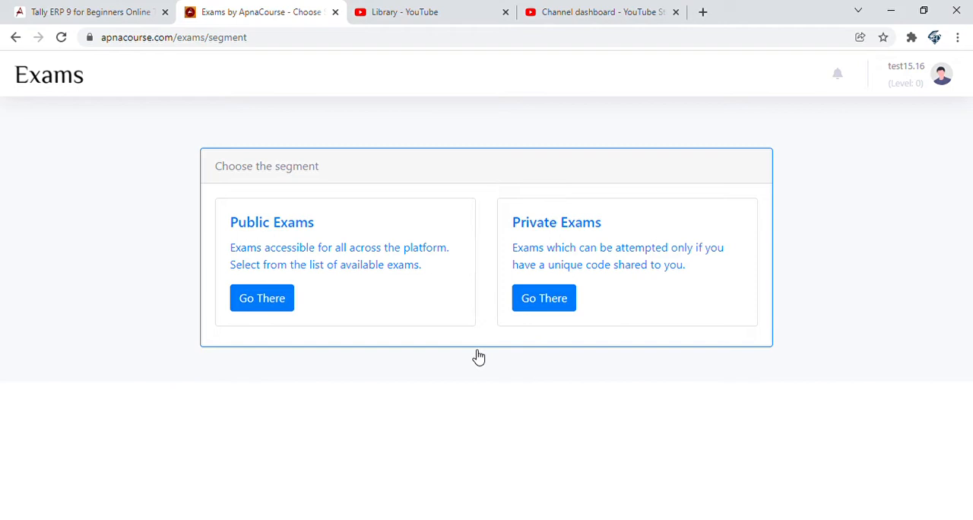
{"action": "mouse_move", "coordinate": [379, 302]}
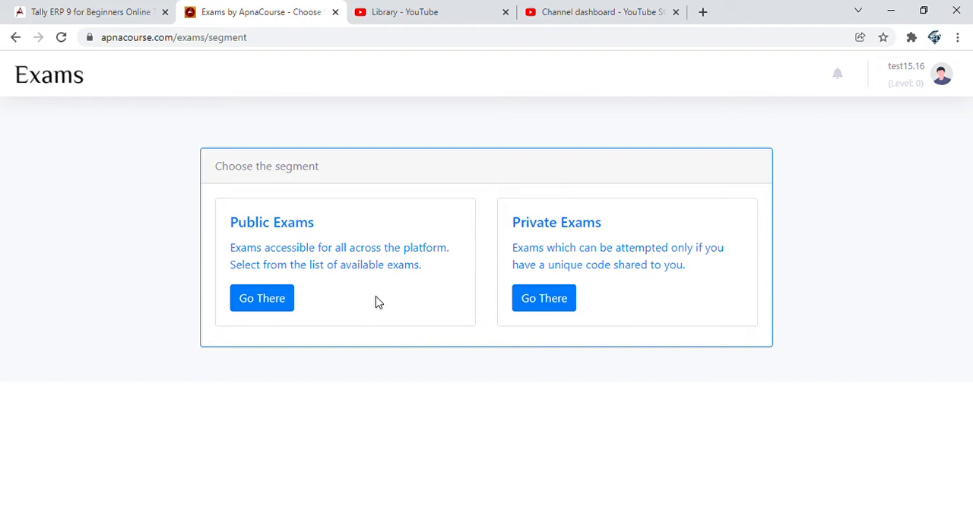
{"action": "mouse_move", "coordinate": [327, 299]}
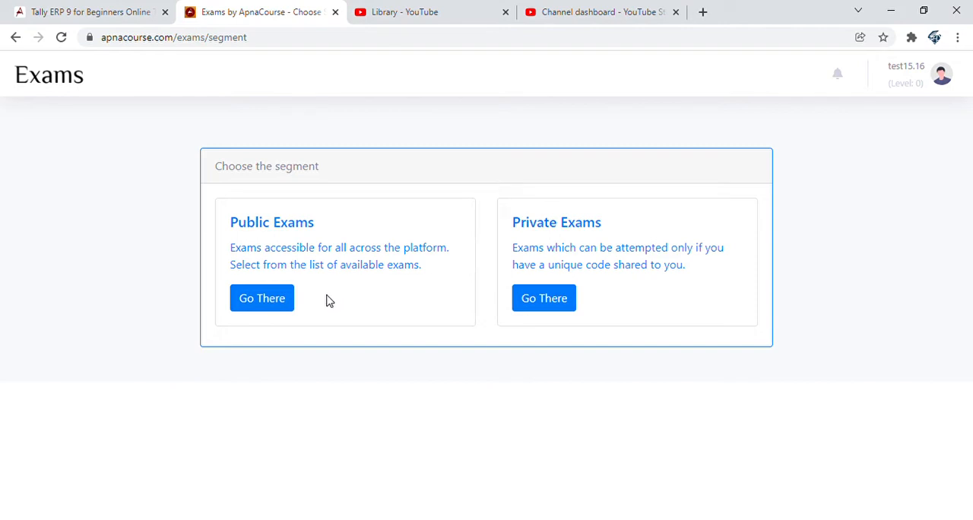
Choose Go There under Public Exams
{"action": "left_click", "coordinate": [261, 297]}
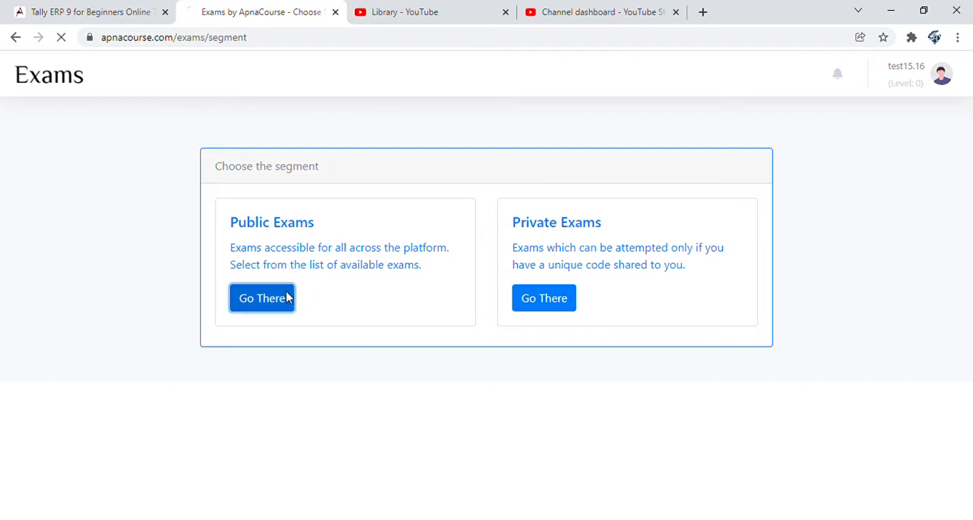
{"action": "left_click", "coordinate": [262, 297]}
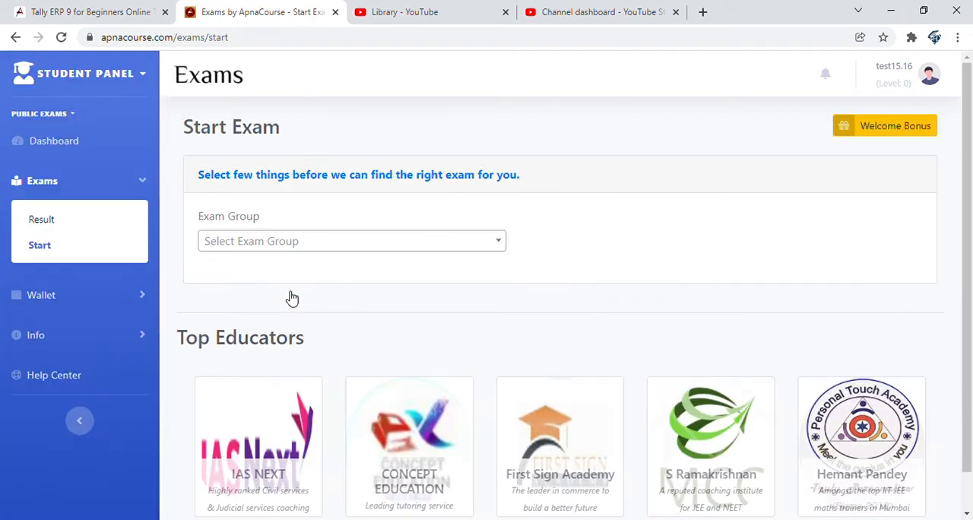
{"action": "mouse_move", "coordinate": [401, 345]}
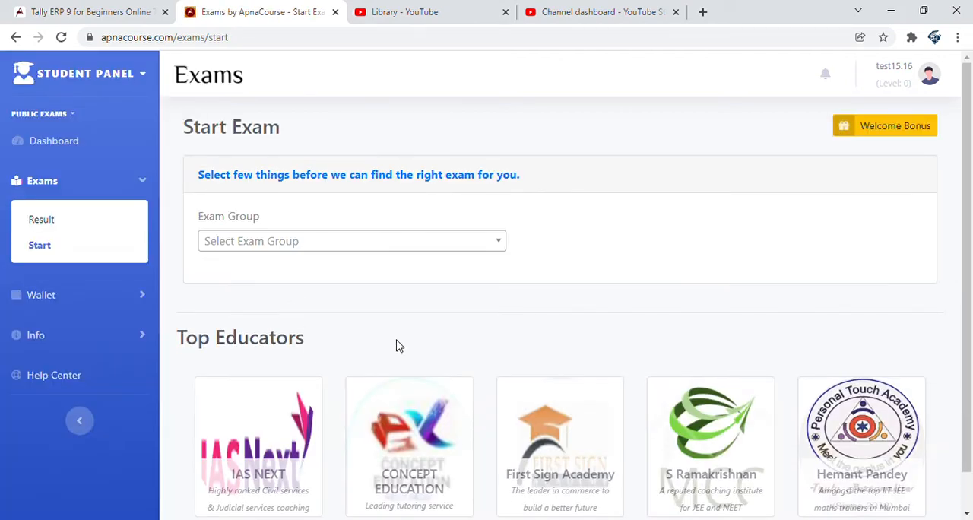
{"action": "mouse_move", "coordinate": [135, 152]}
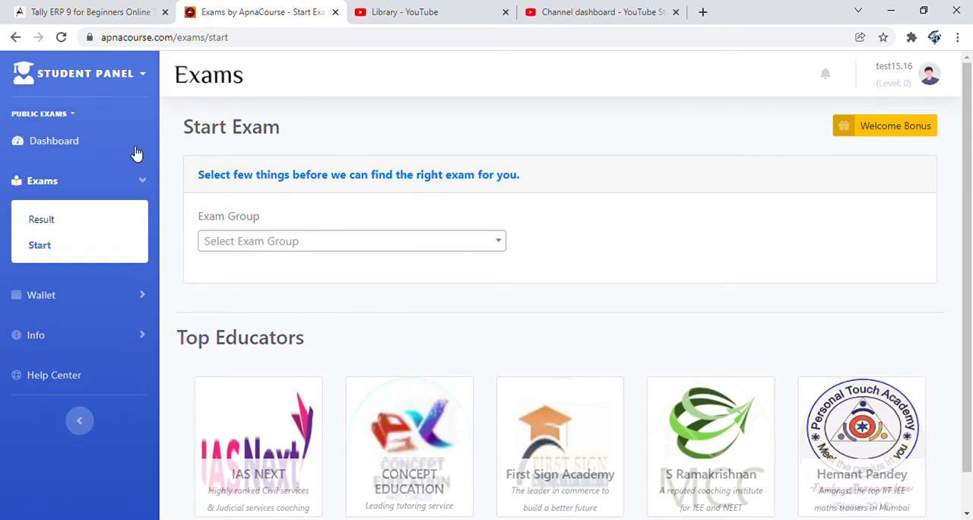
{"action": "mouse_move", "coordinate": [83, 166]}
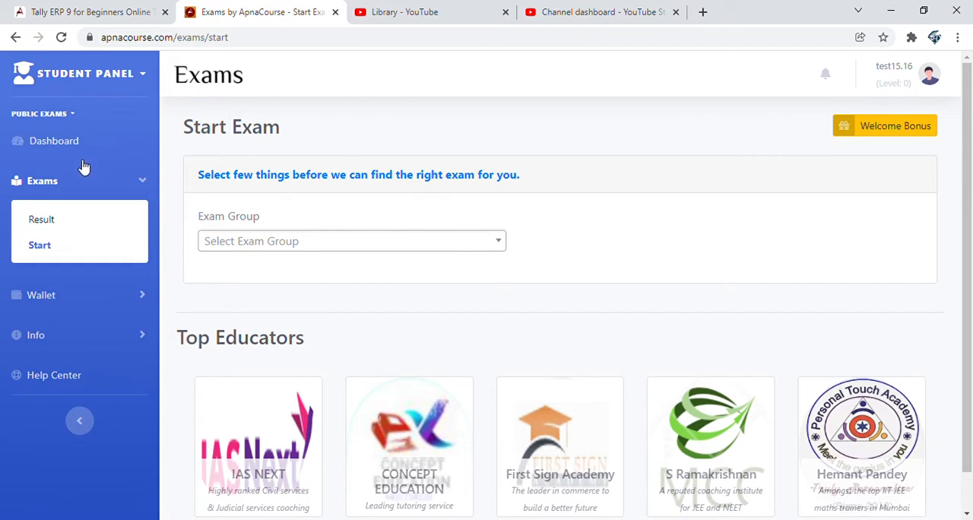
{"action": "mouse_move", "coordinate": [136, 82]}
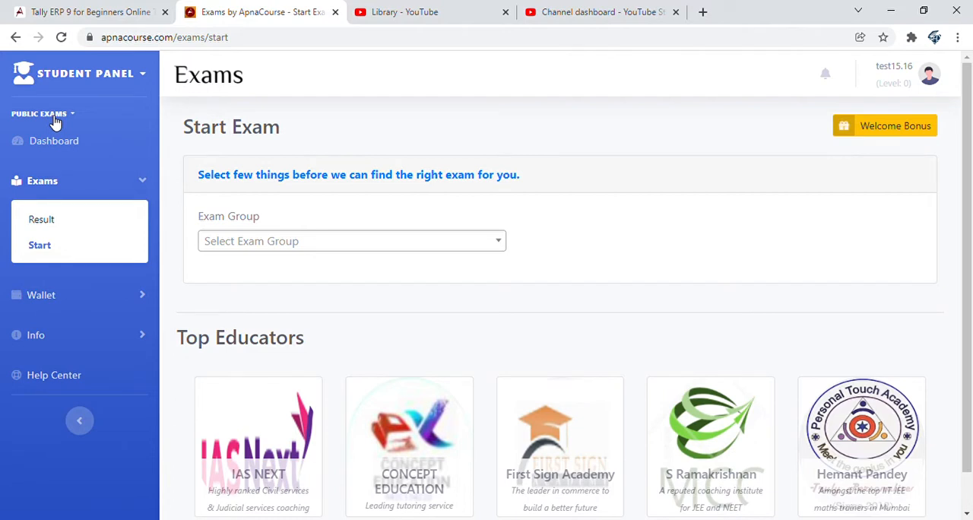
{"action": "mouse_move", "coordinate": [61, 146]}
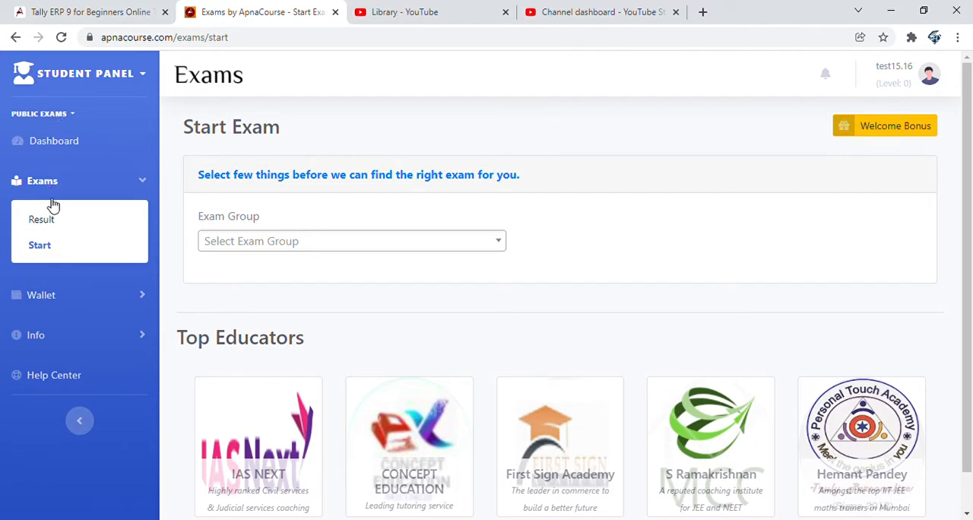
{"action": "mouse_move", "coordinate": [39, 245]}
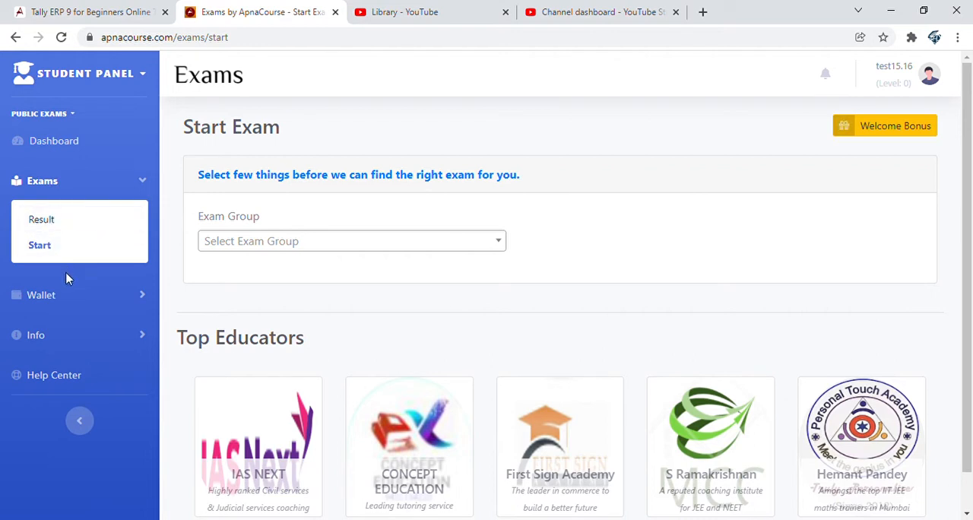
{"action": "mouse_move", "coordinate": [54, 375]}
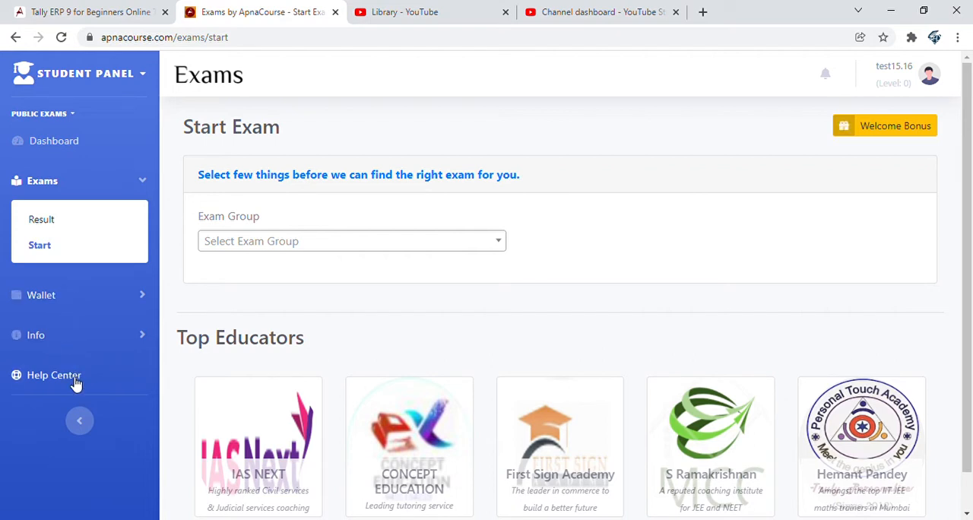
{"action": "mouse_move", "coordinate": [483, 282]}
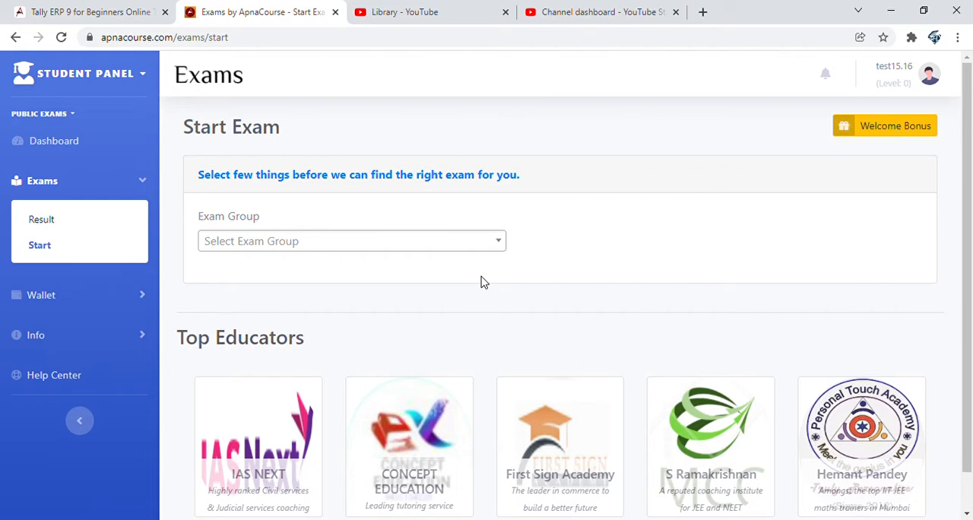
{"action": "mouse_move", "coordinate": [809, 165]}
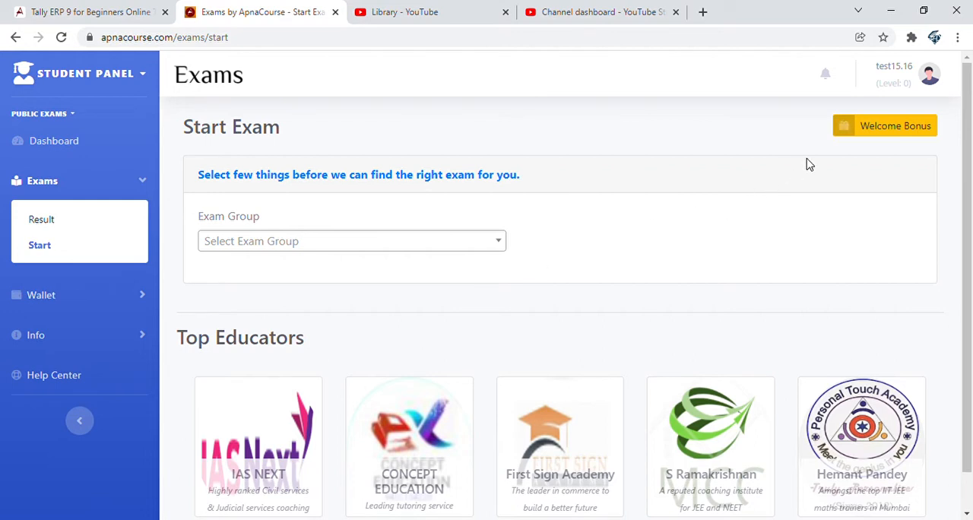
{"action": "mouse_move", "coordinate": [890, 133]}
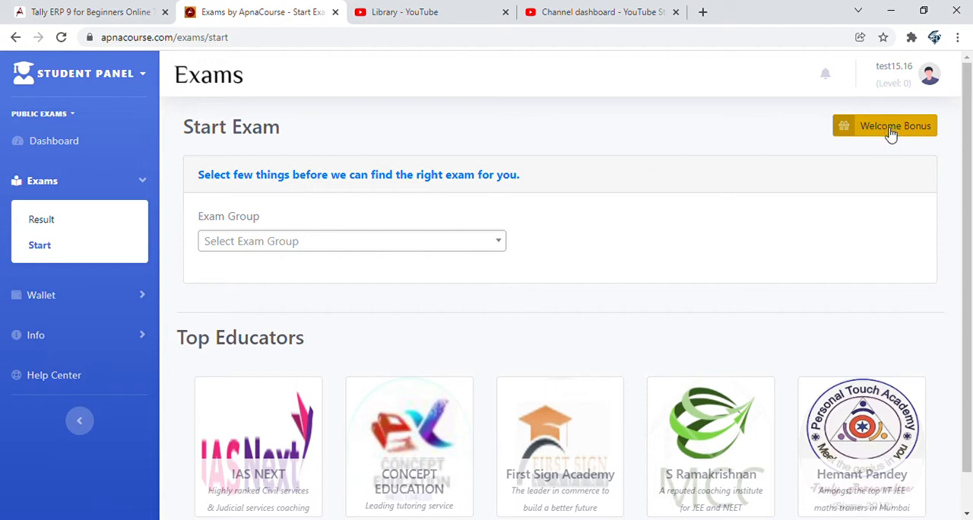
Open the Welcome Bonus popup and claim the 50 free ACoins
{"action": "left_click", "coordinate": [885, 125]}
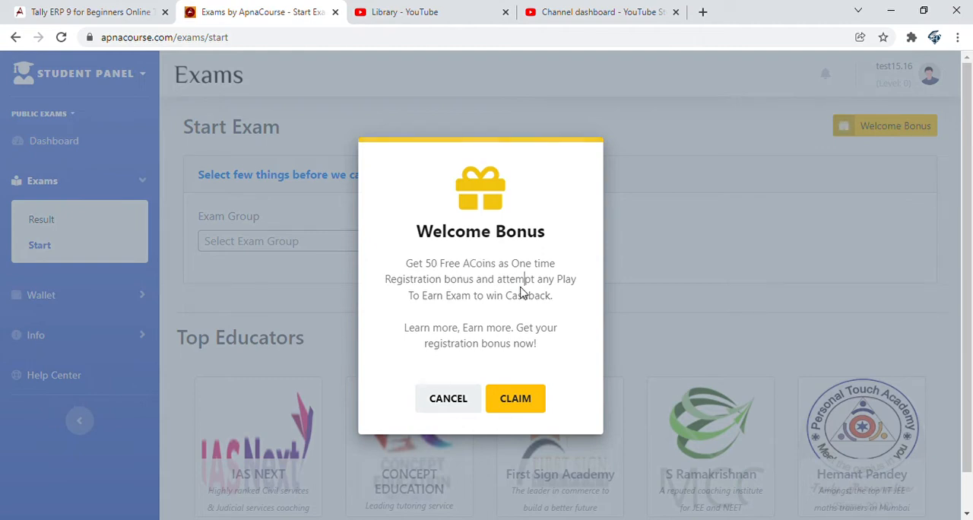
{"action": "mouse_move", "coordinate": [467, 272]}
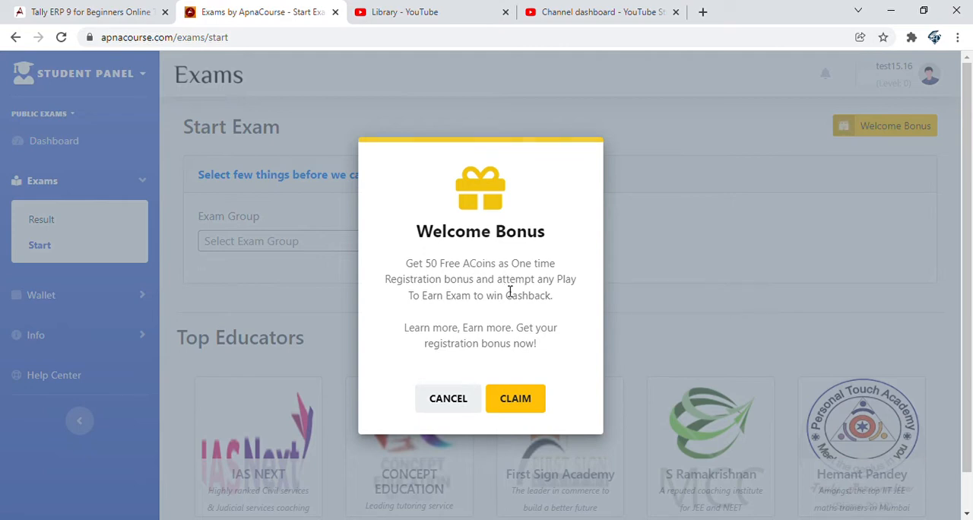
{"action": "mouse_move", "coordinate": [482, 304]}
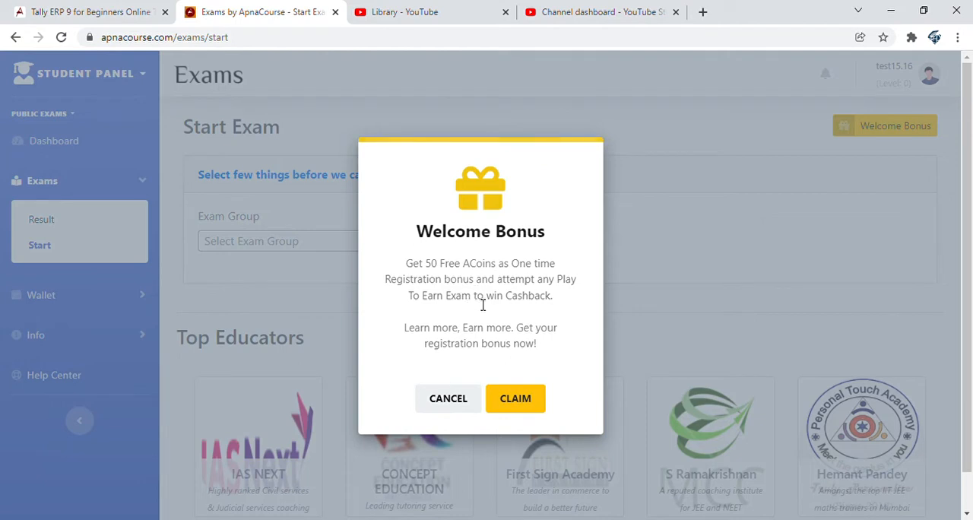
{"action": "mouse_move", "coordinate": [451, 320]}
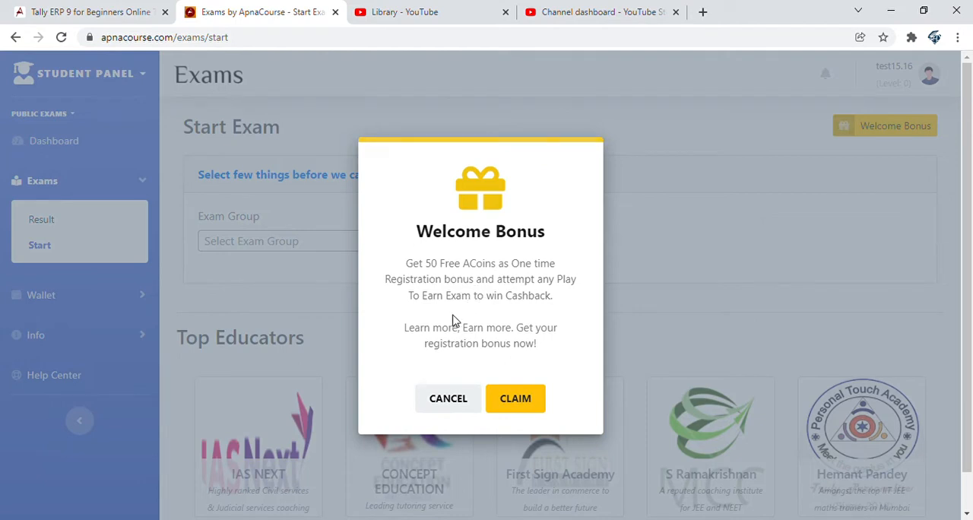
{"action": "mouse_move", "coordinate": [447, 332]}
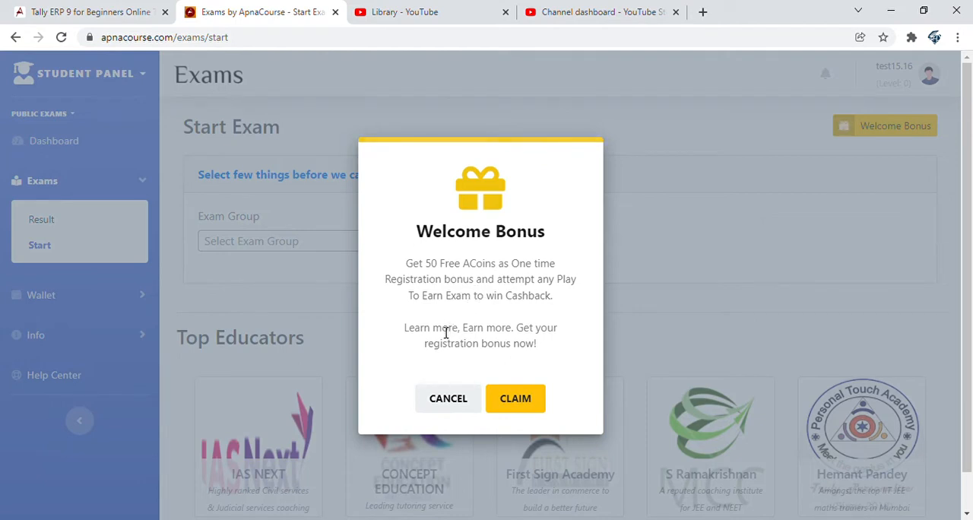
{"action": "left_click", "coordinate": [516, 398]}
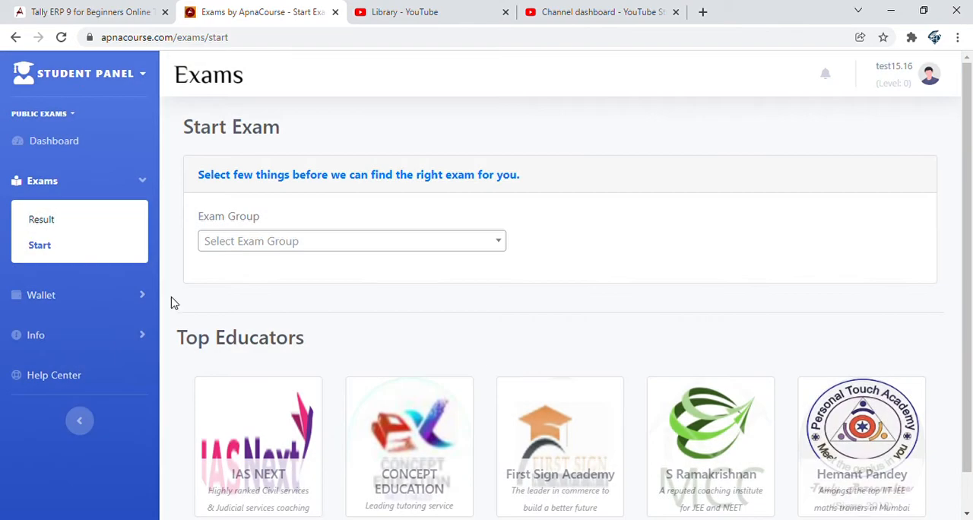
{"action": "mouse_move", "coordinate": [109, 307]}
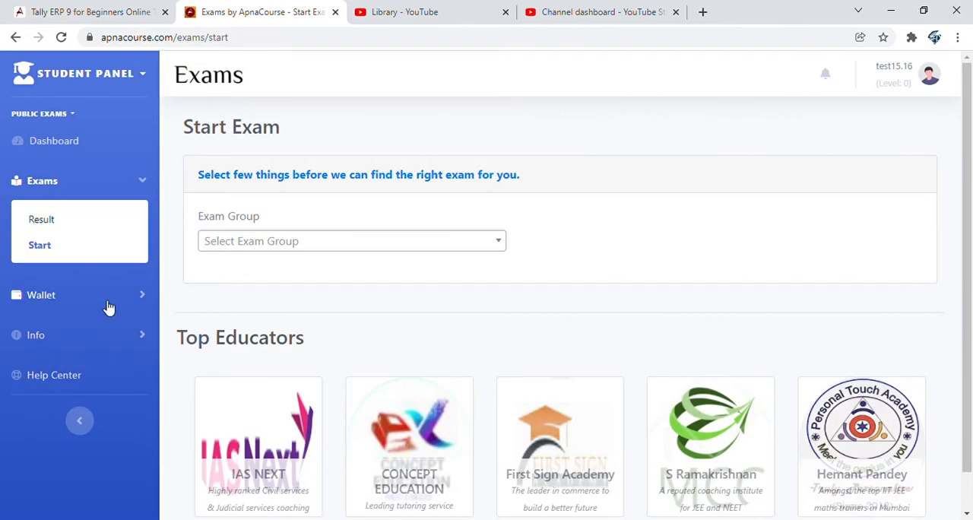
{"action": "left_click", "coordinate": [41, 295]}
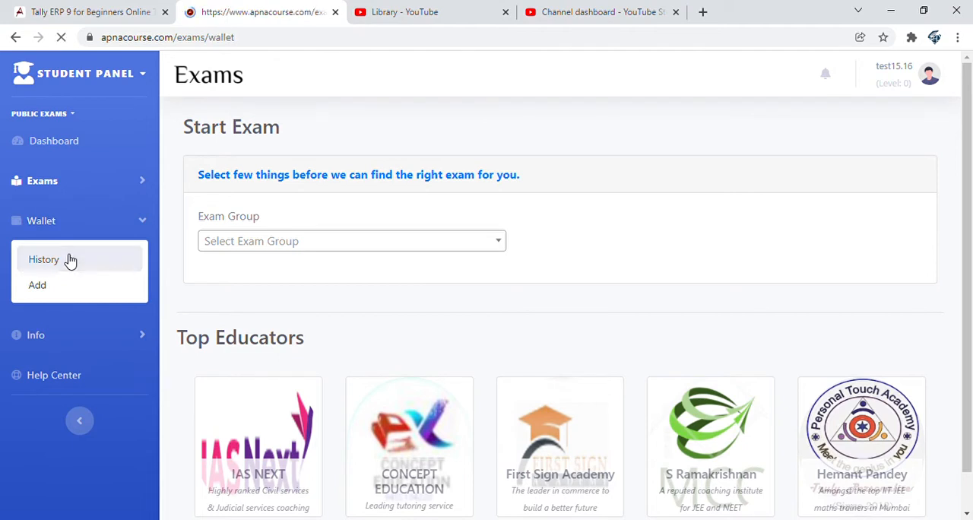
{"action": "left_click", "coordinate": [44, 259]}
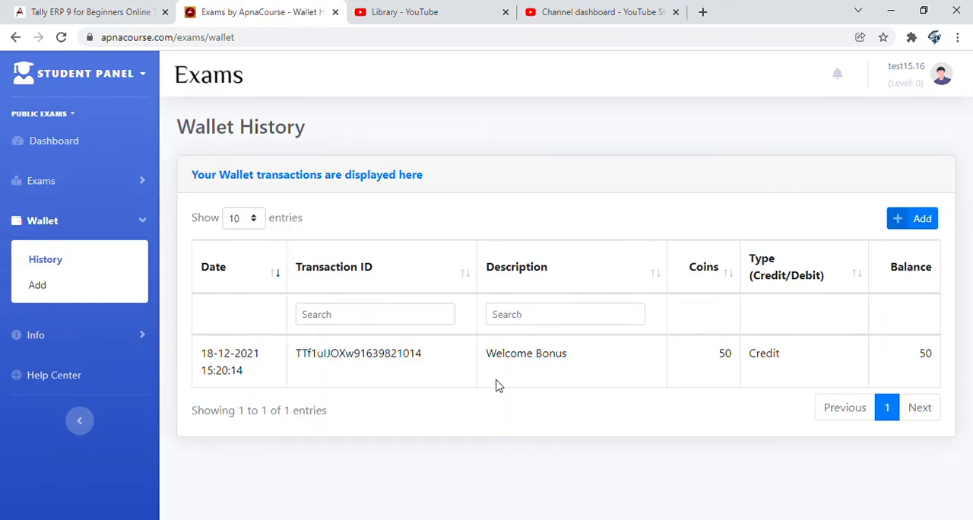
{"action": "mouse_move", "coordinate": [776, 370]}
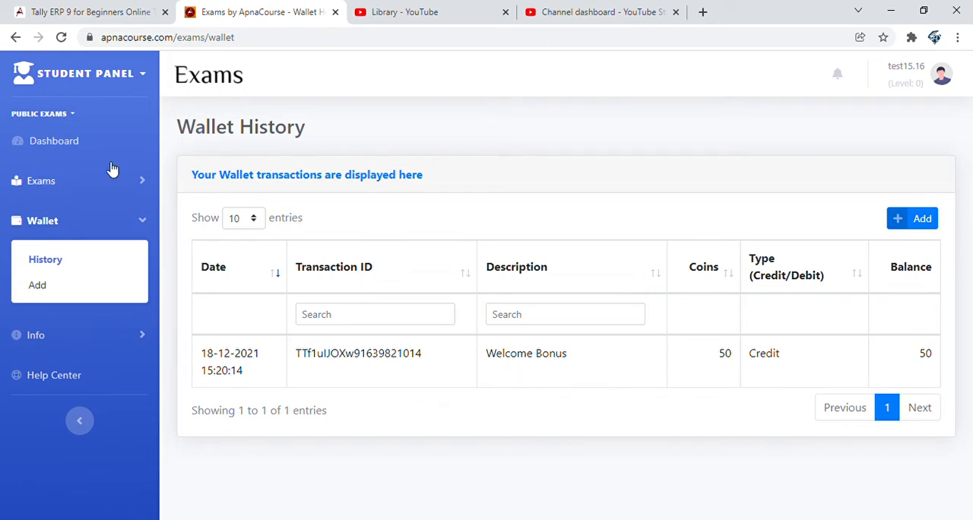
View the dashboard's Level Chart, close it, and expand Exams in the sidebar
{"action": "left_click", "coordinate": [54, 141]}
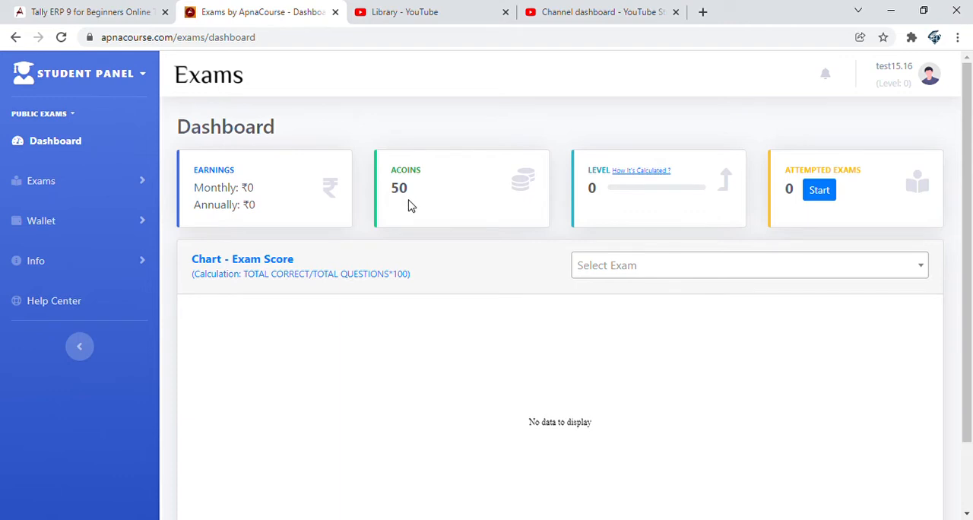
{"action": "mouse_move", "coordinate": [646, 184]}
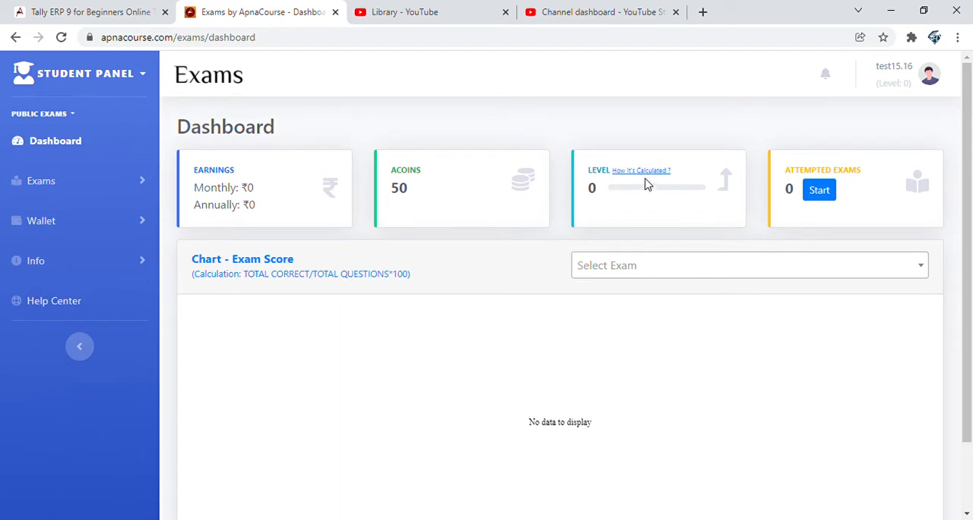
{"action": "left_click", "coordinate": [641, 169]}
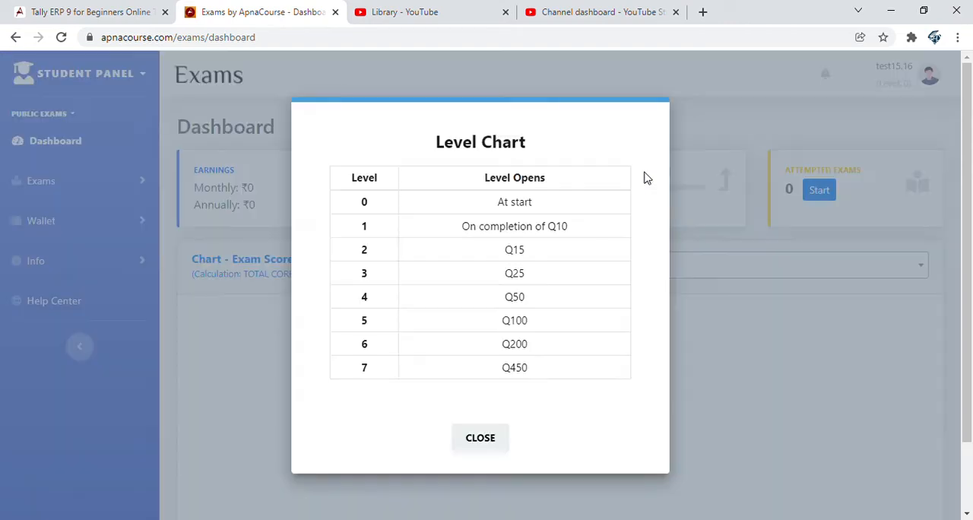
{"action": "mouse_move", "coordinate": [468, 418]}
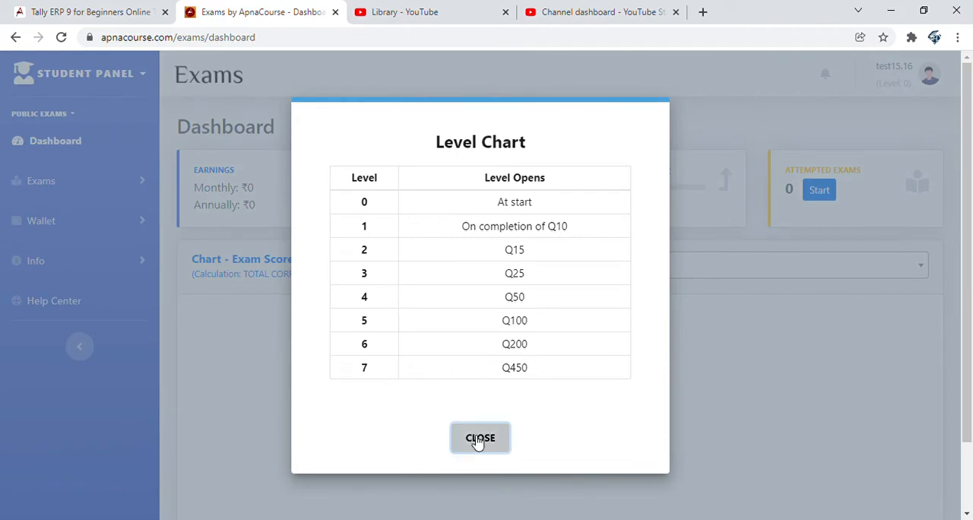
{"action": "left_click", "coordinate": [480, 438]}
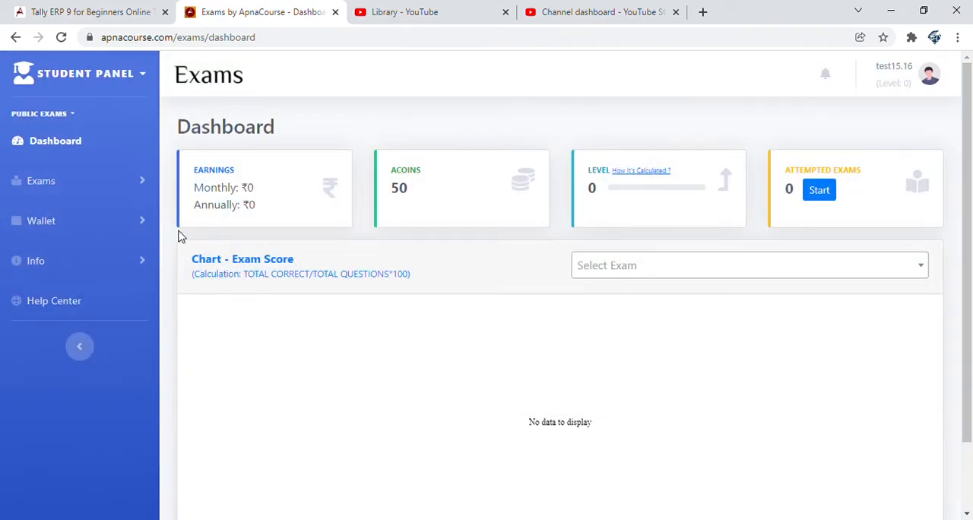
{"action": "left_click", "coordinate": [41, 180]}
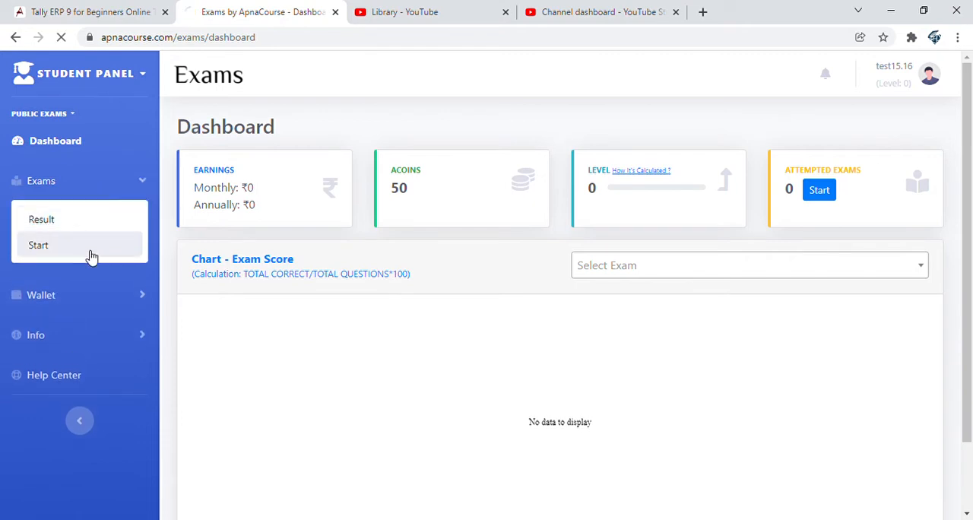
Go to Exams > Start and pick Upskilling as the exam group
{"action": "left_click", "coordinate": [38, 245]}
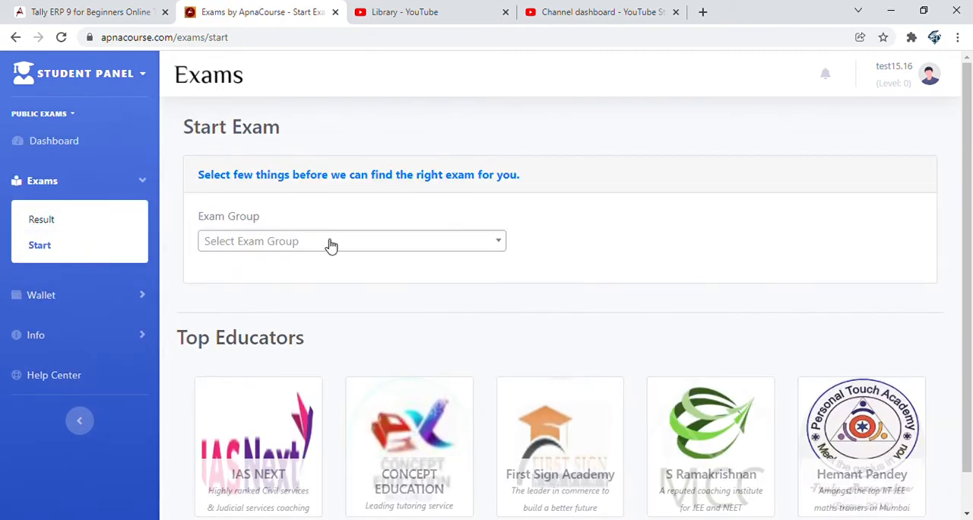
{"action": "left_click", "coordinate": [351, 241]}
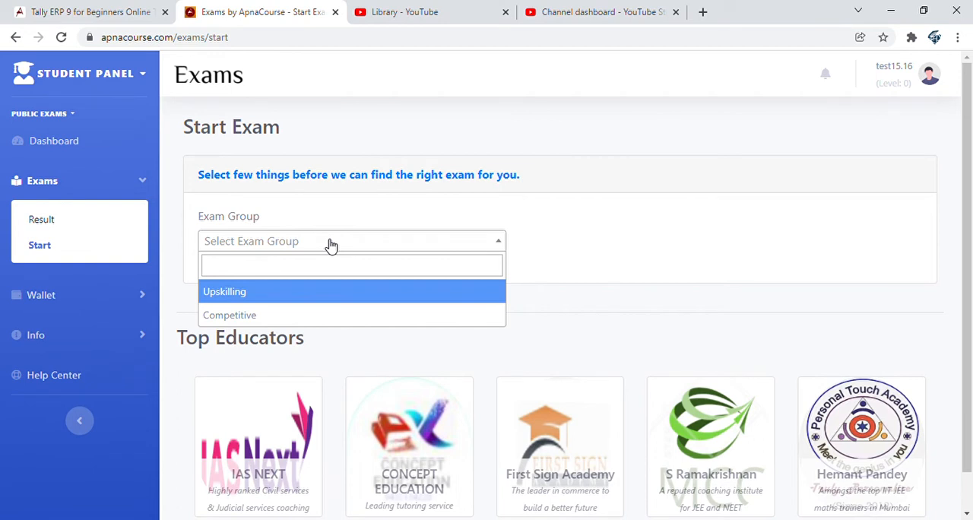
{"action": "mouse_move", "coordinate": [289, 296]}
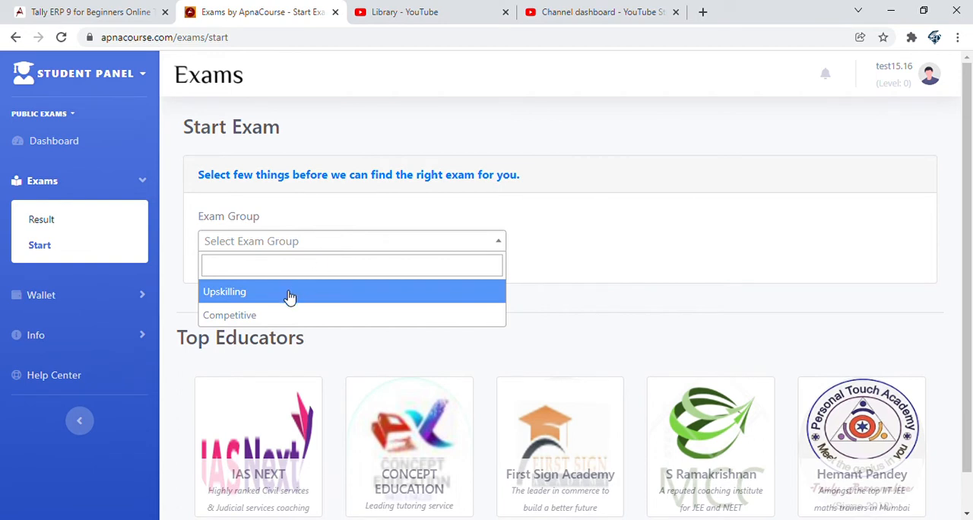
{"action": "mouse_move", "coordinate": [288, 314]}
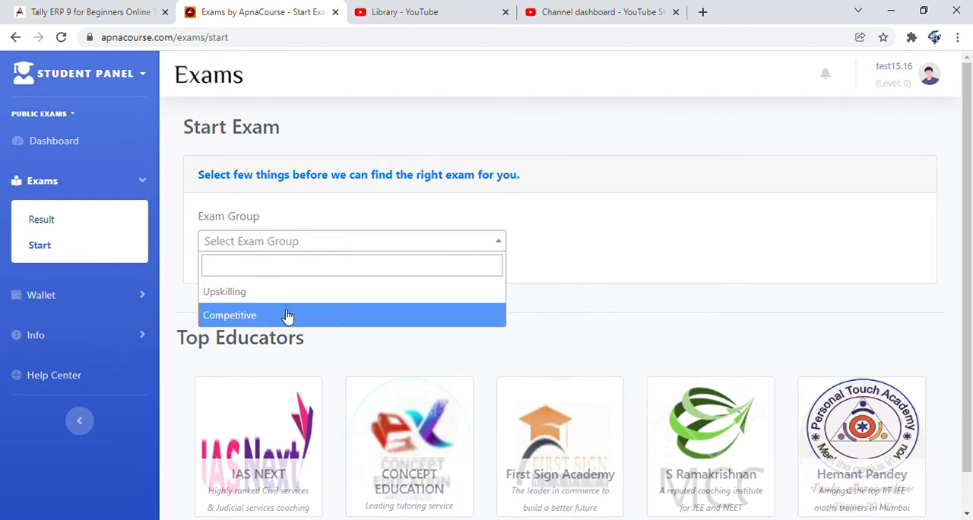
{"action": "mouse_move", "coordinate": [280, 297]}
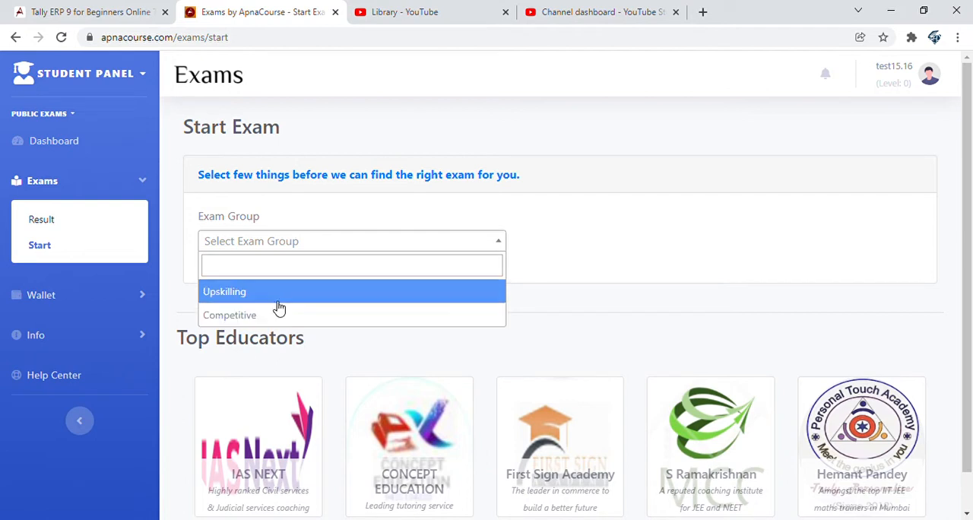
{"action": "mouse_move", "coordinate": [276, 303]}
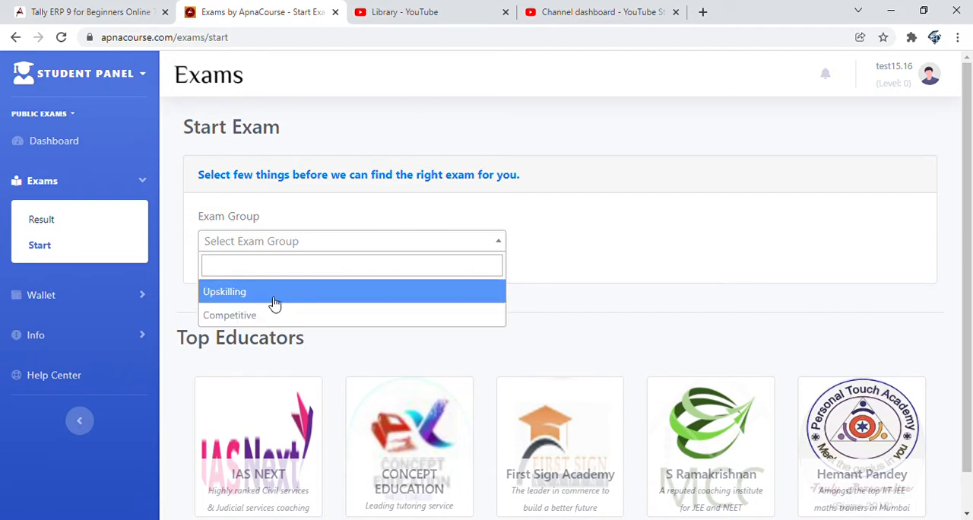
{"action": "mouse_move", "coordinate": [273, 314]}
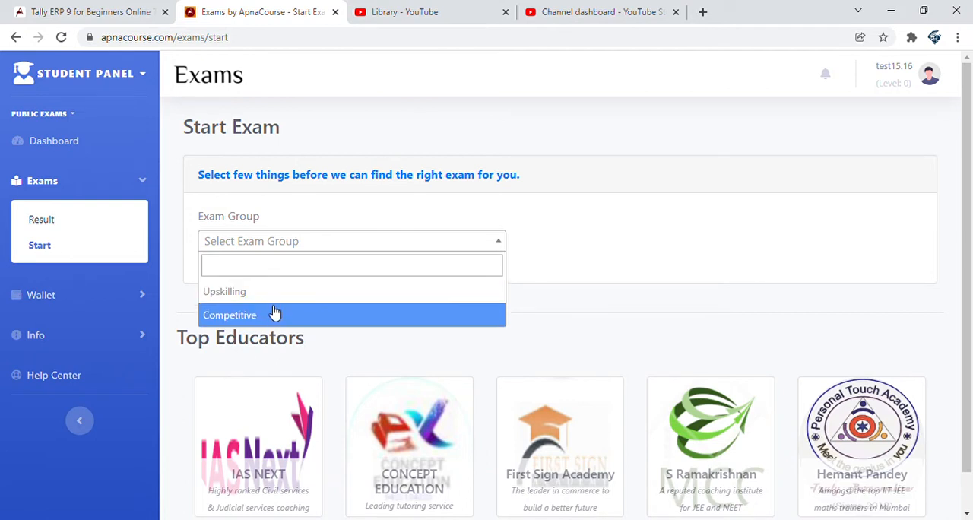
{"action": "left_click", "coordinate": [225, 292]}
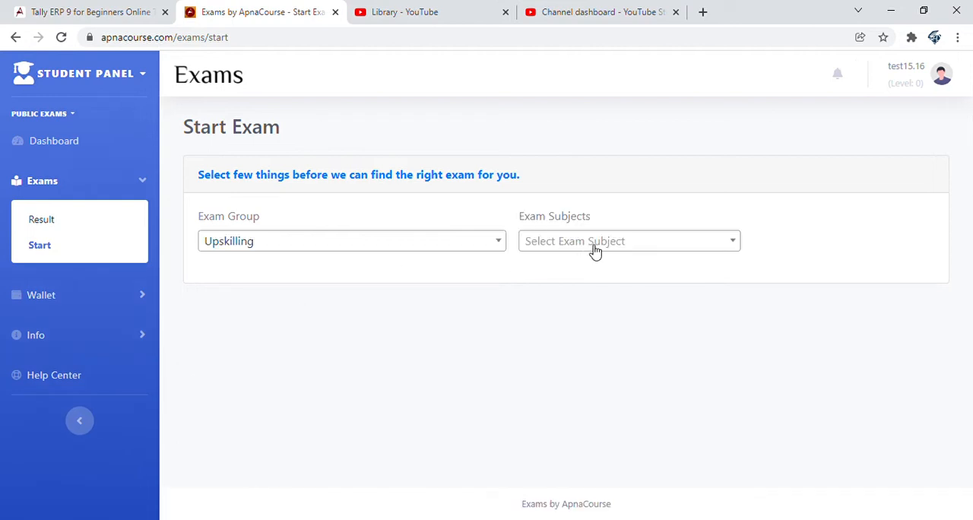
{"action": "left_click", "coordinate": [628, 241]}
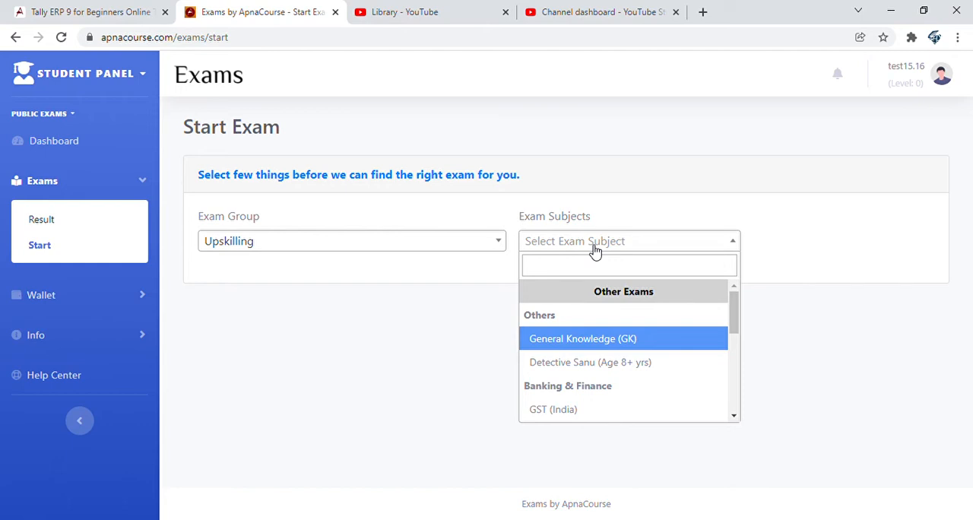
{"action": "mouse_move", "coordinate": [596, 309]}
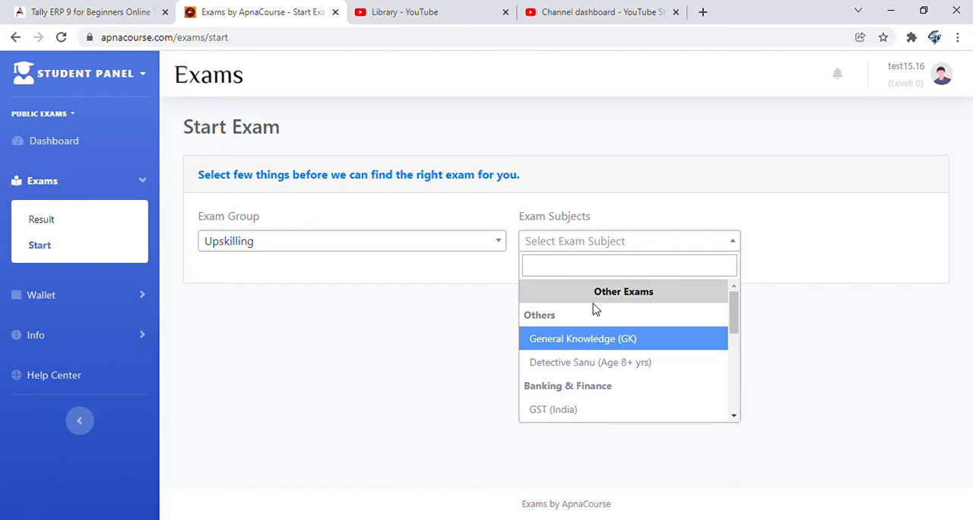
{"action": "mouse_move", "coordinate": [600, 362]}
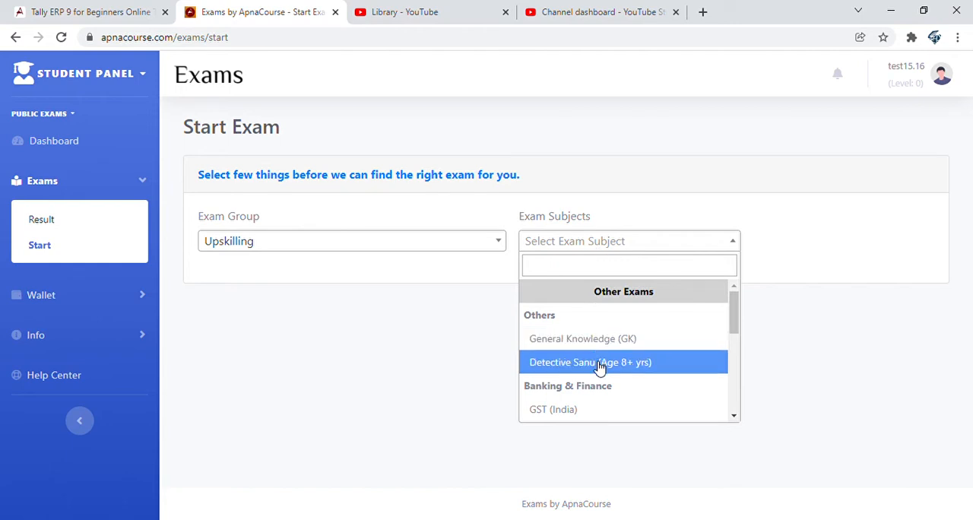
{"action": "scroll", "scroll_direction": "down", "scroll_amount": 3}
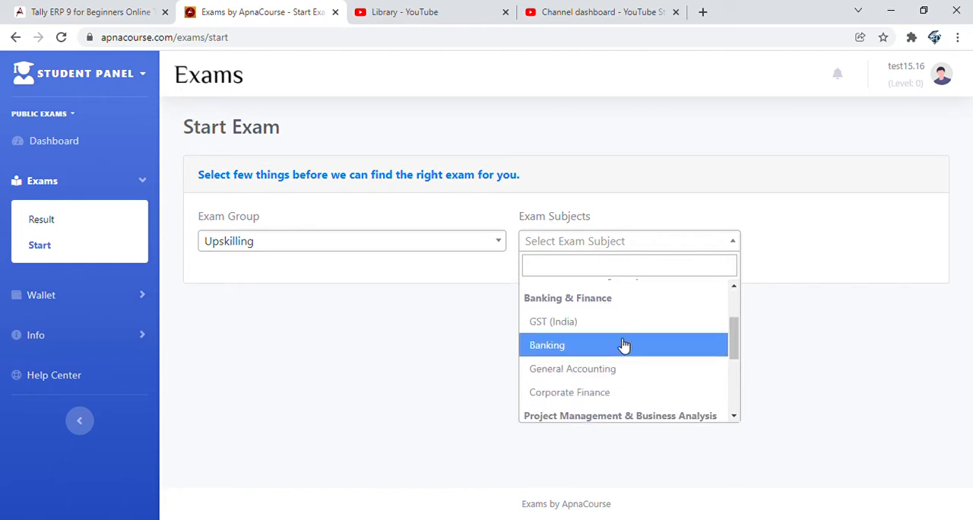
{"action": "scroll", "scroll_direction": "up", "scroll_amount": 3}
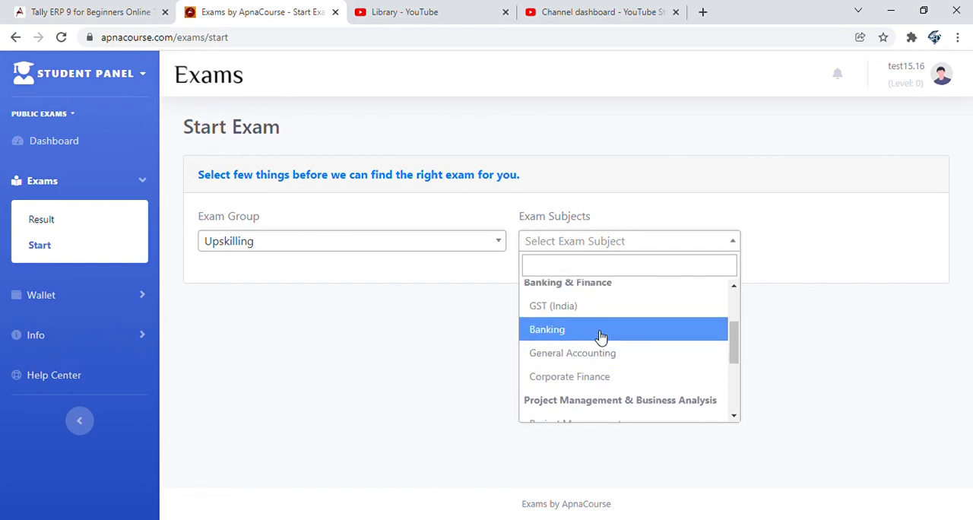
{"action": "mouse_move", "coordinate": [614, 382]}
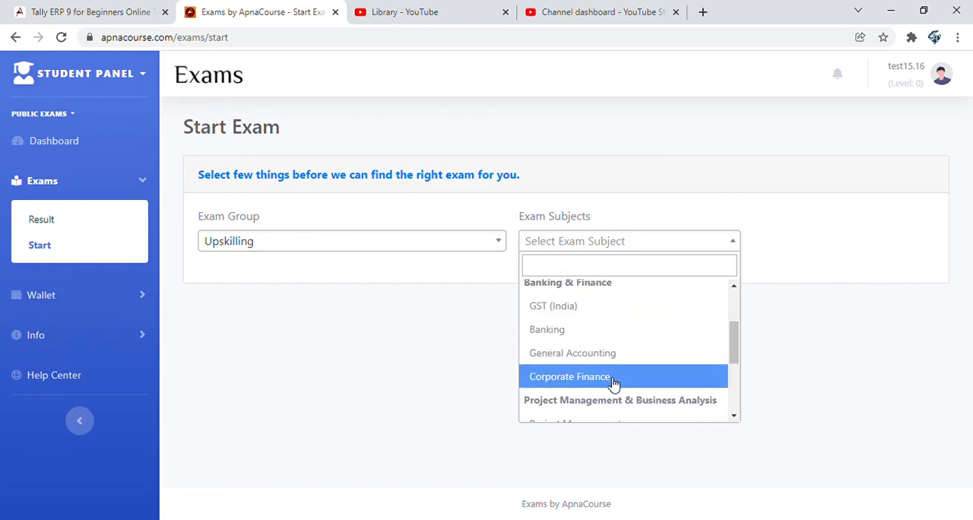
{"action": "scroll", "scroll_direction": "down", "scroll_amount": 3}
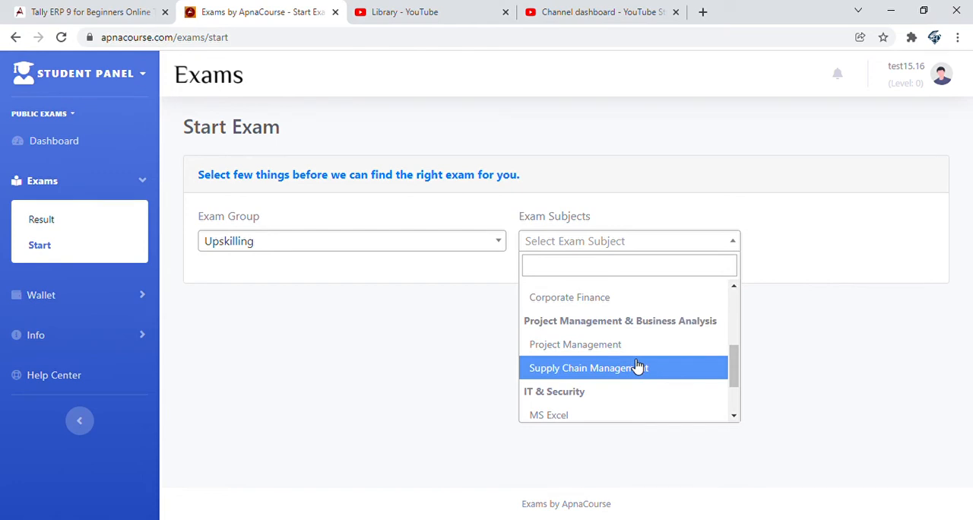
{"action": "scroll", "scroll_direction": "down", "scroll_amount": 3}
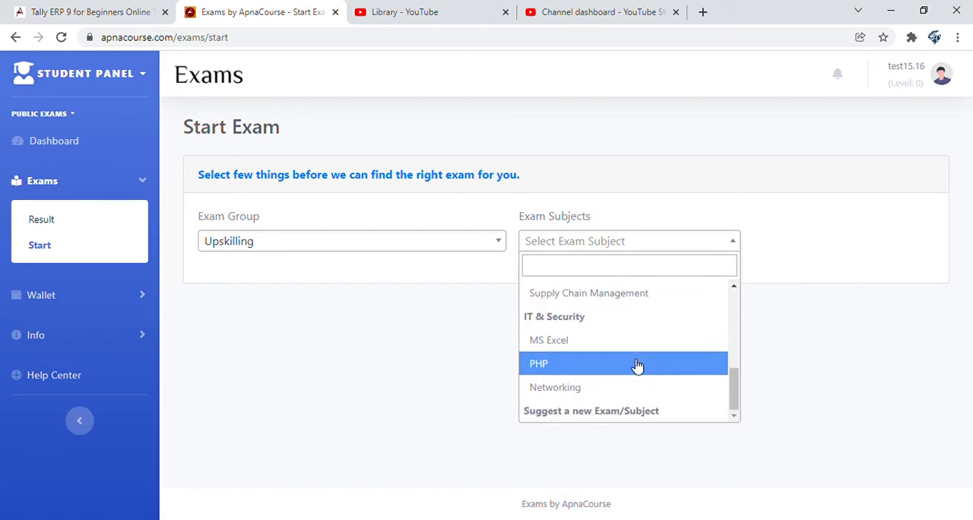
{"action": "left_click", "coordinate": [351, 241]}
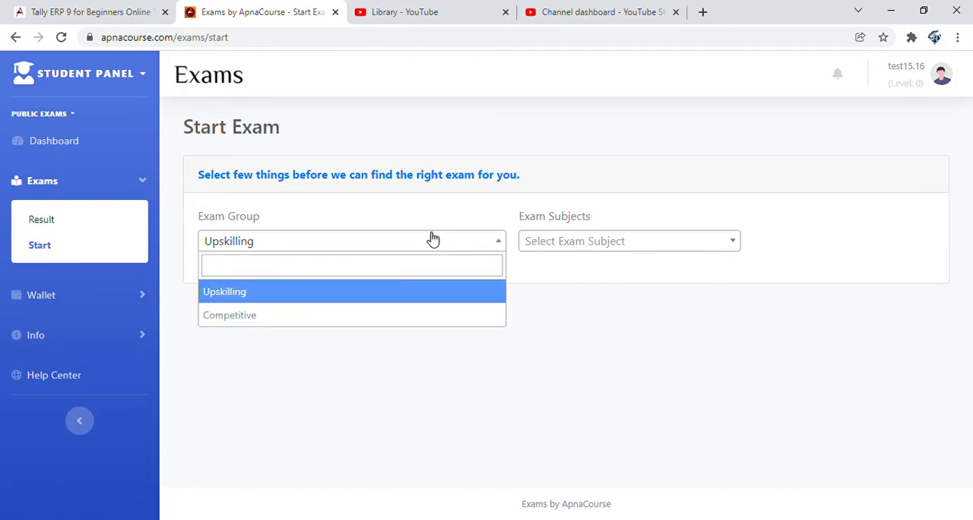
Switch the exam group to Competitive and browse its subjects from JEE Mains to NEET
{"action": "left_click", "coordinate": [229, 315]}
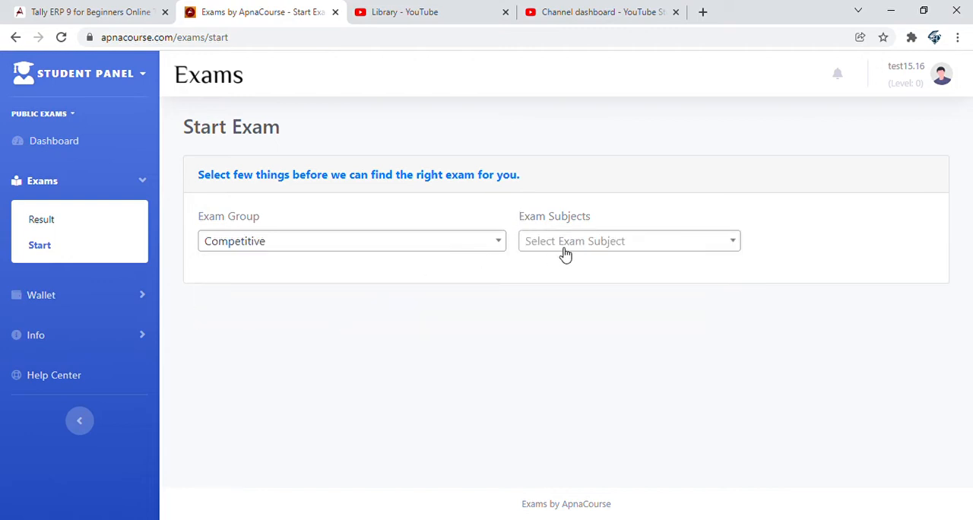
{"action": "left_click", "coordinate": [628, 241]}
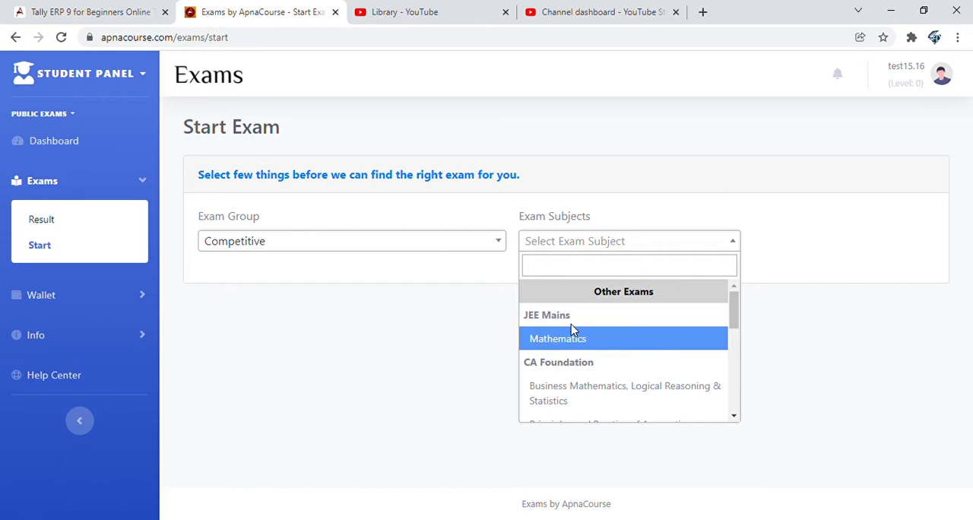
{"action": "scroll", "scroll_direction": "down", "scroll_amount": 3}
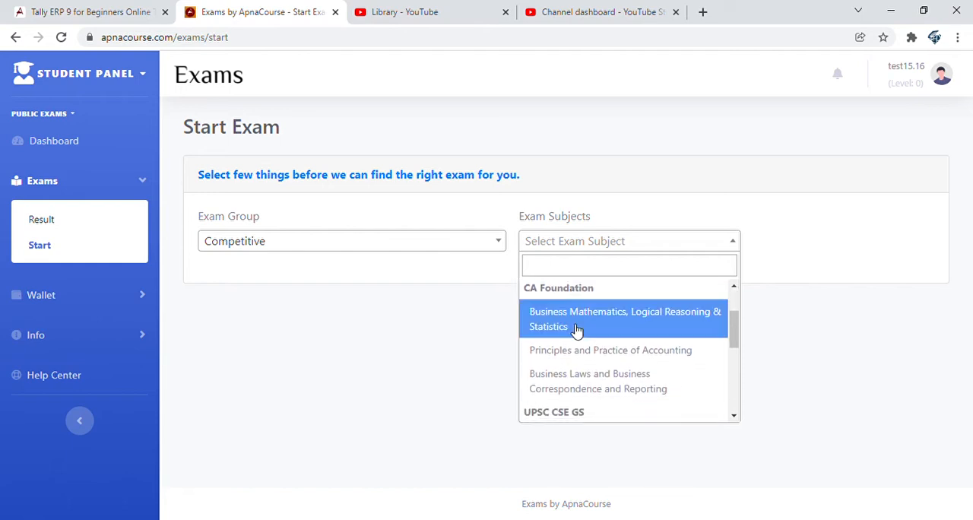
{"action": "scroll", "scroll_direction": "down", "scroll_amount": 3}
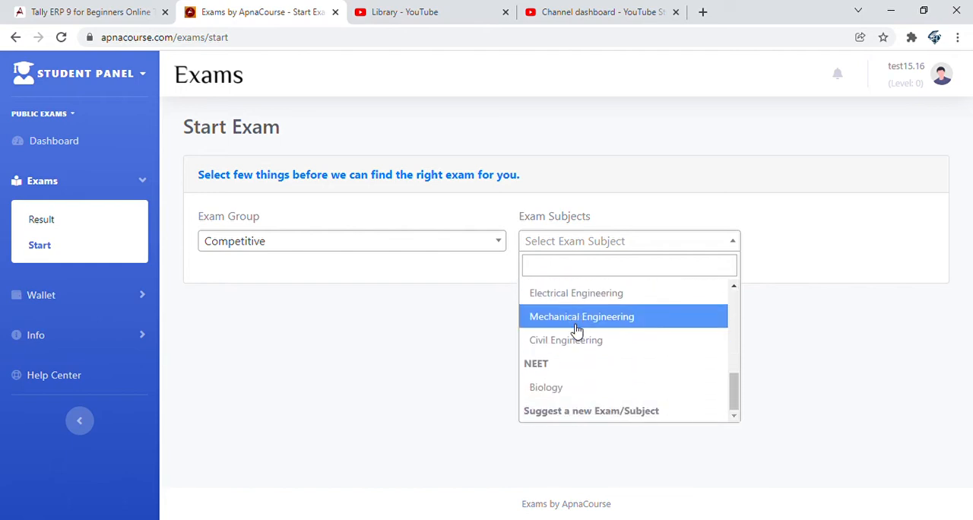
{"action": "scroll", "scroll_direction": "down", "scroll_amount": 3}
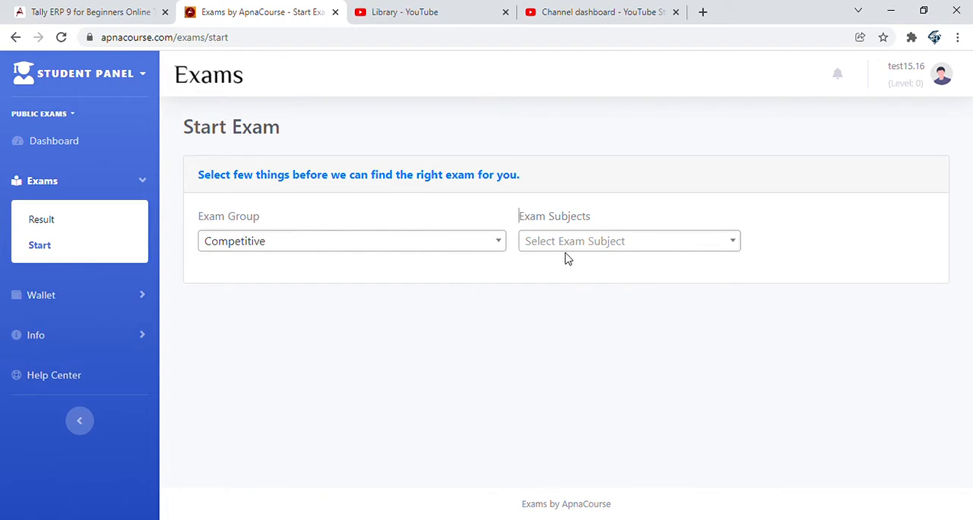
{"action": "left_click", "coordinate": [629, 240]}
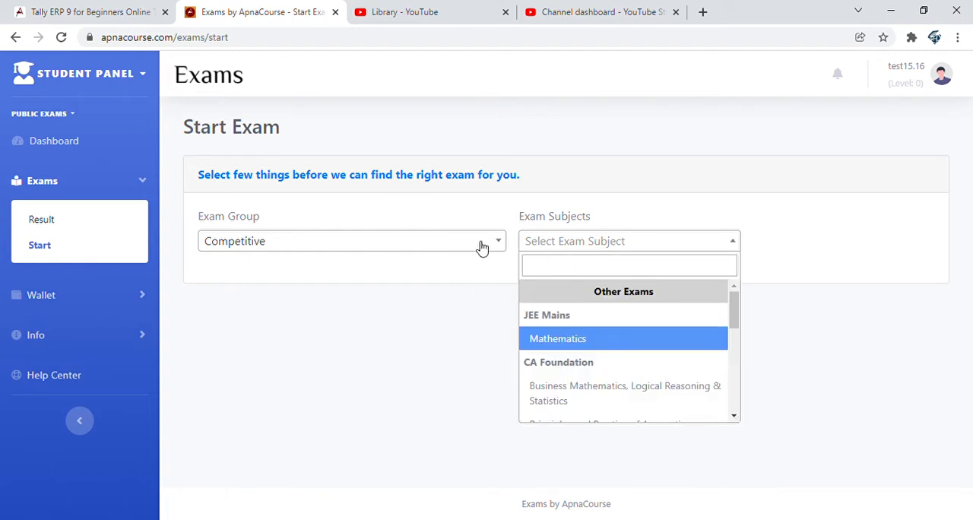
{"action": "mouse_move", "coordinate": [550, 251]}
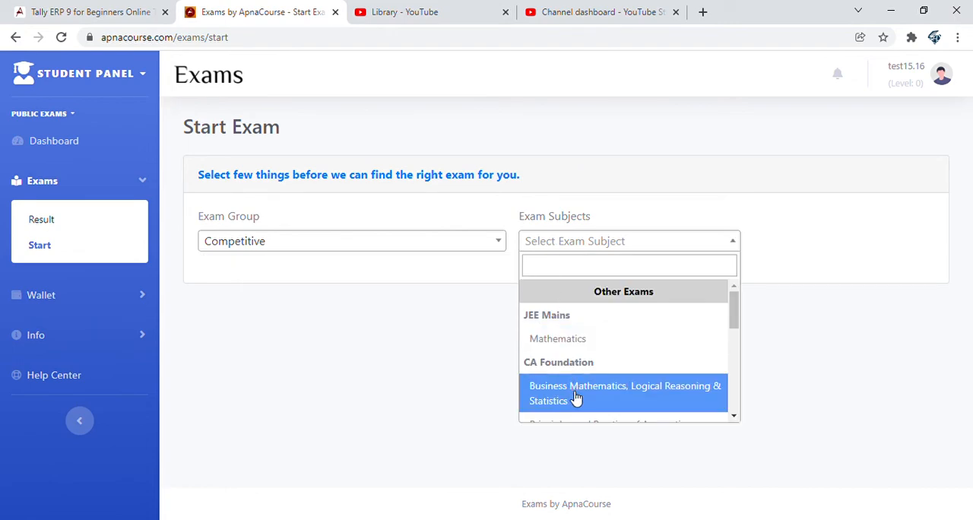
Select CA Foundation's Business Mathematics, Logical Reasoning & Statistics subject
{"action": "left_click", "coordinate": [624, 393]}
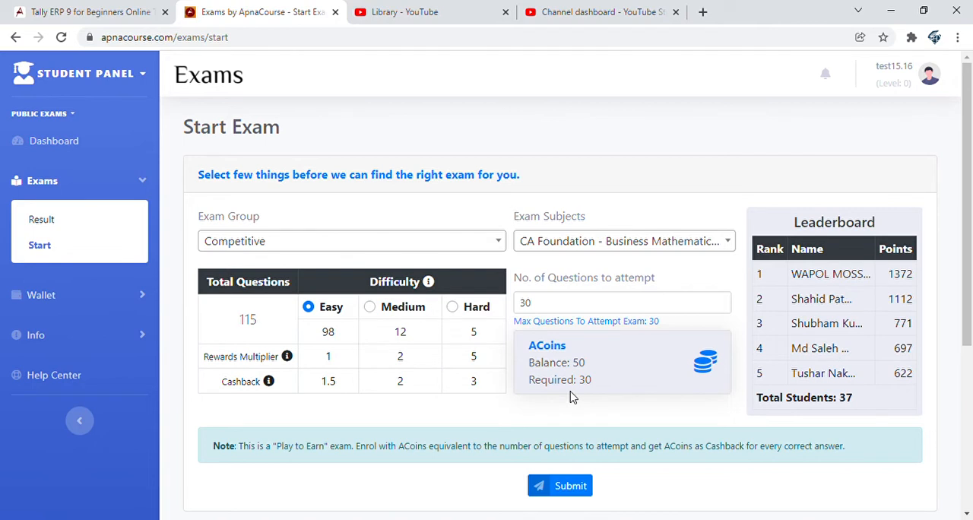
{"action": "left_click", "coordinate": [622, 240]}
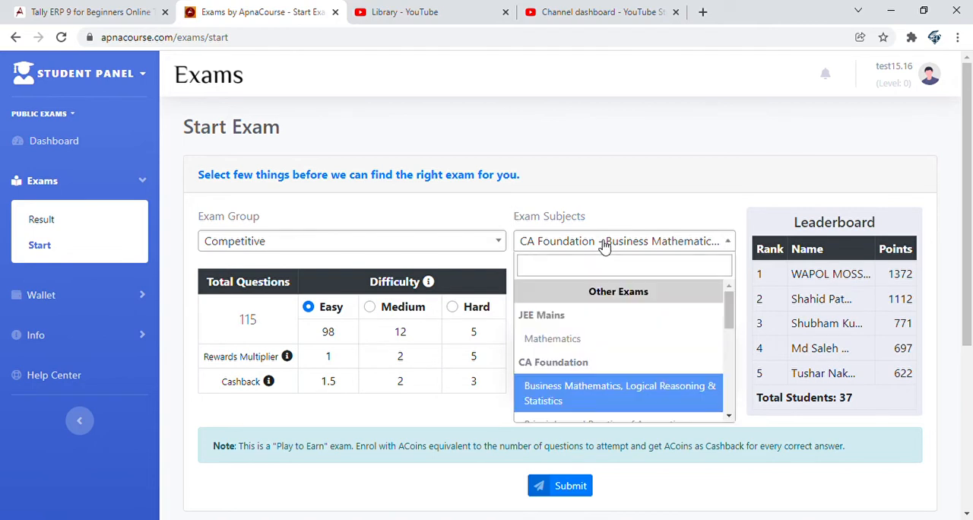
{"action": "left_click", "coordinate": [619, 393]}
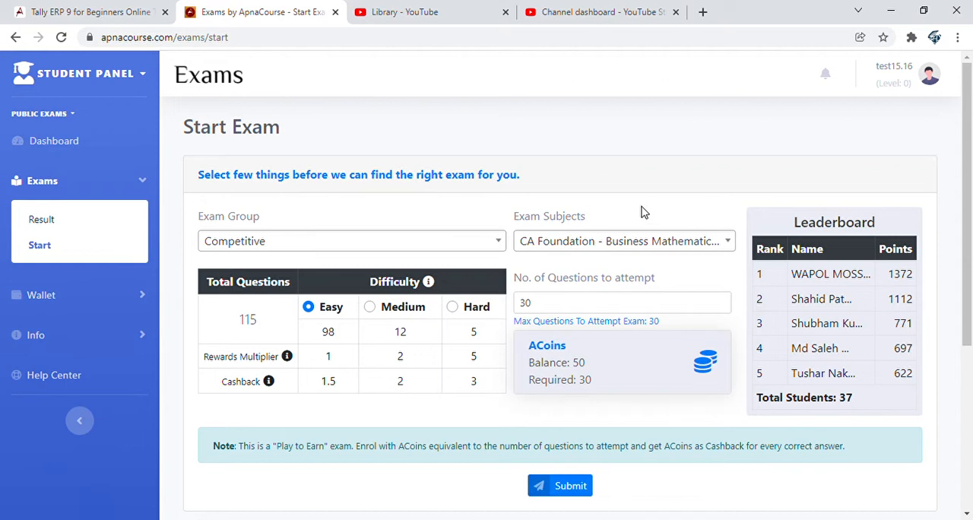
{"action": "mouse_move", "coordinate": [819, 232]}
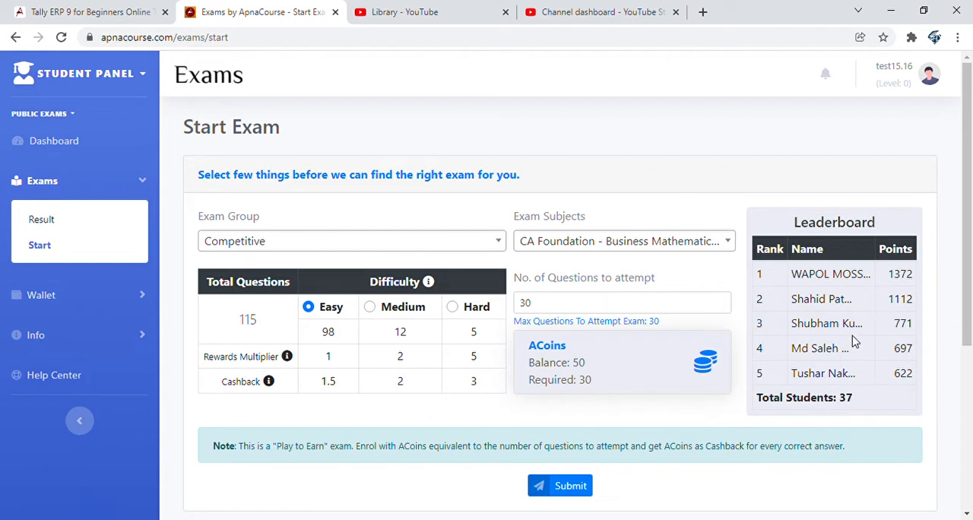
{"action": "double_click", "coordinate": [248, 319]}
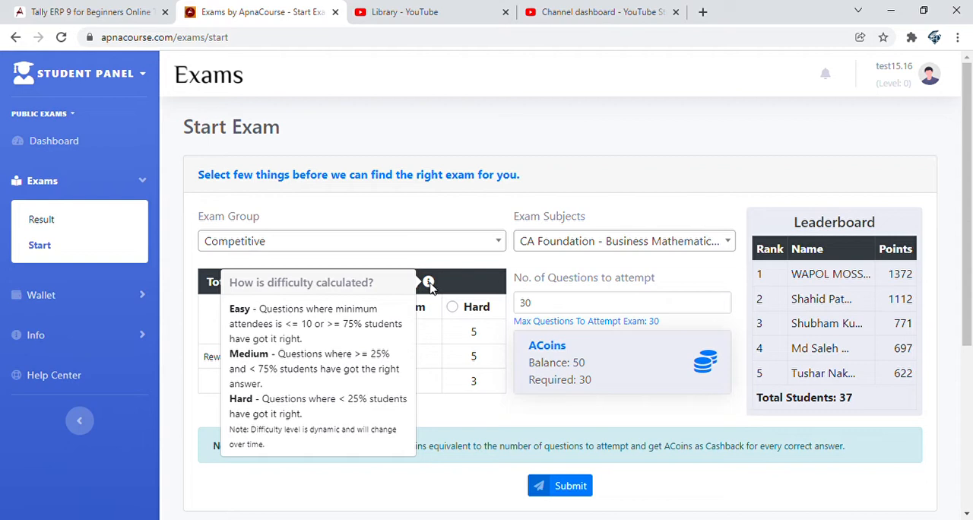
{"action": "mouse_move", "coordinate": [437, 254]}
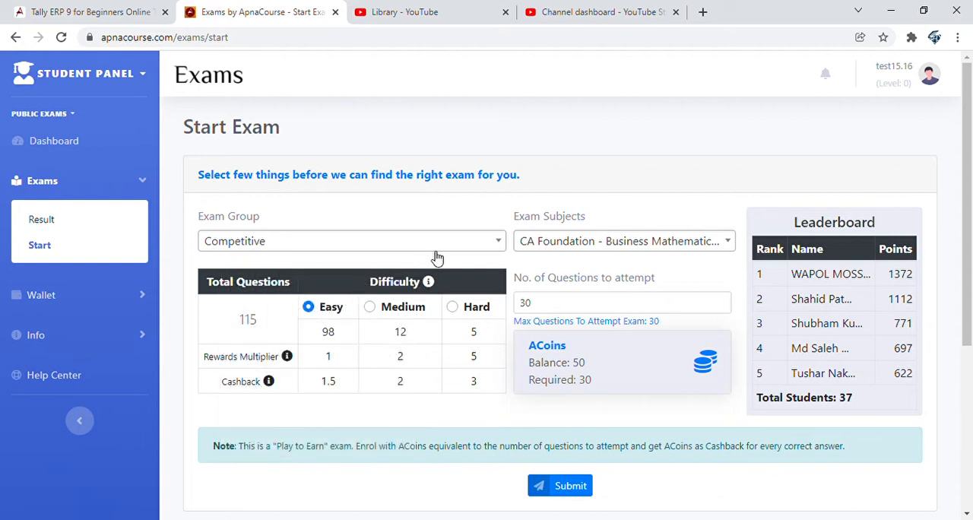
{"action": "mouse_move", "coordinate": [274, 343]}
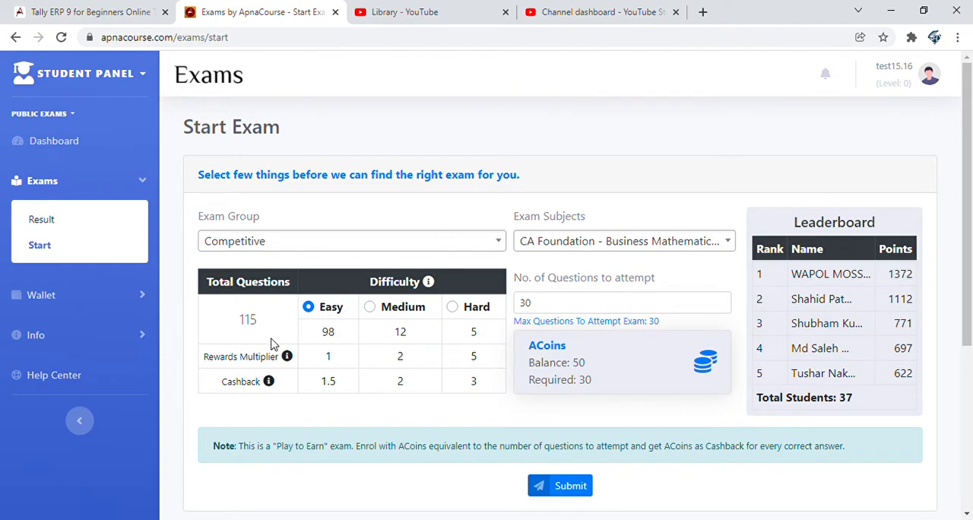
{"action": "mouse_move", "coordinate": [267, 357]}
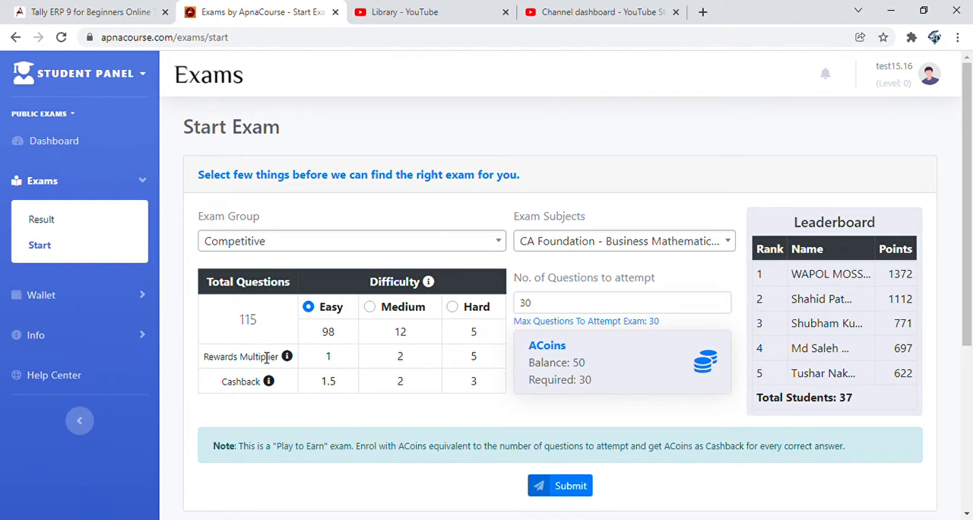
{"action": "mouse_move", "coordinate": [286, 356]}
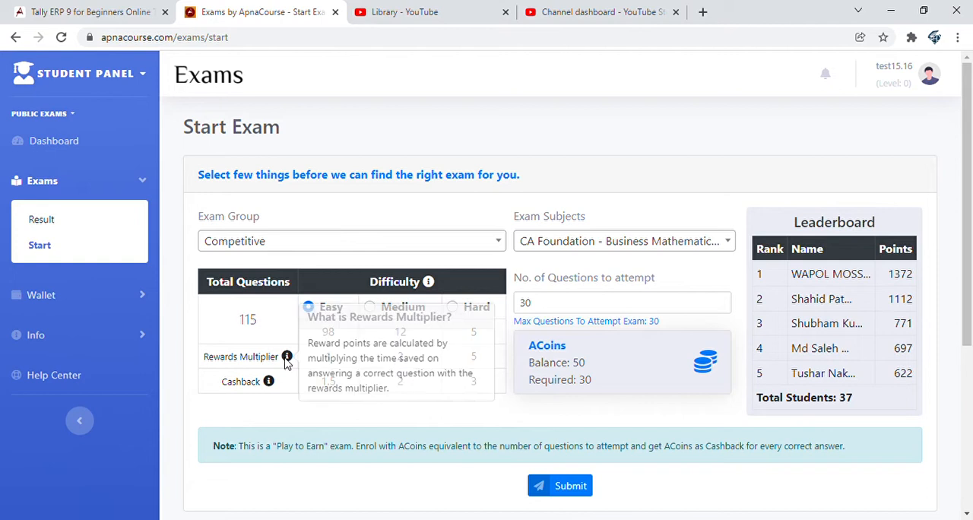
{"action": "mouse_move", "coordinate": [287, 357]}
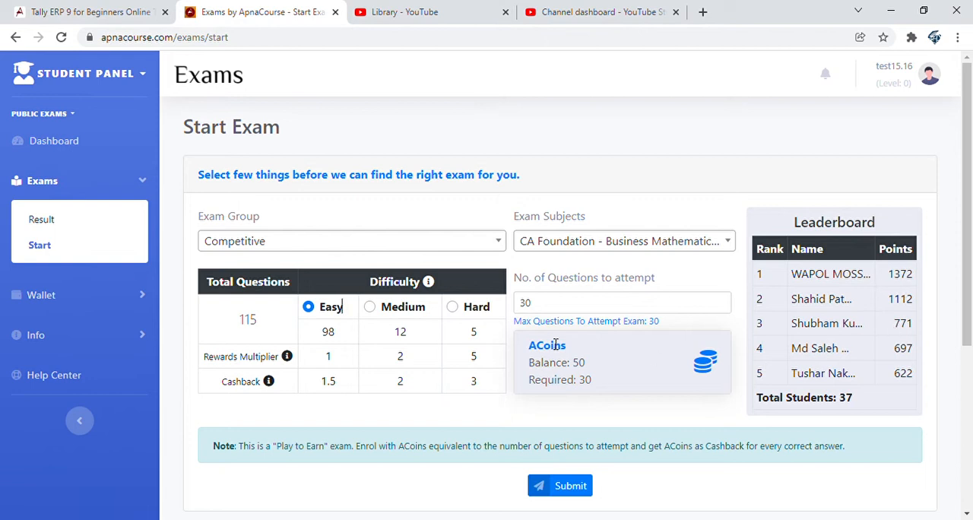
{"action": "mouse_move", "coordinate": [287, 356]}
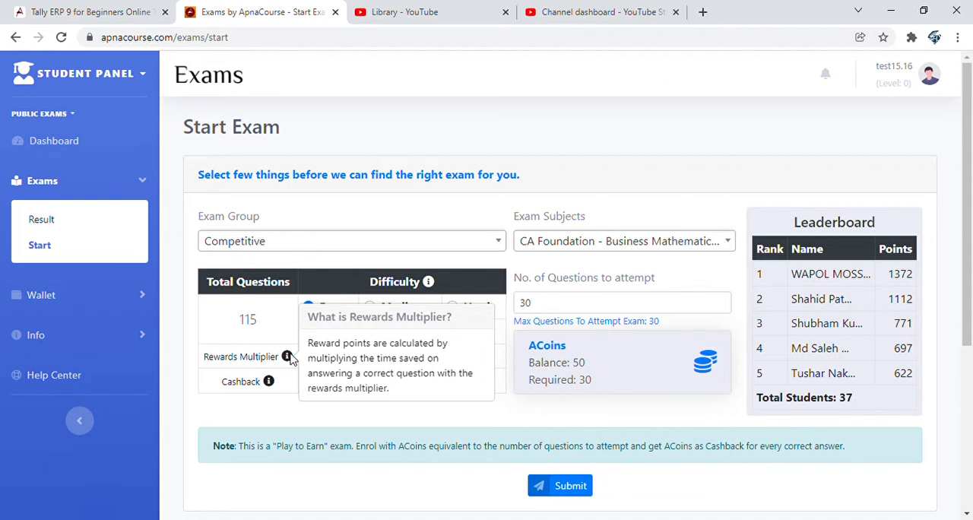
{"action": "mouse_move", "coordinate": [282, 335]}
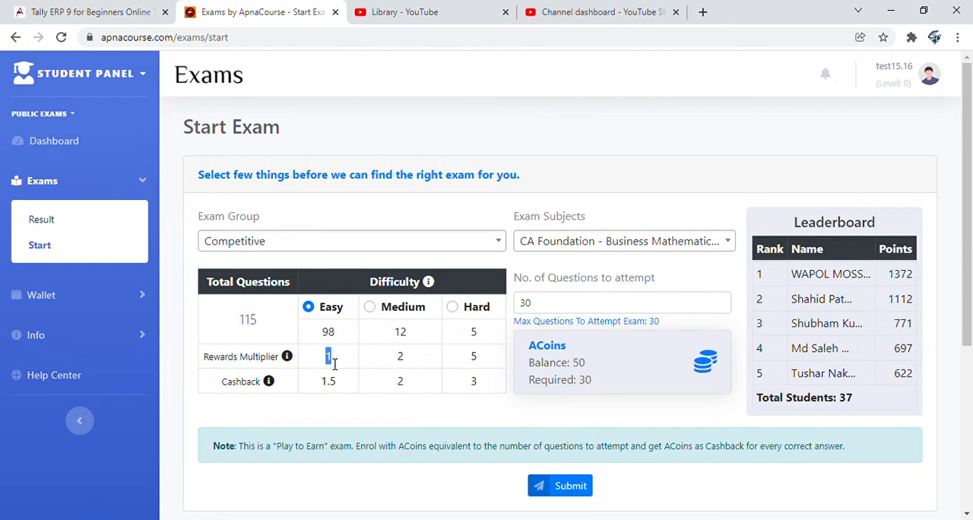
{"action": "mouse_move", "coordinate": [351, 366]}
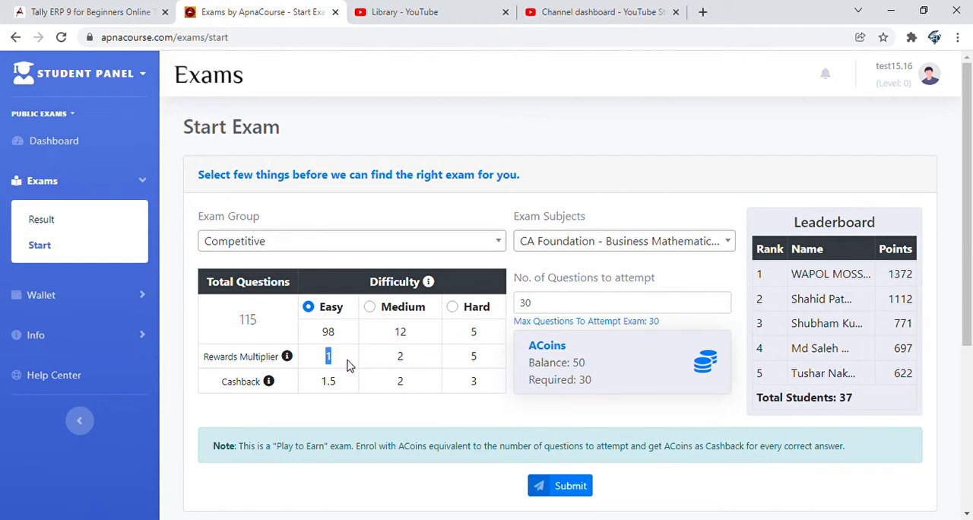
{"action": "mouse_move", "coordinate": [415, 357]}
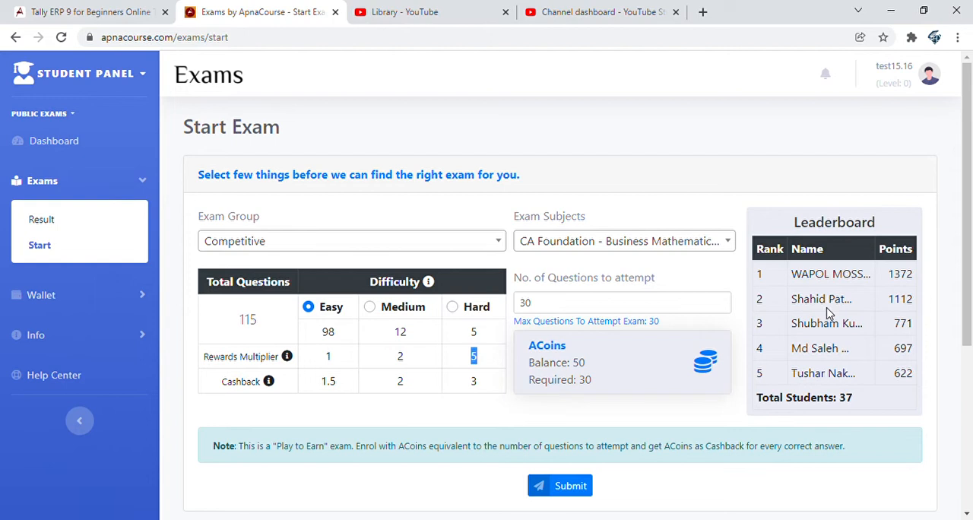
{"action": "mouse_move", "coordinate": [341, 366]}
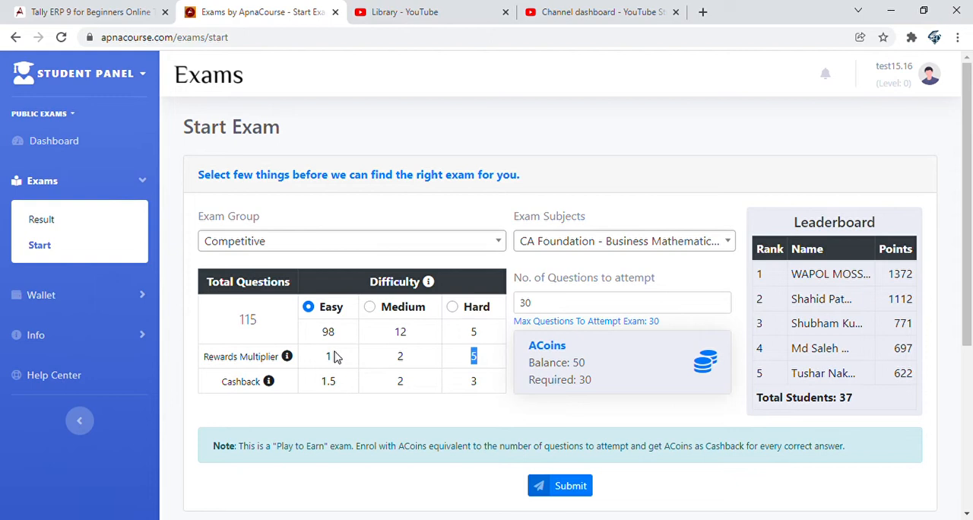
{"action": "mouse_move", "coordinate": [272, 395]}
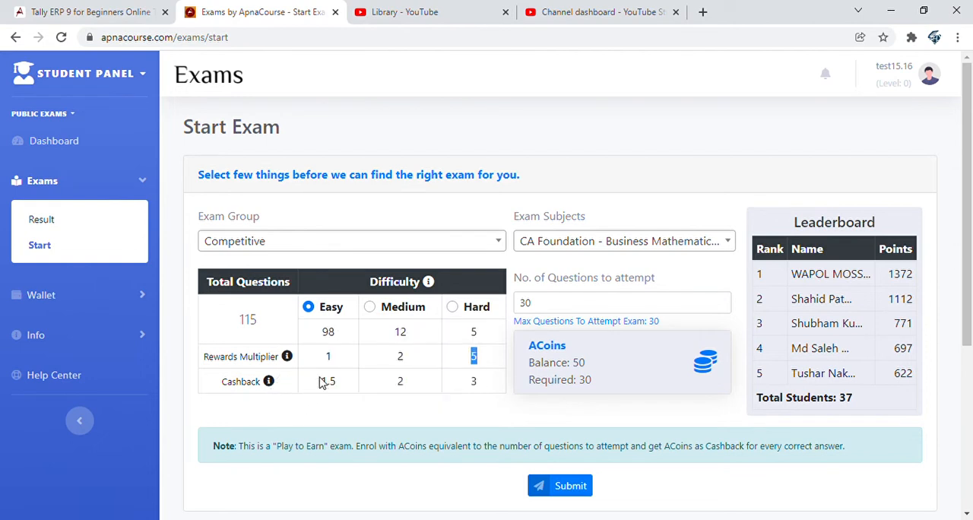
{"action": "double_click", "coordinate": [327, 381]}
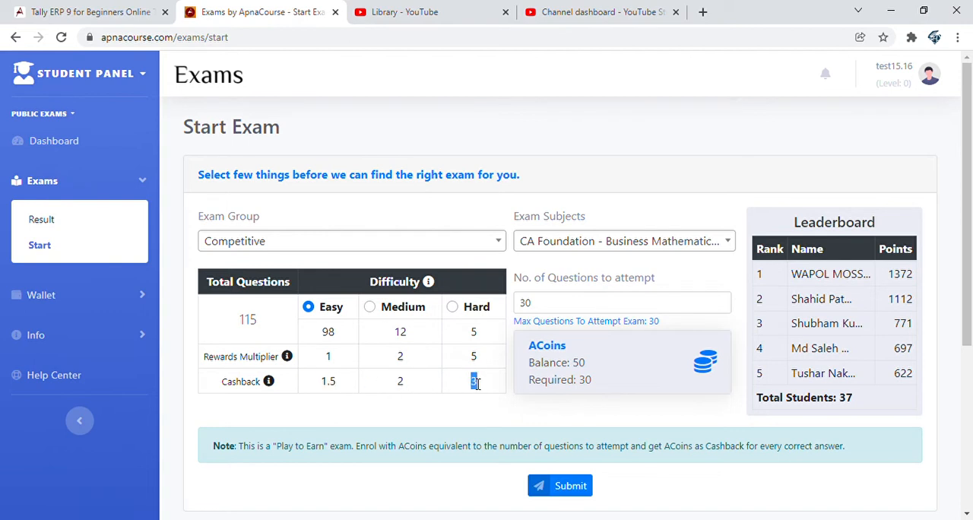
{"action": "mouse_move", "coordinate": [842, 133]}
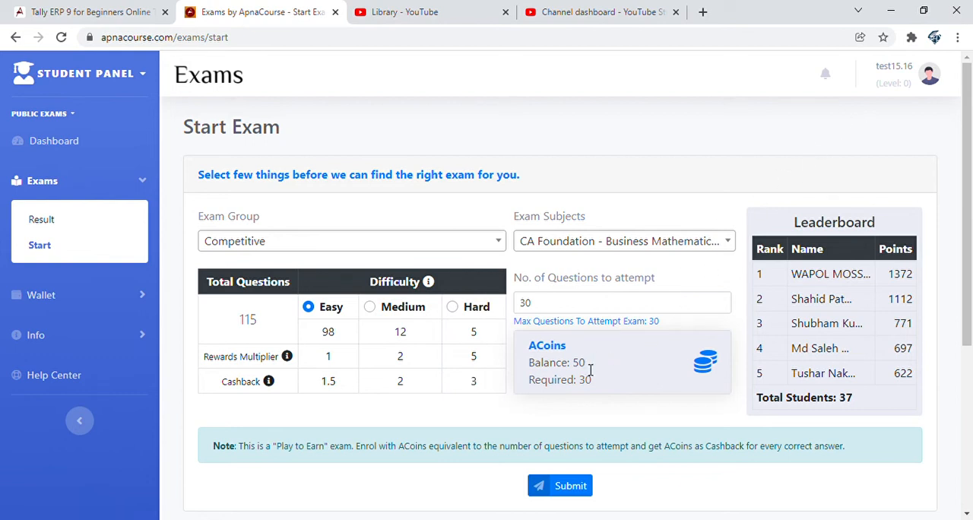
{"action": "mouse_move", "coordinate": [569, 345]}
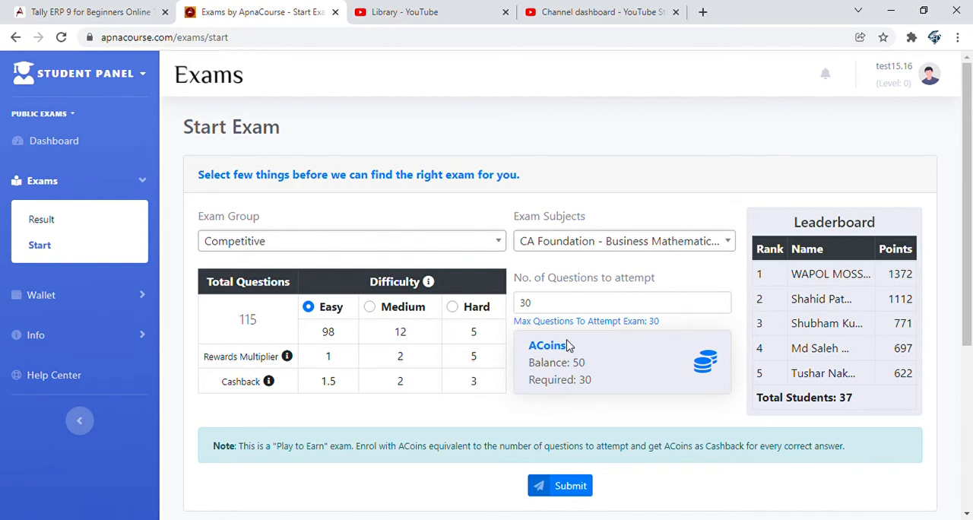
Replace the question count of 30 with 98
{"action": "left_click", "coordinate": [621, 301]}
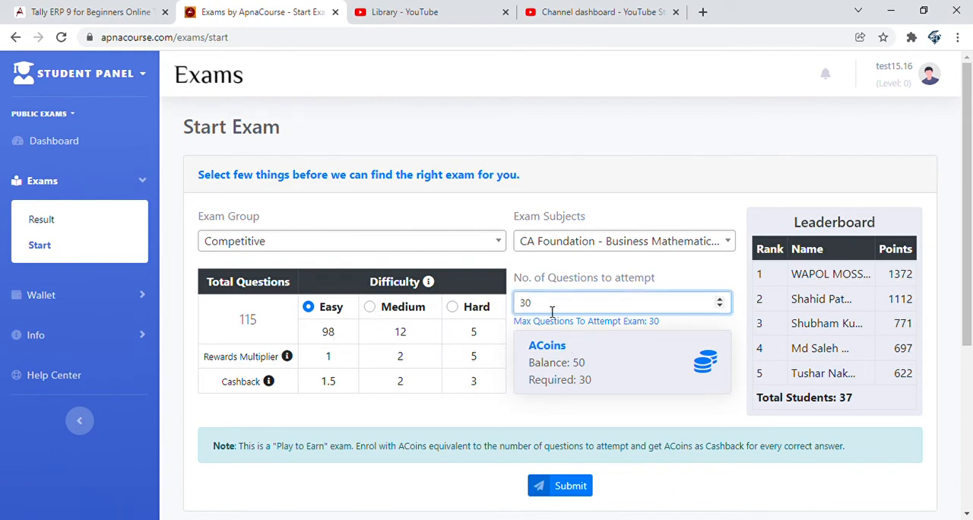
{"action": "triple_click", "coordinate": [621, 303]}
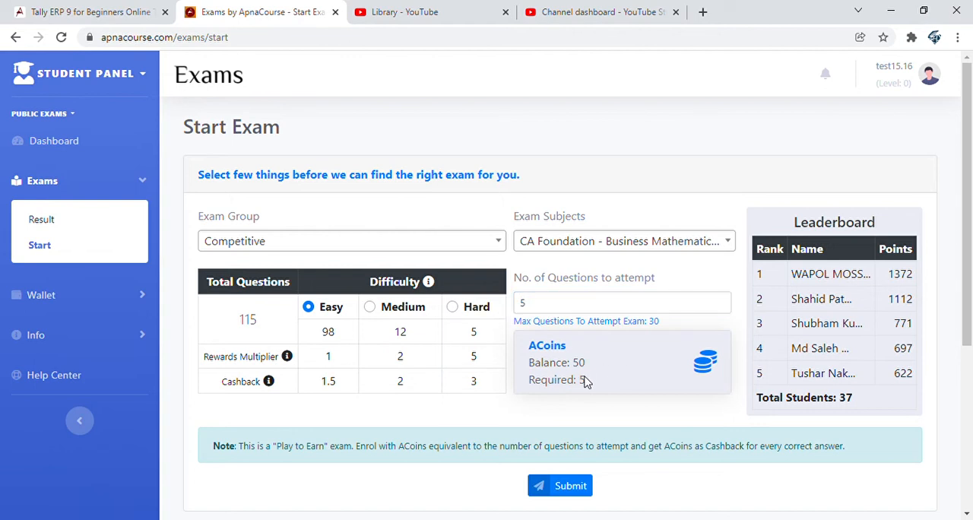
{"action": "mouse_move", "coordinate": [614, 389]}
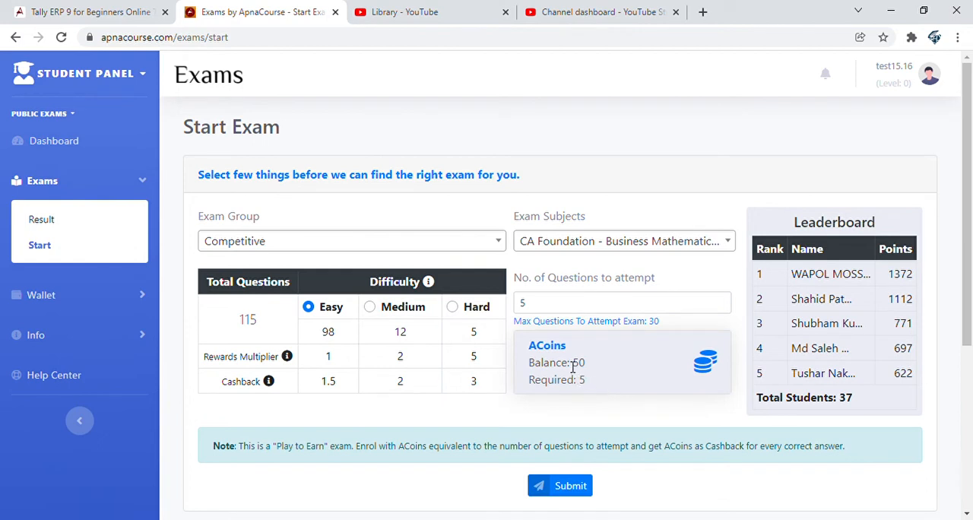
{"action": "mouse_move", "coordinate": [656, 387]}
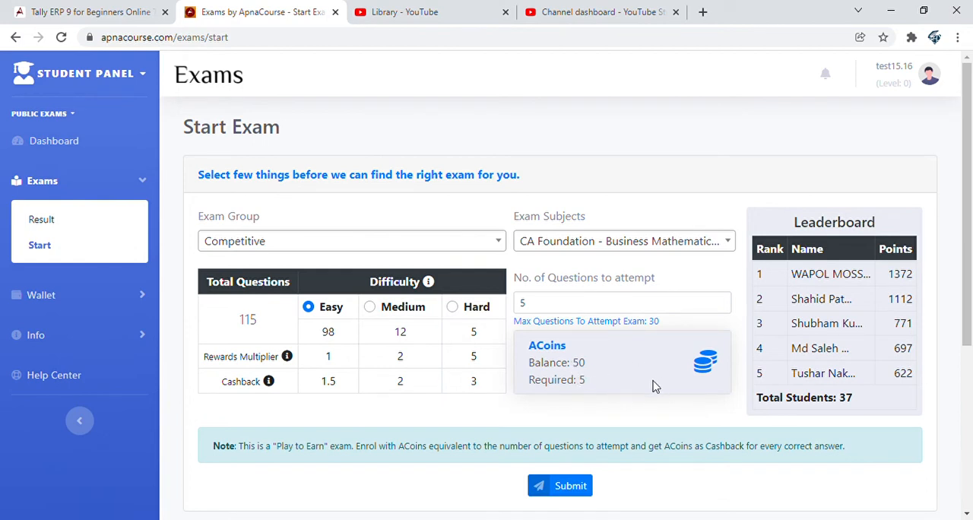
{"action": "left_click", "coordinate": [622, 302]}
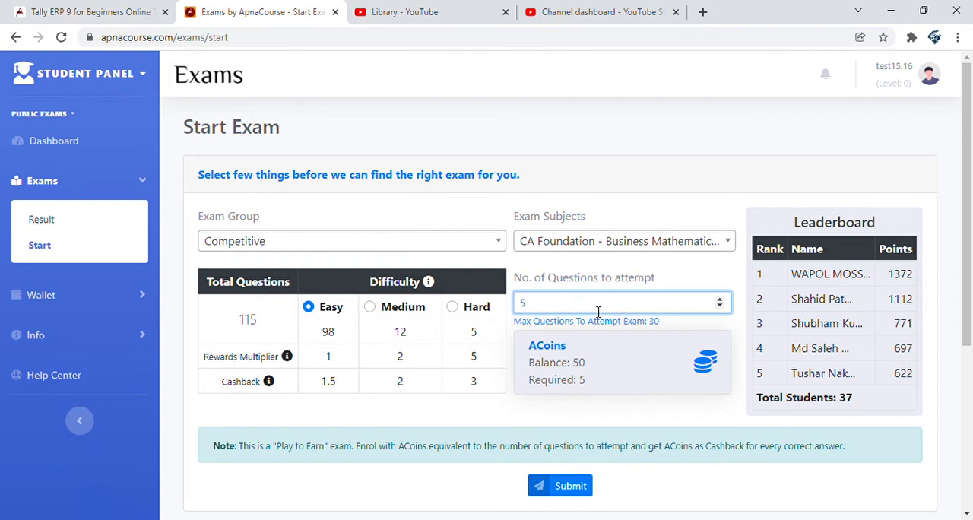
{"action": "type", "text": "98"}
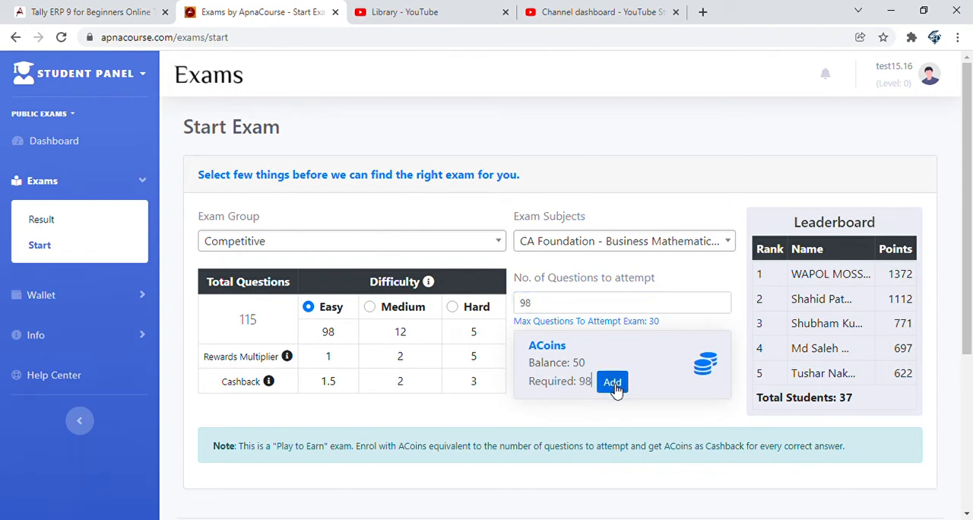
{"action": "mouse_move", "coordinate": [560, 481]}
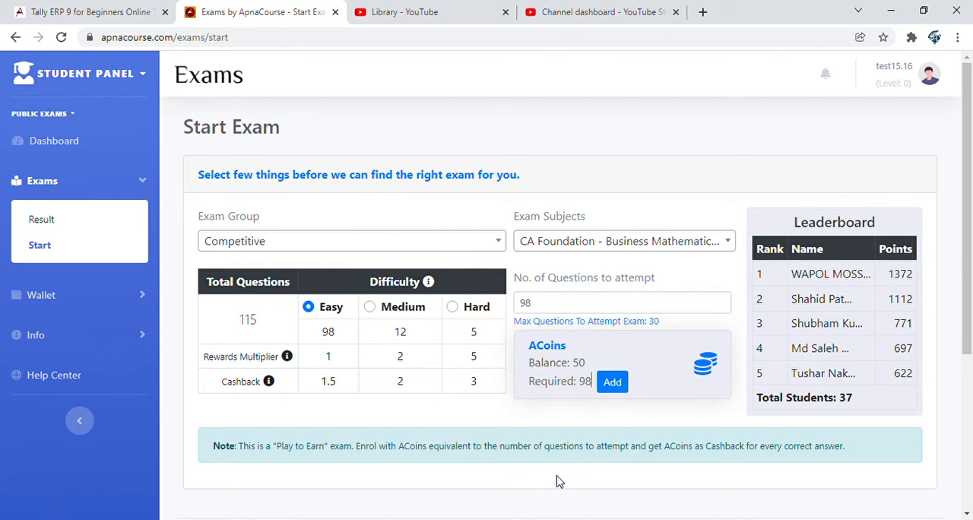
Show the ACoin purchase options: 50, 200 or 500 ACoins priced ₹100–₹500
{"action": "left_click", "coordinate": [612, 381]}
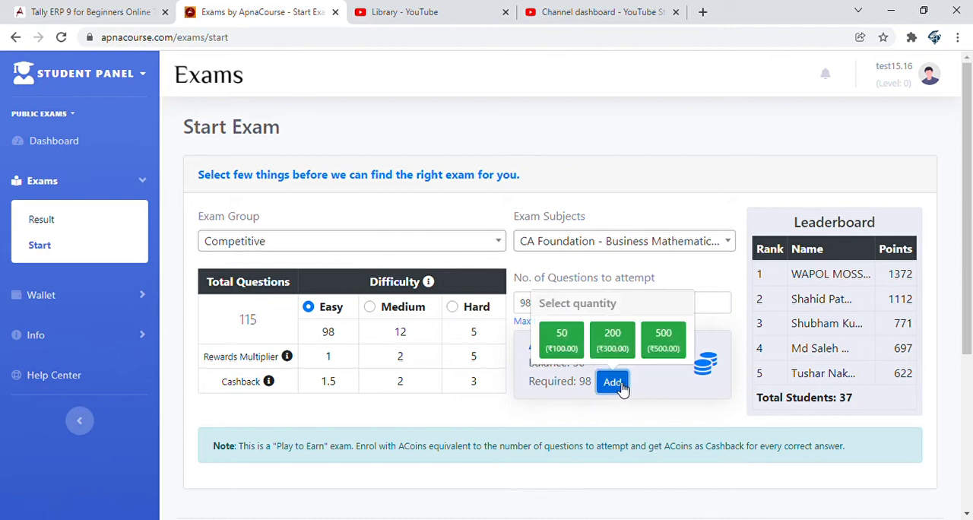
{"action": "mouse_move", "coordinate": [561, 339]}
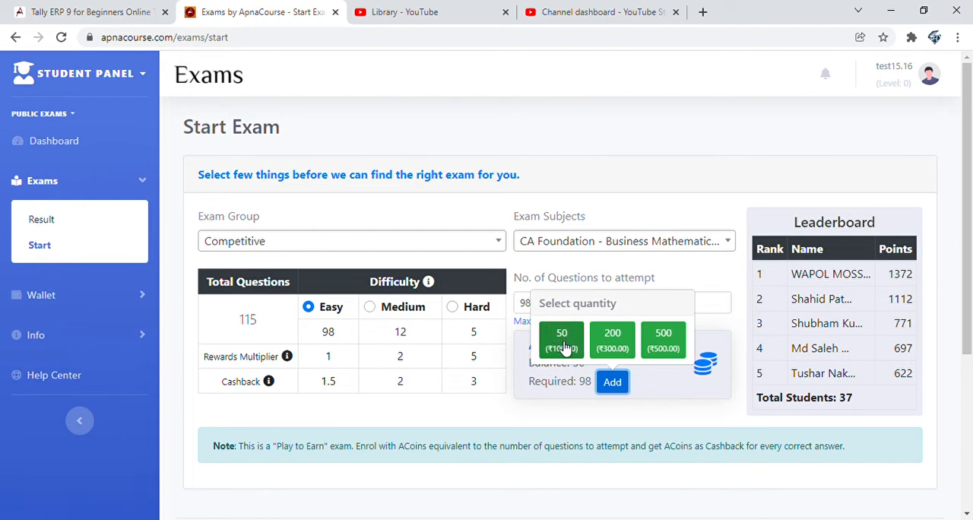
{"action": "mouse_move", "coordinate": [612, 339]}
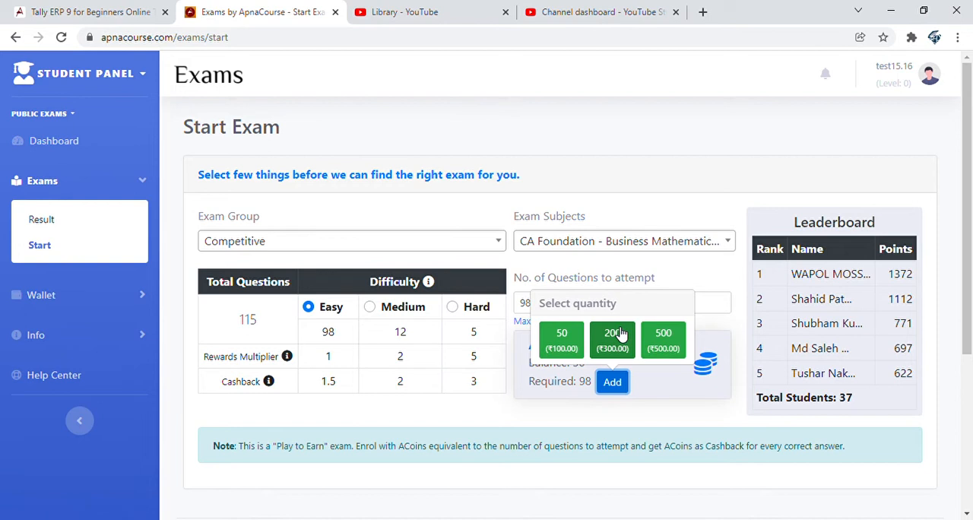
{"action": "mouse_move", "coordinate": [673, 336]}
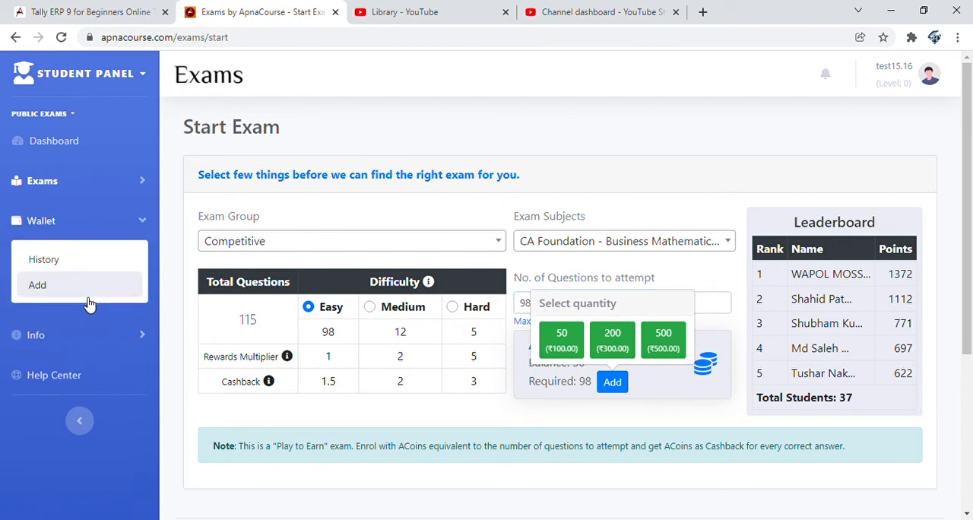
{"action": "mouse_move", "coordinate": [694, 302]}
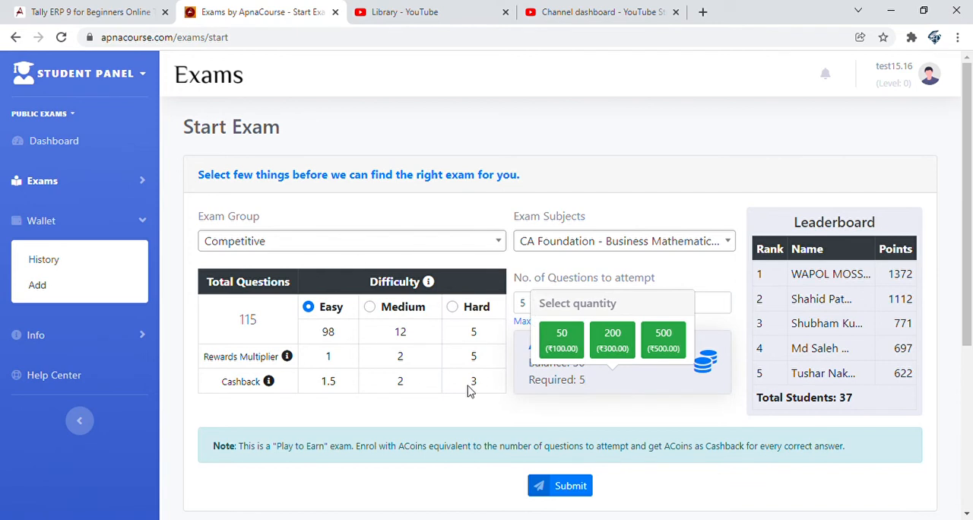
{"action": "mouse_move", "coordinate": [511, 346]}
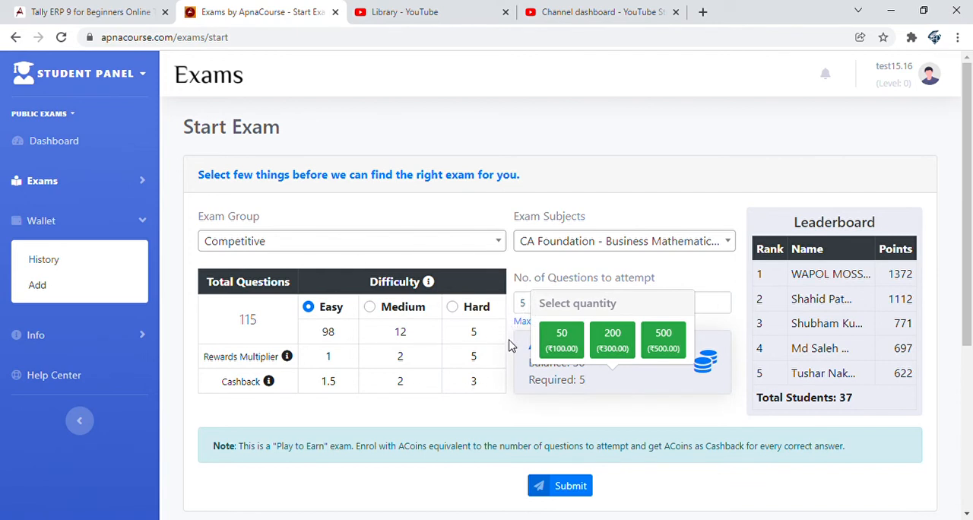
{"action": "mouse_move", "coordinate": [587, 391]}
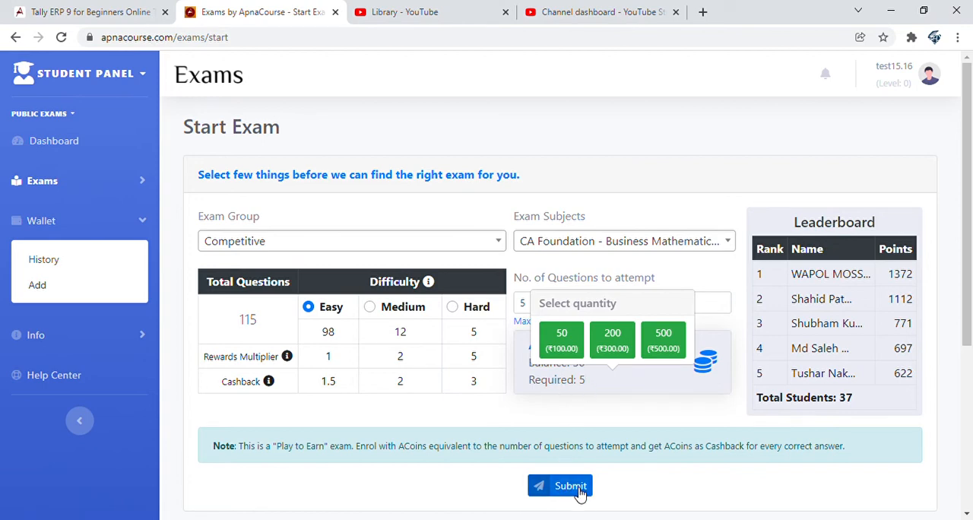
Submit the exam choices and confirm starting the 5-question Easy exam with 360 seconds
{"action": "left_click", "coordinate": [560, 486]}
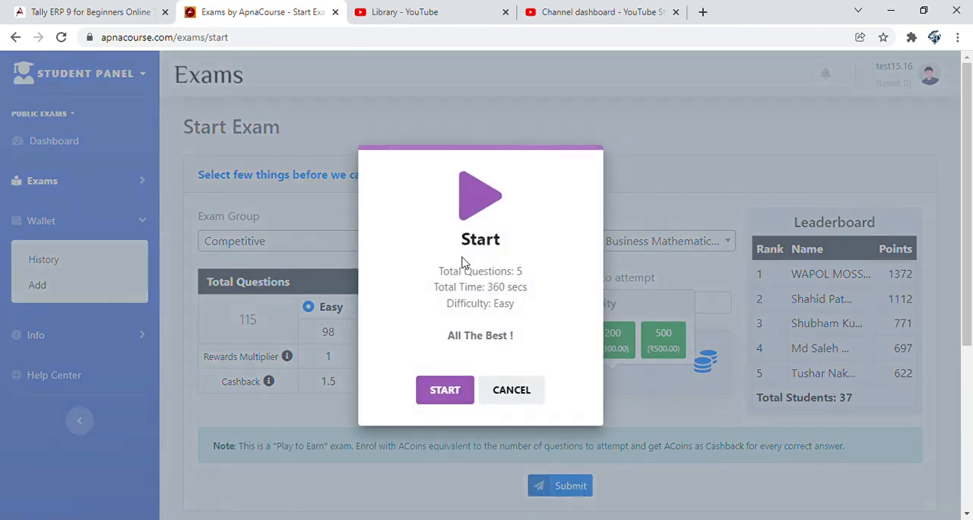
{"action": "mouse_move", "coordinate": [523, 277]}
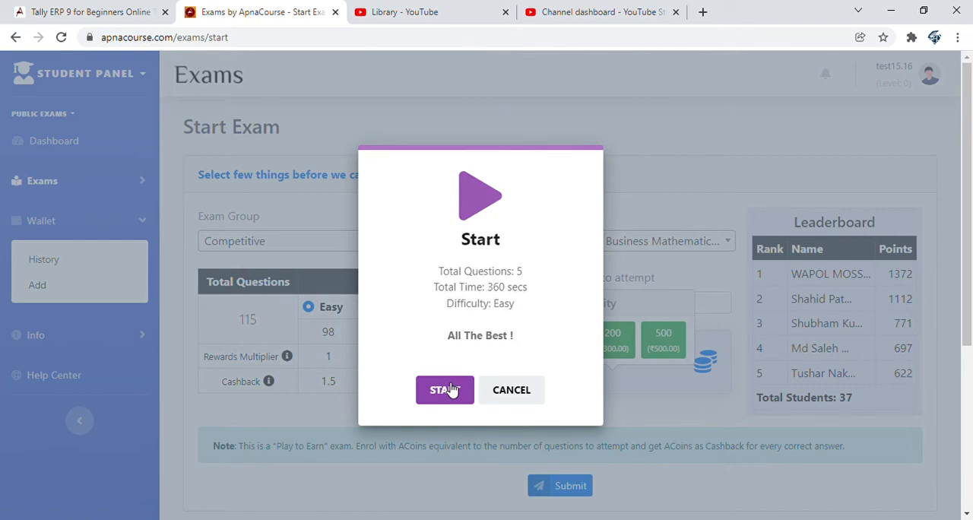
{"action": "mouse_move", "coordinate": [423, 311]}
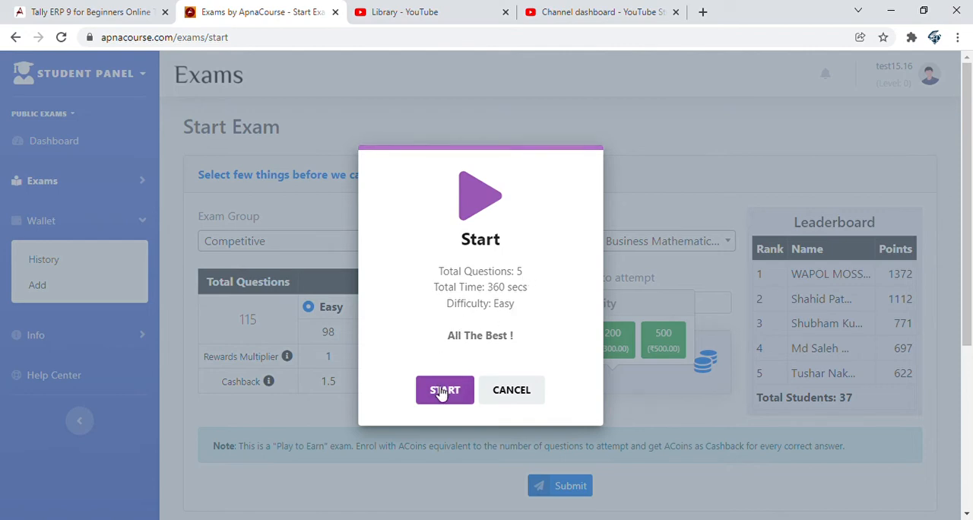
{"action": "left_click", "coordinate": [445, 390]}
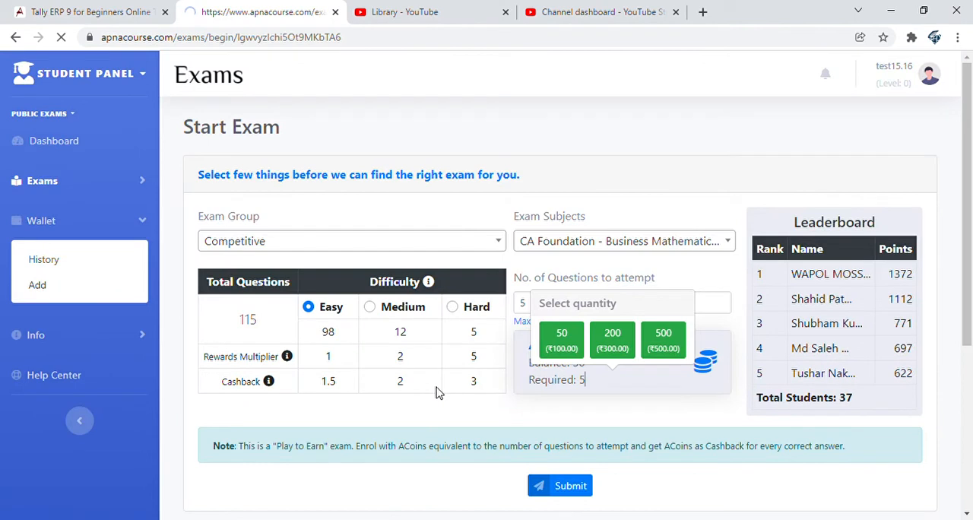
{"action": "left_click", "coordinate": [560, 485]}
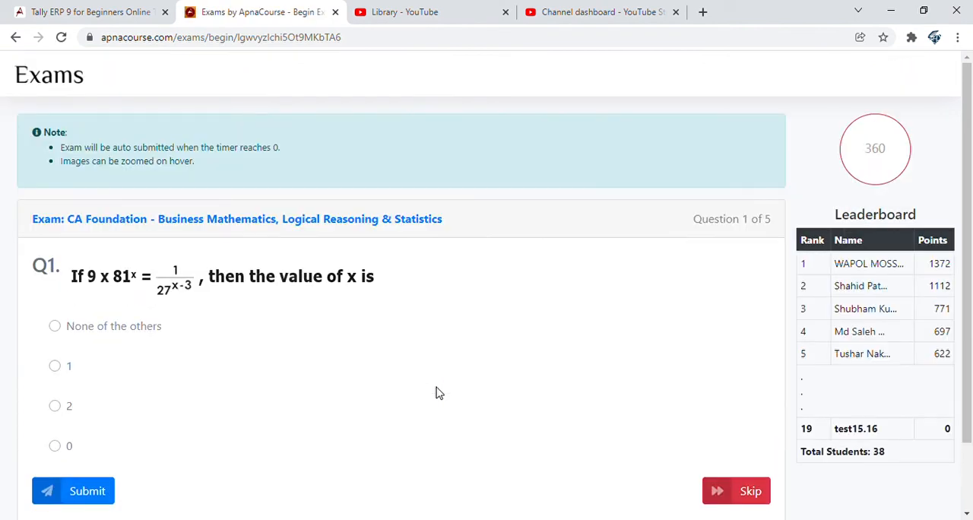
{"action": "scroll", "scroll_direction": "down", "scroll_amount": 3}
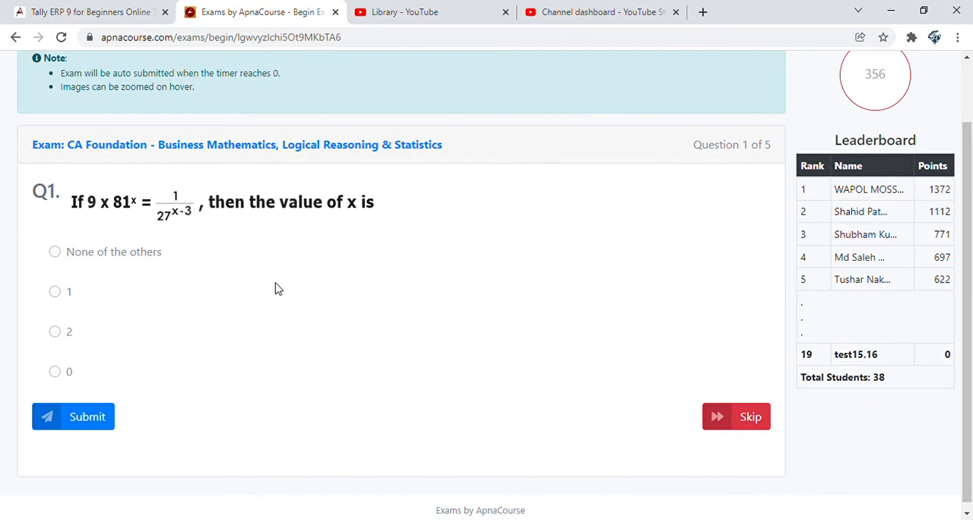
{"action": "scroll", "scroll_direction": "up", "scroll_amount": 3}
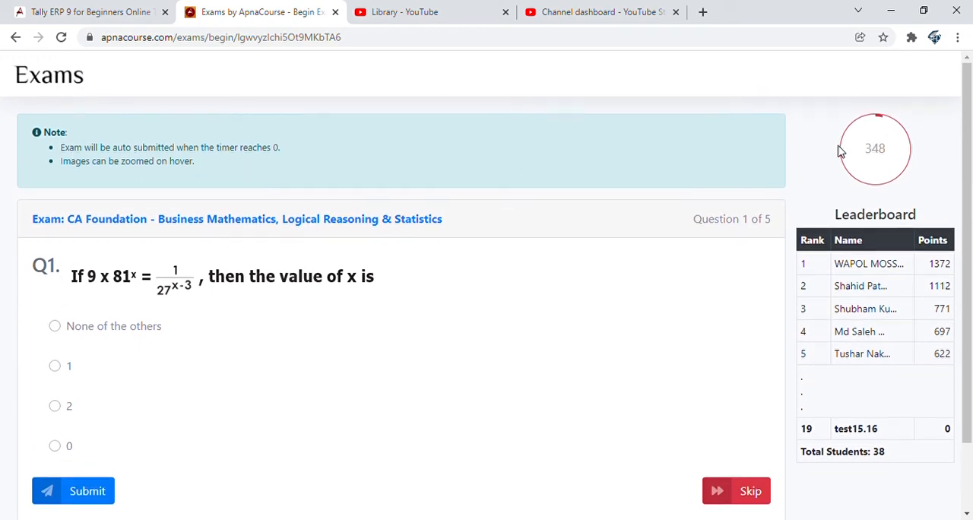
{"action": "mouse_move", "coordinate": [874, 272]}
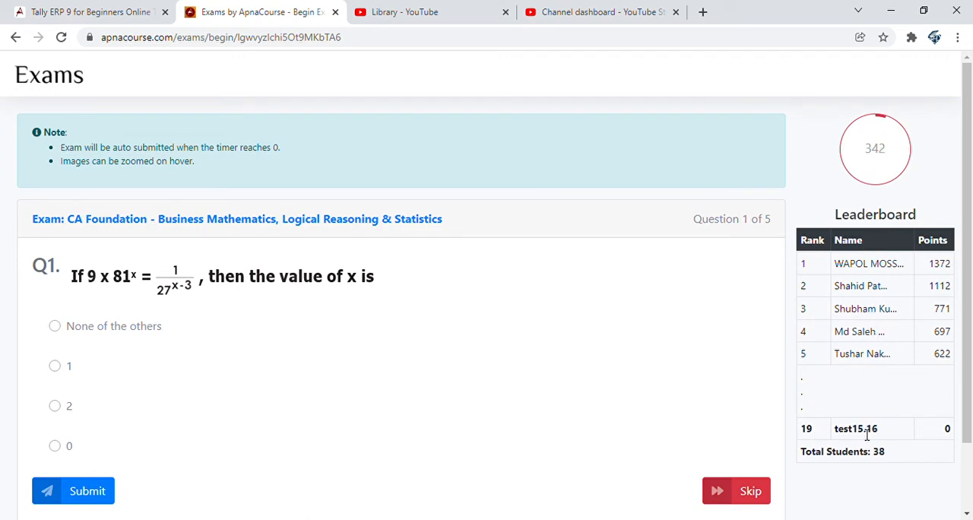
{"action": "mouse_move", "coordinate": [469, 330]}
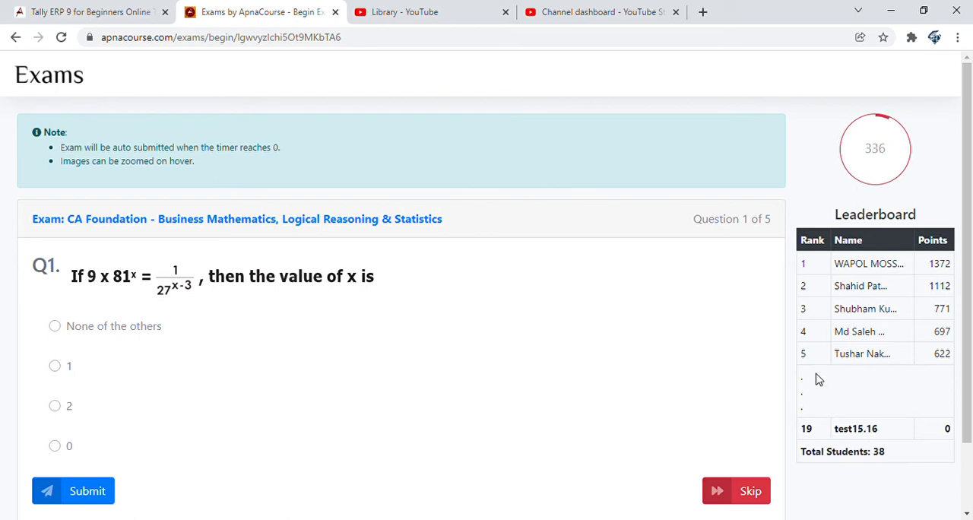
{"action": "mouse_move", "coordinate": [462, 340]}
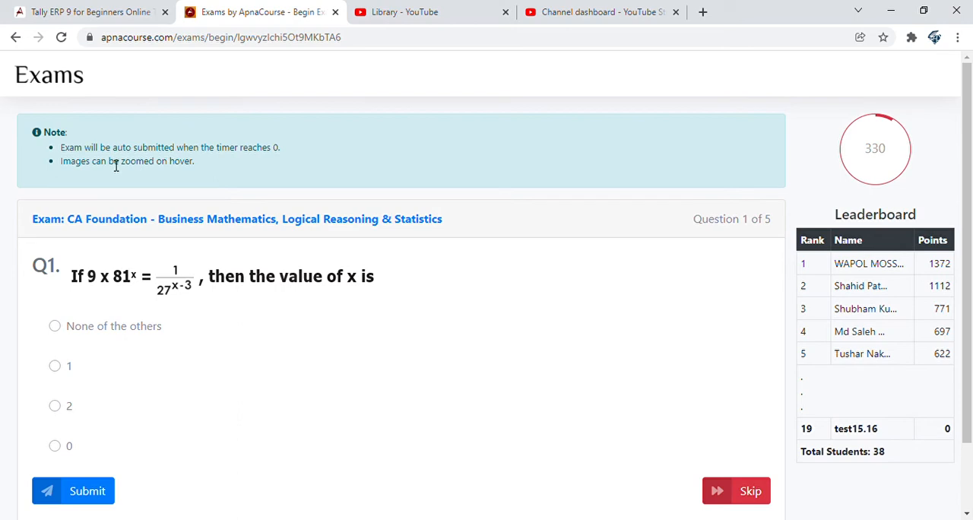
{"action": "mouse_move", "coordinate": [187, 282]}
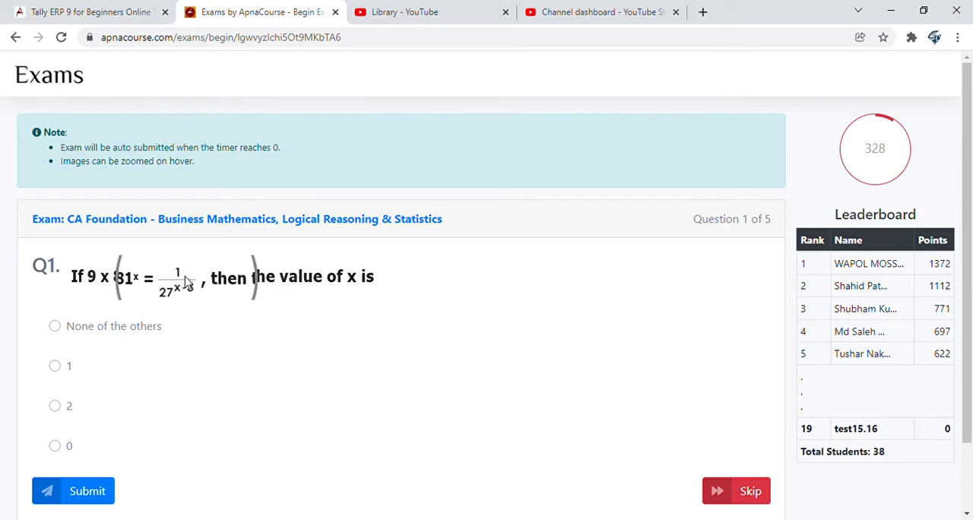
{"action": "mouse_move", "coordinate": [323, 418]}
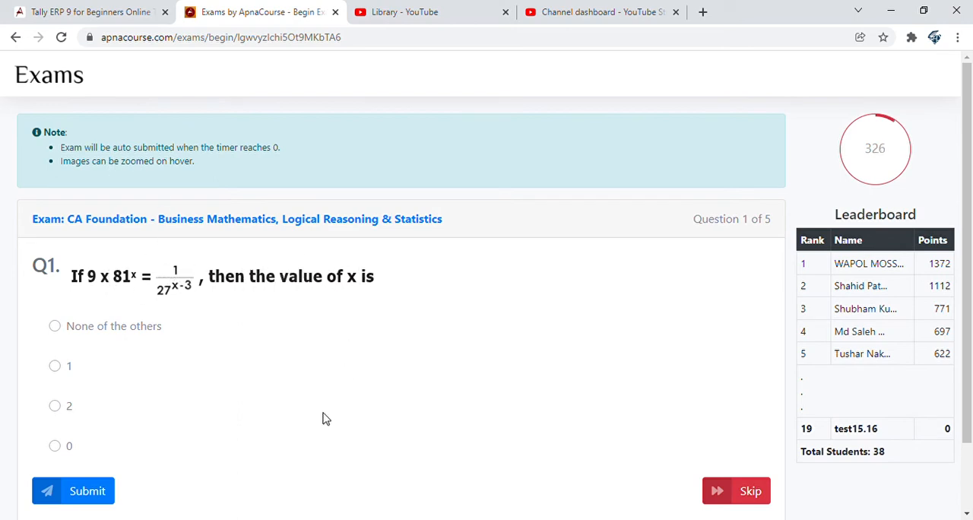
{"action": "scroll", "scroll_direction": "down", "scroll_amount": 3}
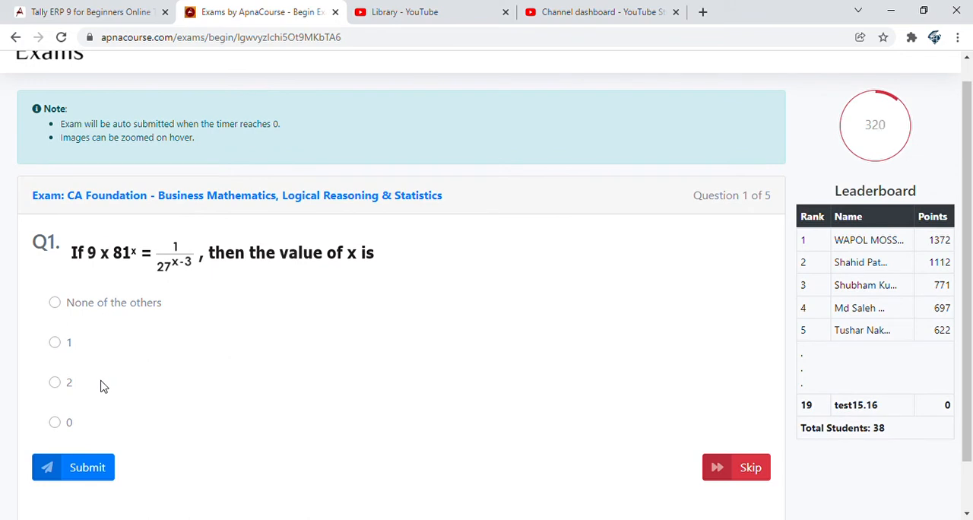
{"action": "mouse_move", "coordinate": [91, 360]}
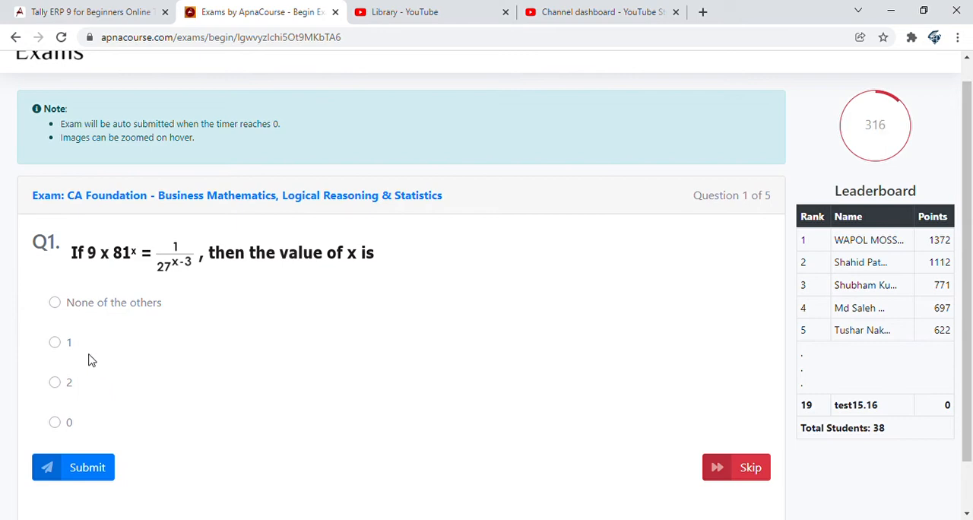
{"action": "mouse_move", "coordinate": [108, 386]}
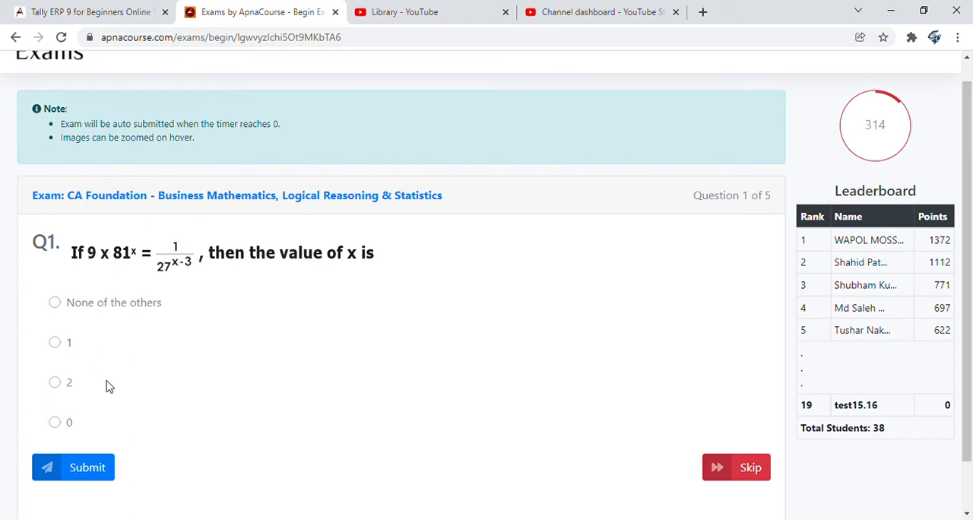
{"action": "mouse_move", "coordinate": [73, 342]}
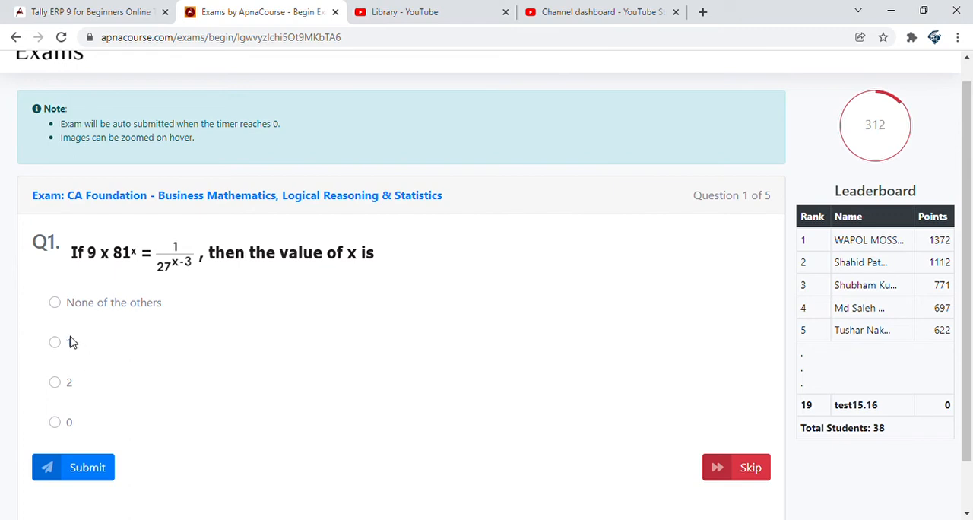
Answer and submit the first two exam questions
{"action": "left_click", "coordinate": [54, 343]}
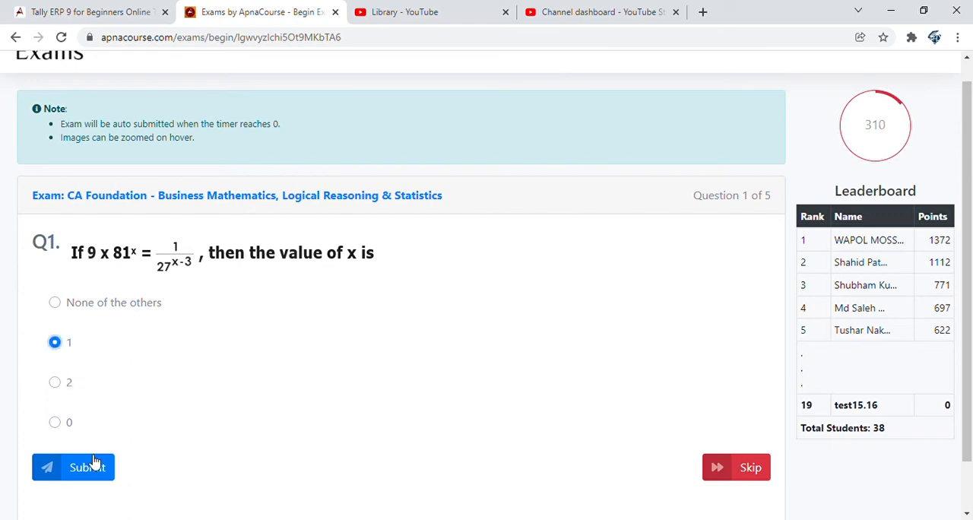
{"action": "left_click", "coordinate": [73, 467]}
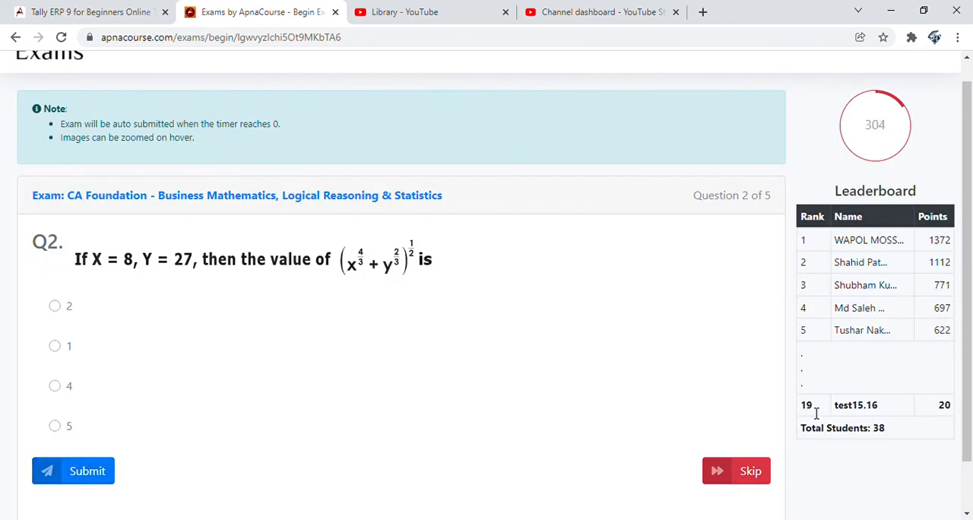
{"action": "mouse_move", "coordinate": [128, 285]}
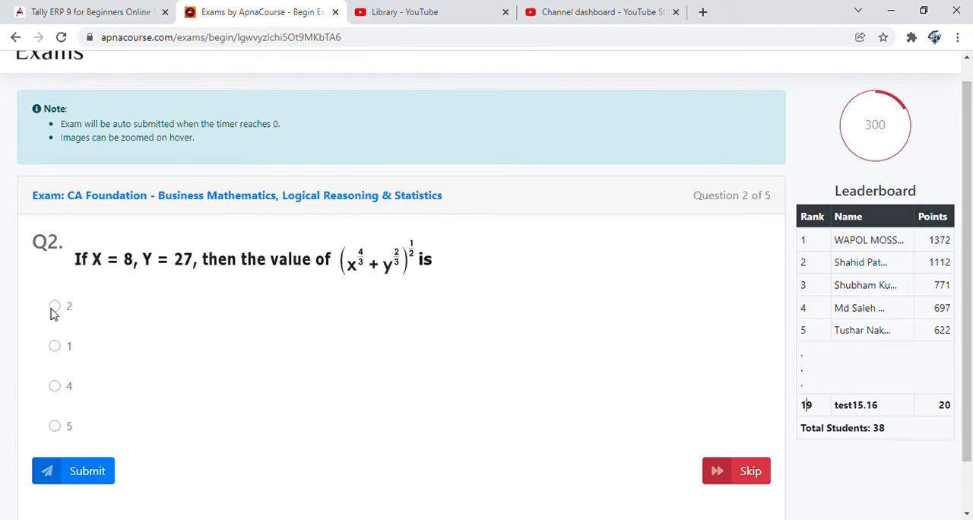
{"action": "left_click", "coordinate": [87, 471]}
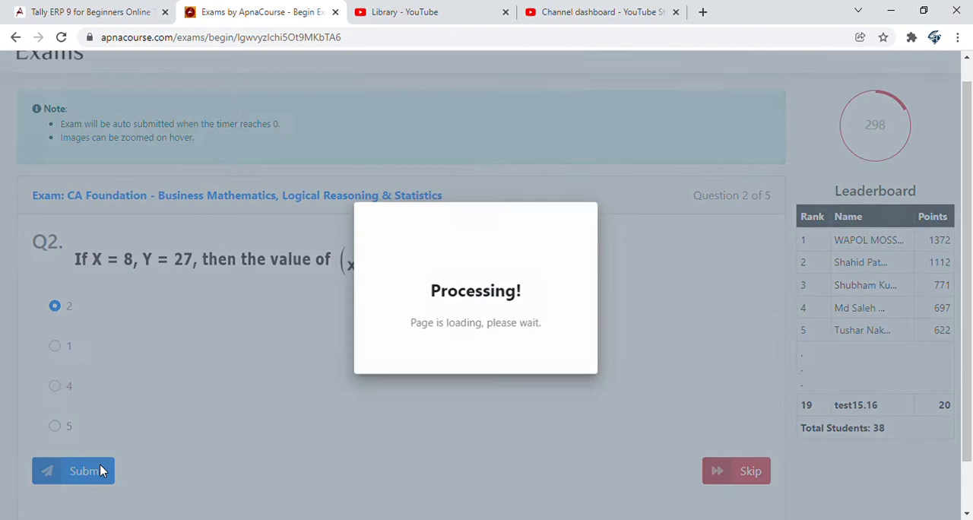
{"action": "left_click", "coordinate": [73, 470]}
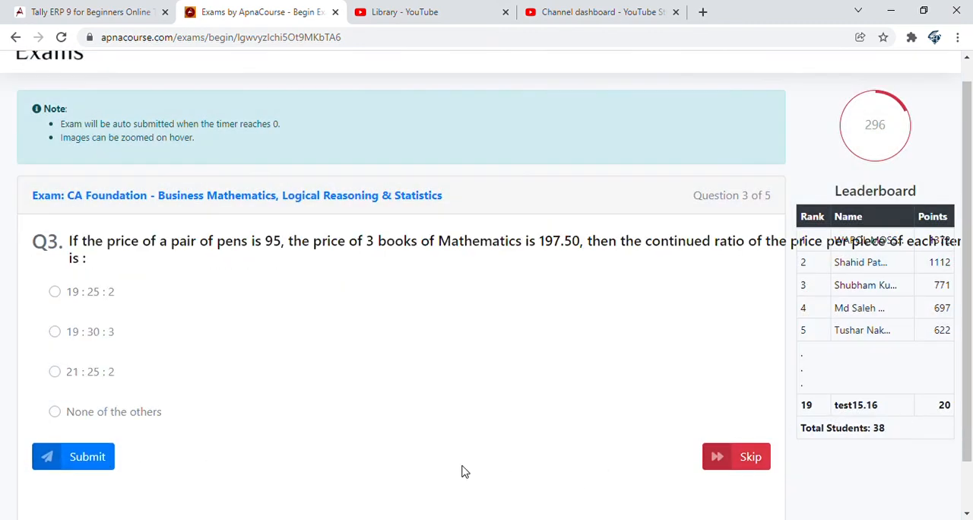
{"action": "mouse_move", "coordinate": [712, 456]}
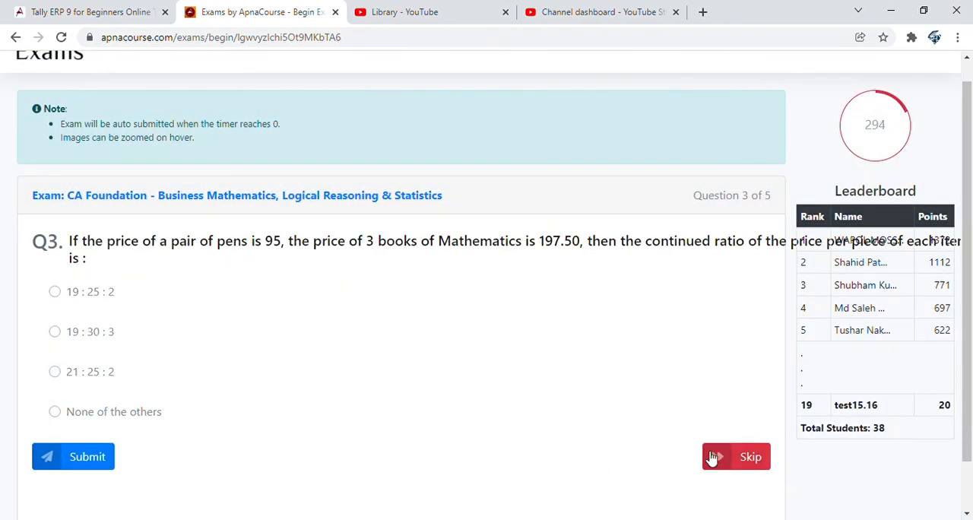
Skip the unanswered questions and select option 4 on question 5
{"action": "left_click", "coordinate": [735, 457]}
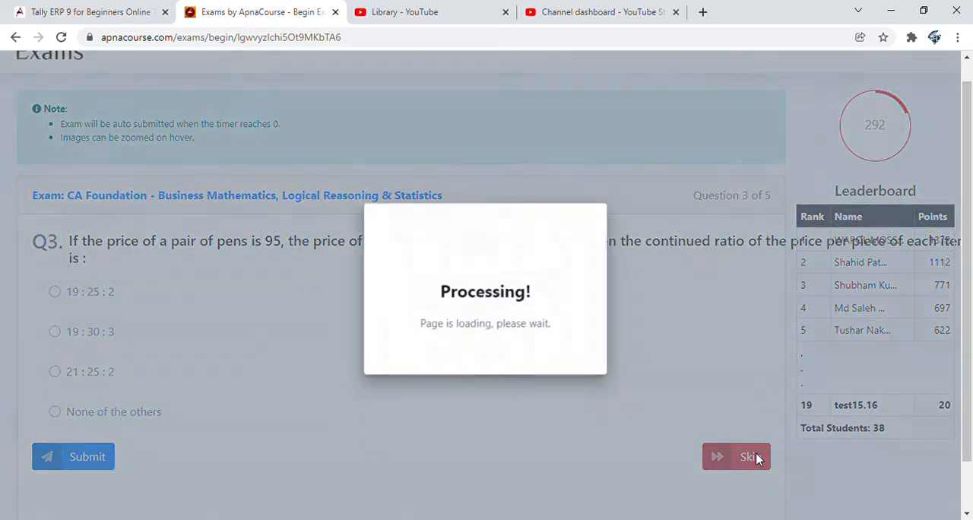
{"action": "left_click", "coordinate": [736, 457]}
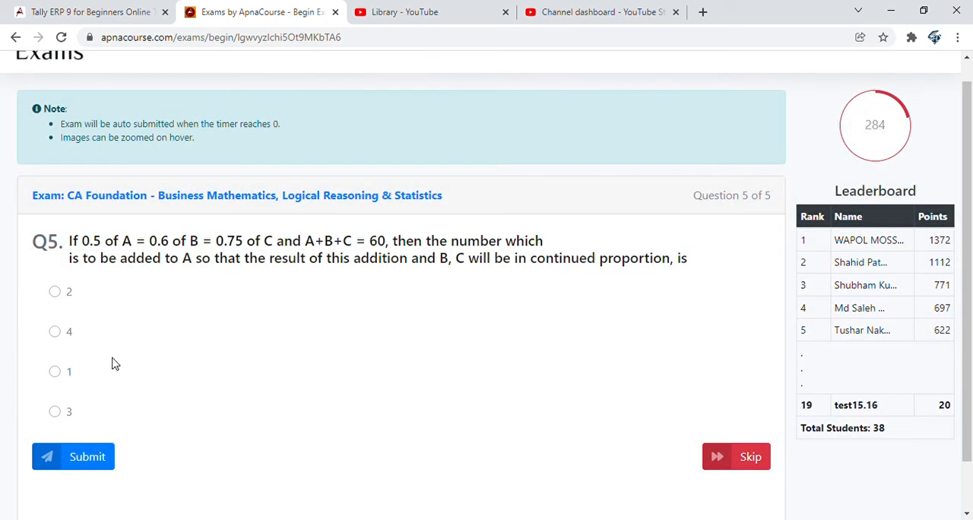
{"action": "left_click", "coordinate": [54, 331]}
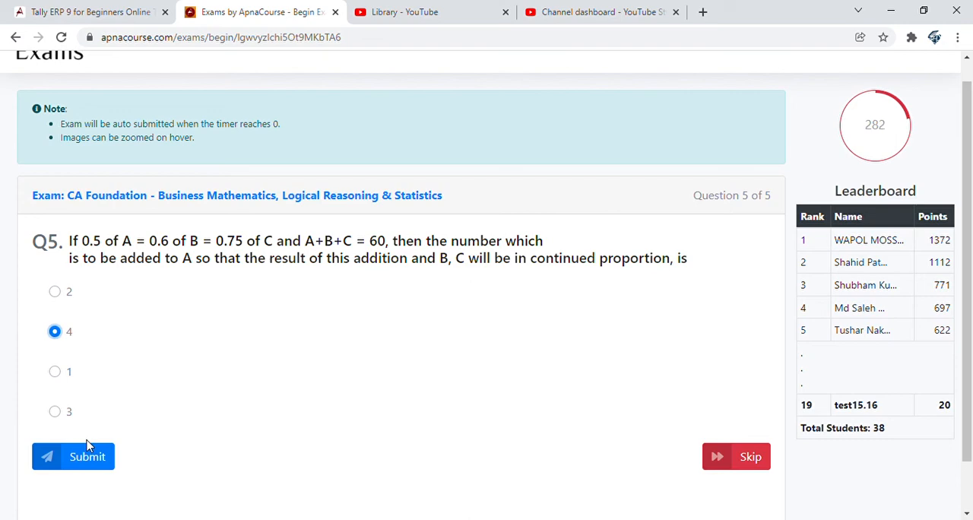
Submit the last answer and scroll the result: 1 correct, 3 wrong, 1 unattempted
{"action": "left_click", "coordinate": [73, 456]}
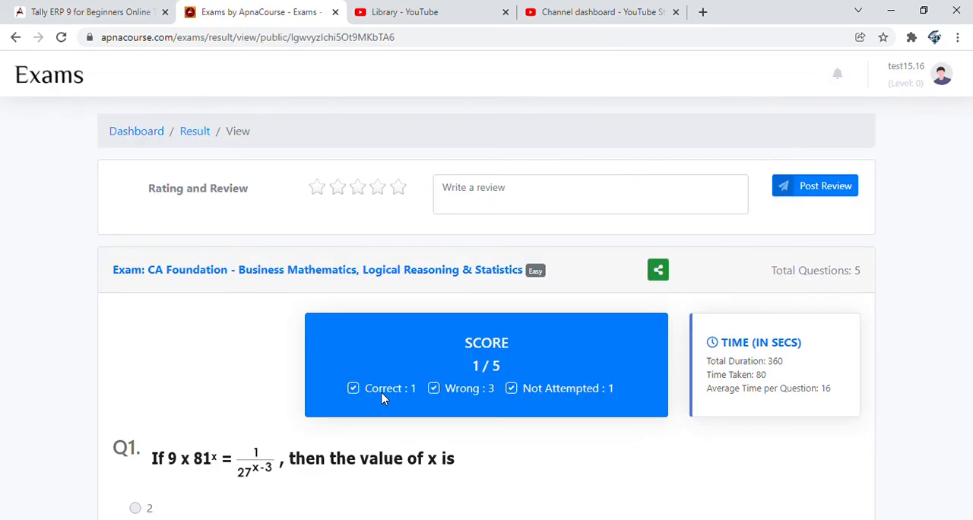
{"action": "scroll", "scroll_direction": "down", "scroll_amount": 3}
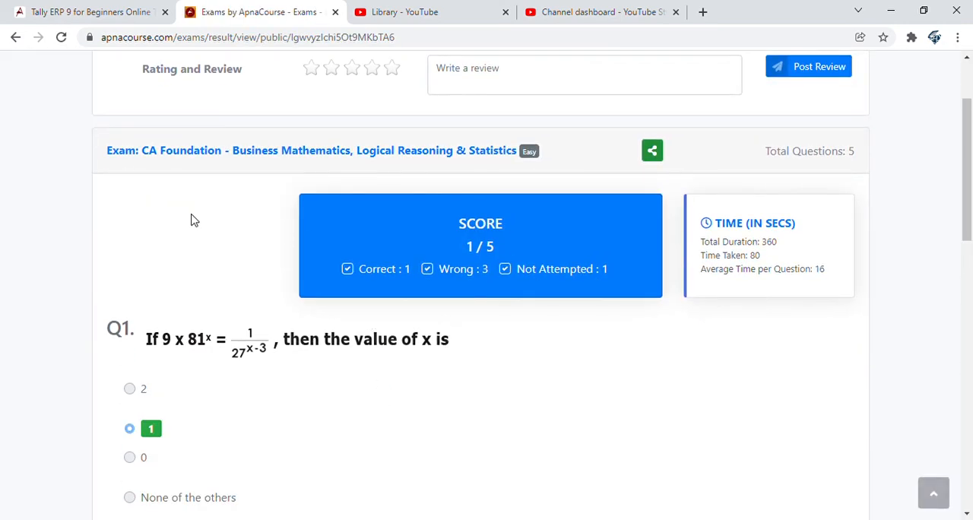
{"action": "scroll", "scroll_direction": "up", "scroll_amount": 3}
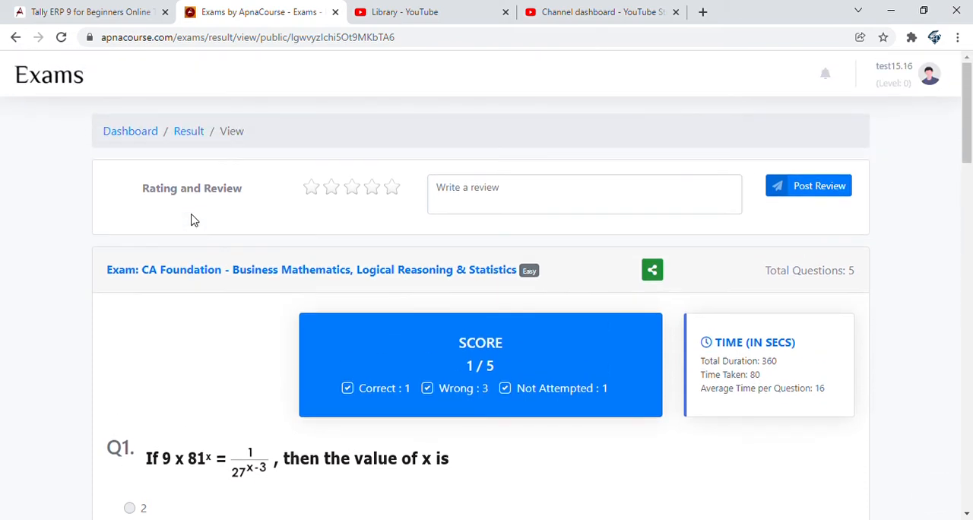
{"action": "mouse_move", "coordinate": [199, 195]}
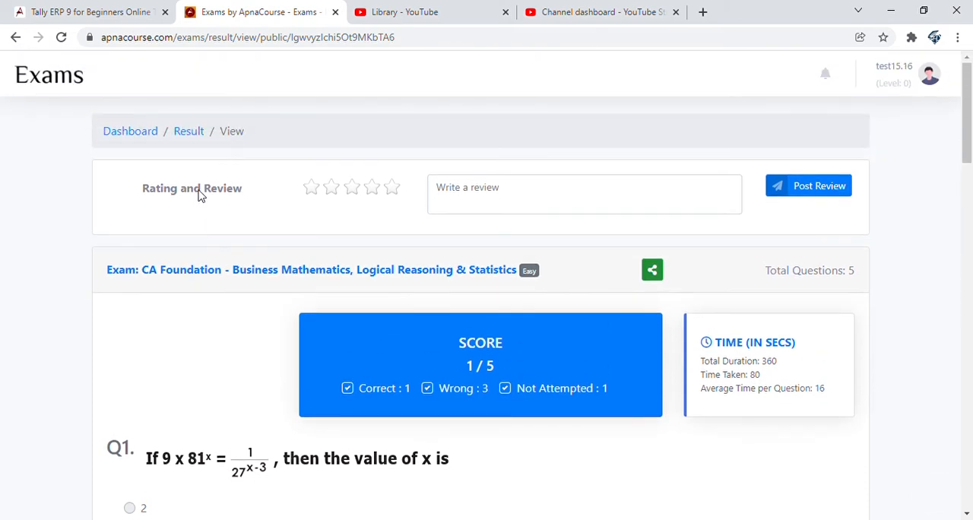
{"action": "mouse_move", "coordinate": [214, 192]}
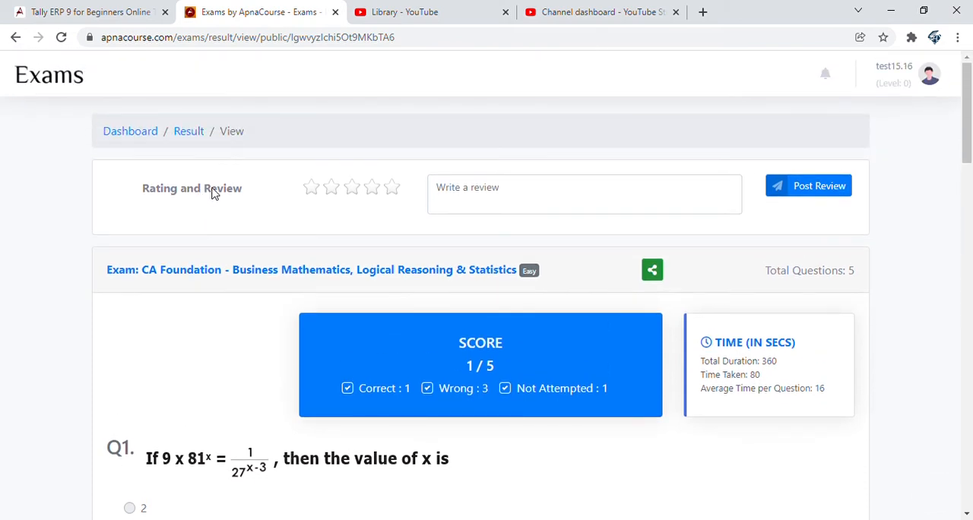
{"action": "scroll", "scroll_direction": "down", "scroll_amount": 3}
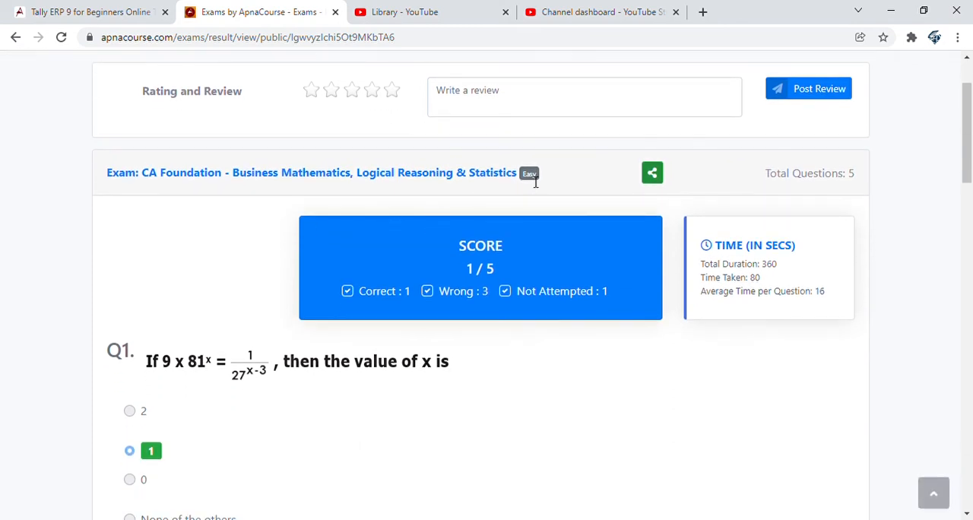
{"action": "mouse_move", "coordinate": [652, 173]}
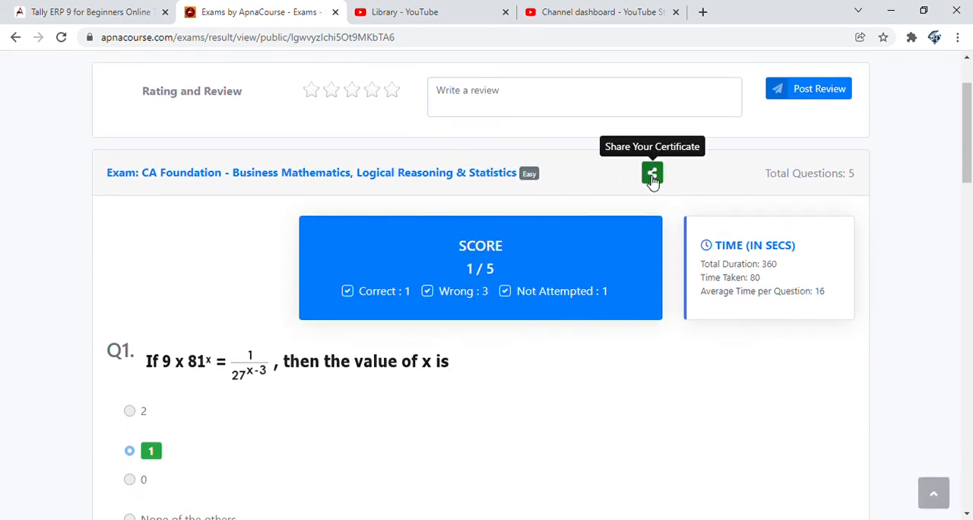
Download the certificate as PDF from the share dialog, then close the dialog
{"action": "left_click", "coordinate": [652, 173]}
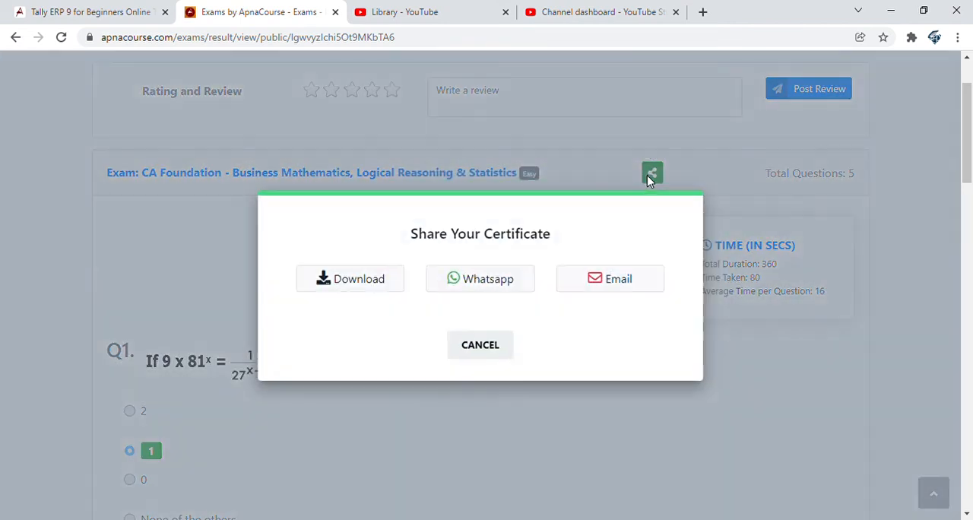
{"action": "mouse_move", "coordinate": [493, 230]}
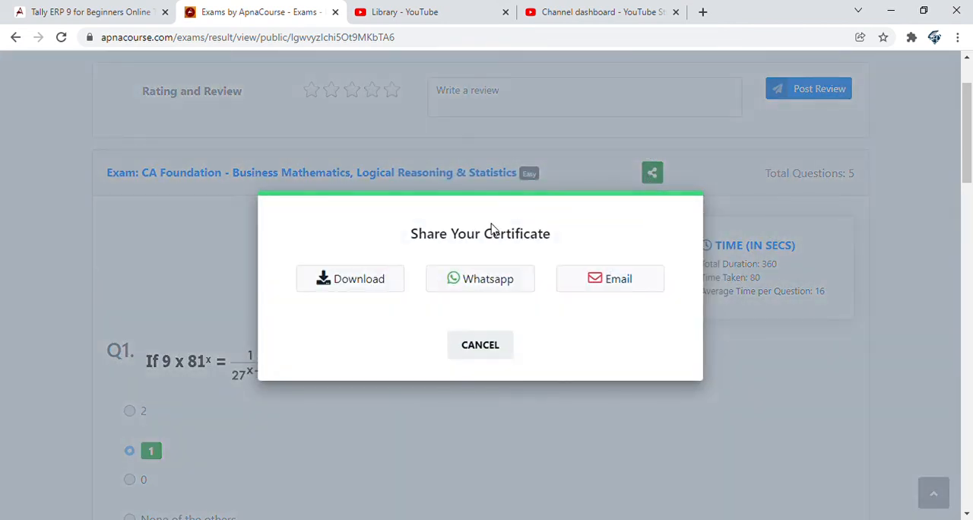
{"action": "mouse_move", "coordinate": [396, 254]}
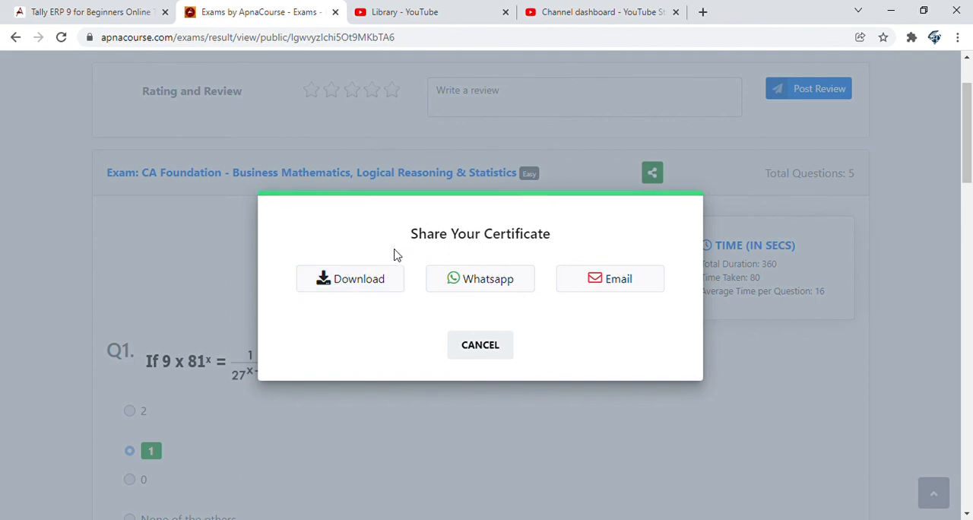
{"action": "mouse_move", "coordinate": [487, 278]}
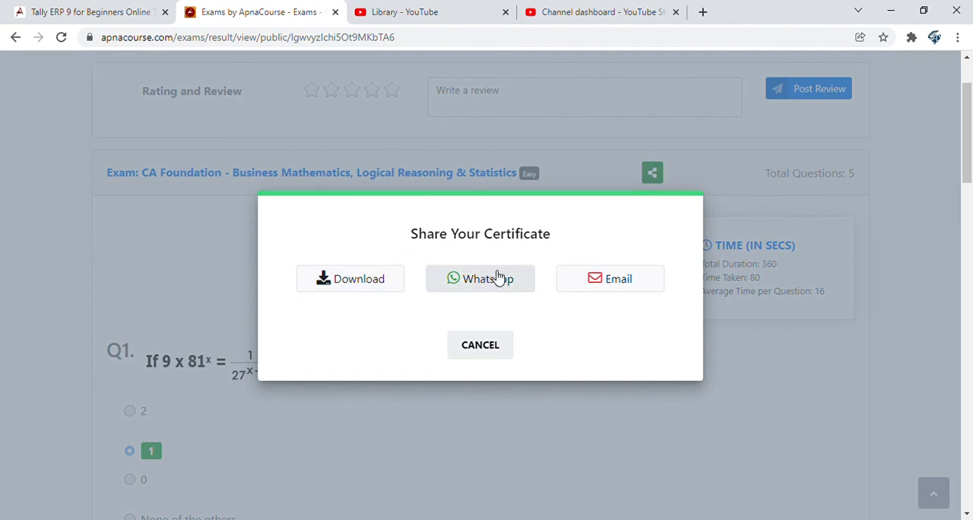
{"action": "mouse_move", "coordinate": [533, 265]}
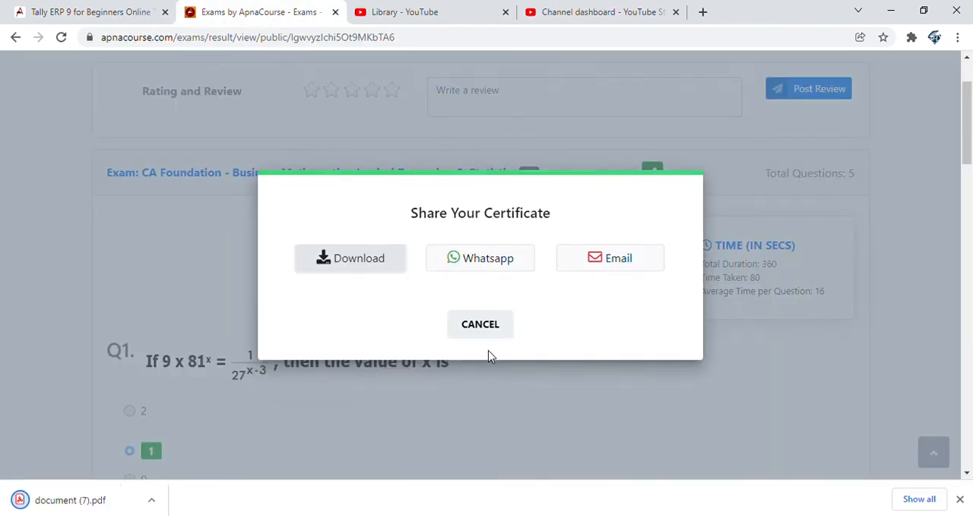
{"action": "left_click", "coordinate": [479, 324]}
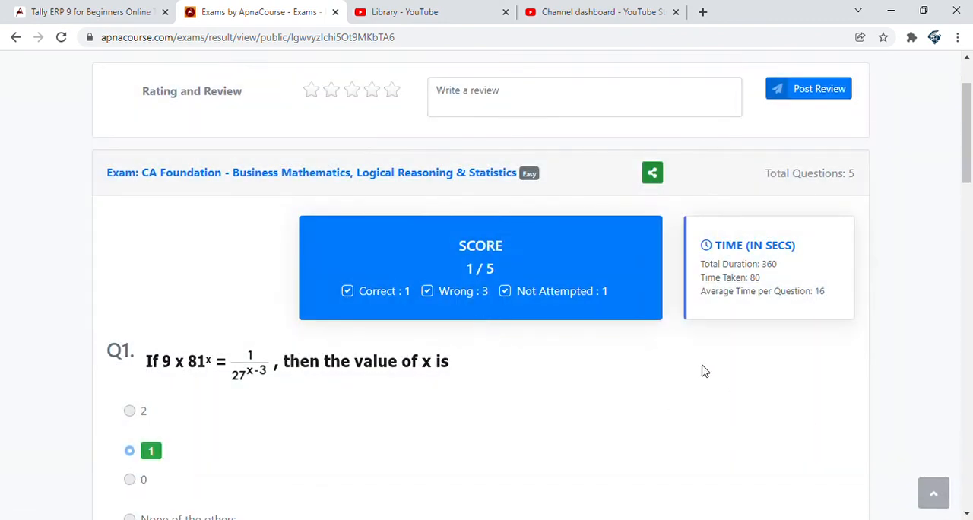
Scroll through the per-question review showing correct options and answer descriptions
{"action": "scroll", "scroll_direction": "down", "scroll_amount": 3}
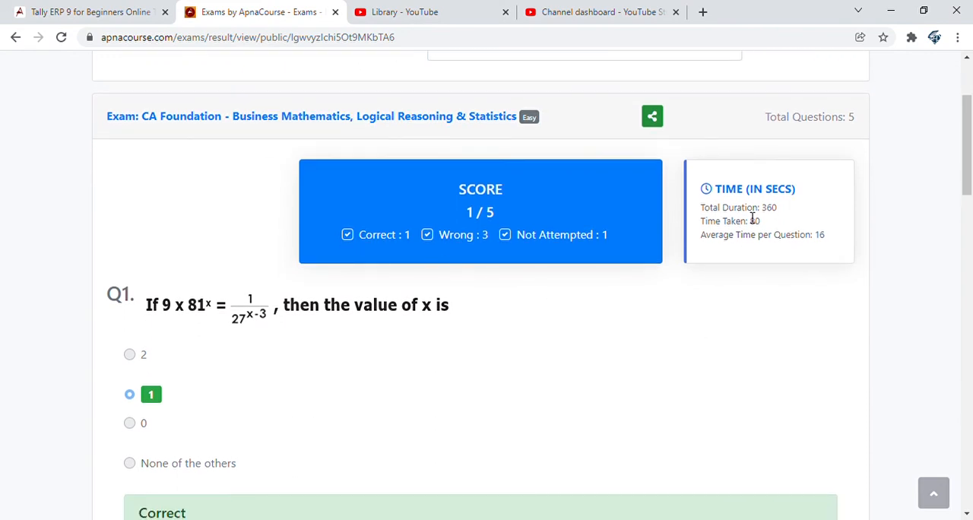
{"action": "mouse_move", "coordinate": [466, 212]}
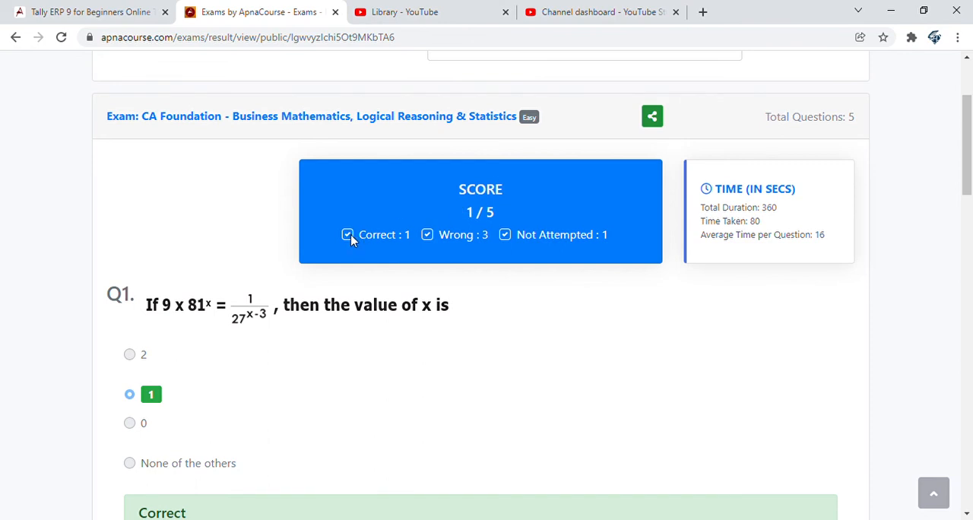
{"action": "scroll", "scroll_direction": "up", "scroll_amount": 3}
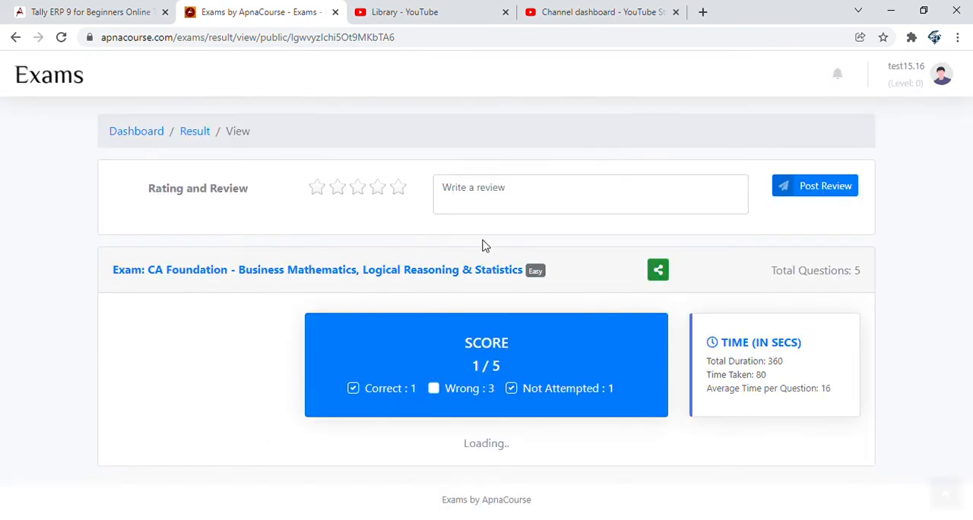
{"action": "scroll", "scroll_direction": "down", "scroll_amount": 3}
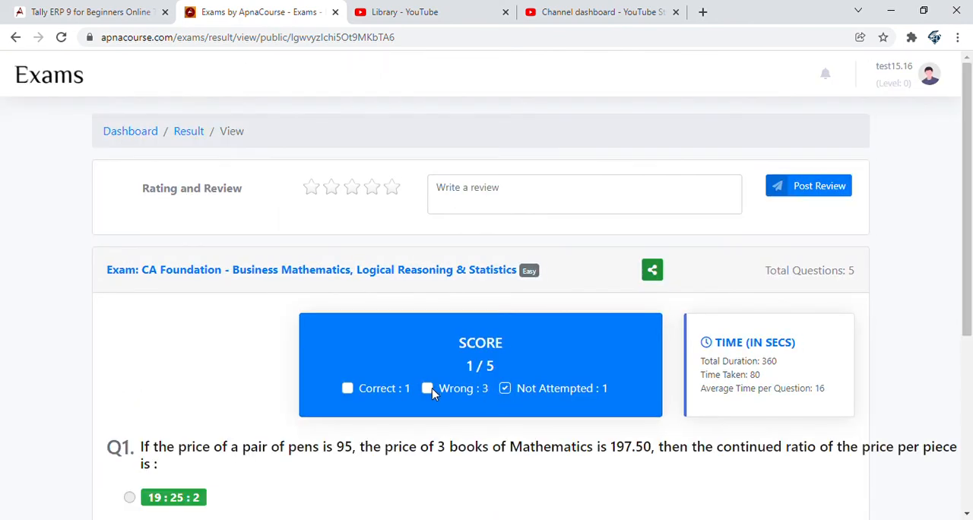
{"action": "scroll", "scroll_direction": "down", "scroll_amount": 3}
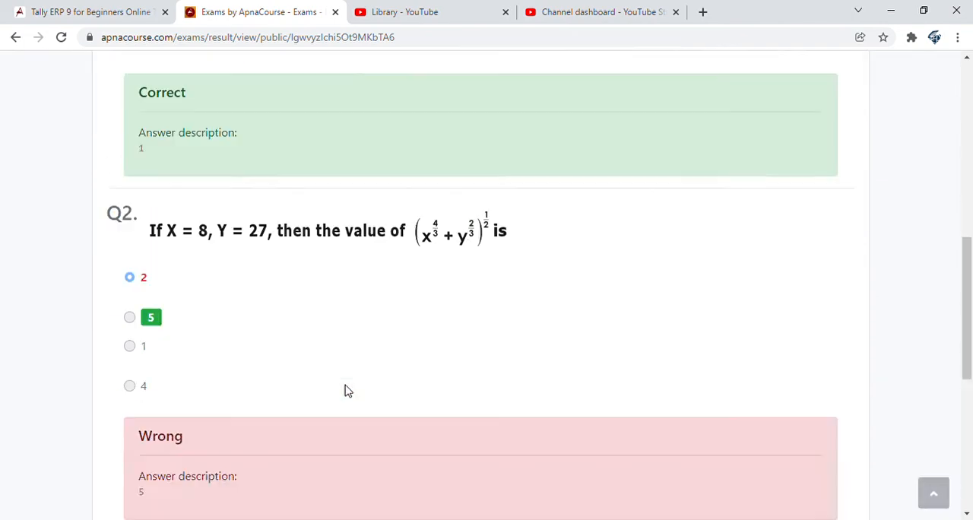
{"action": "scroll", "scroll_direction": "down", "scroll_amount": 3}
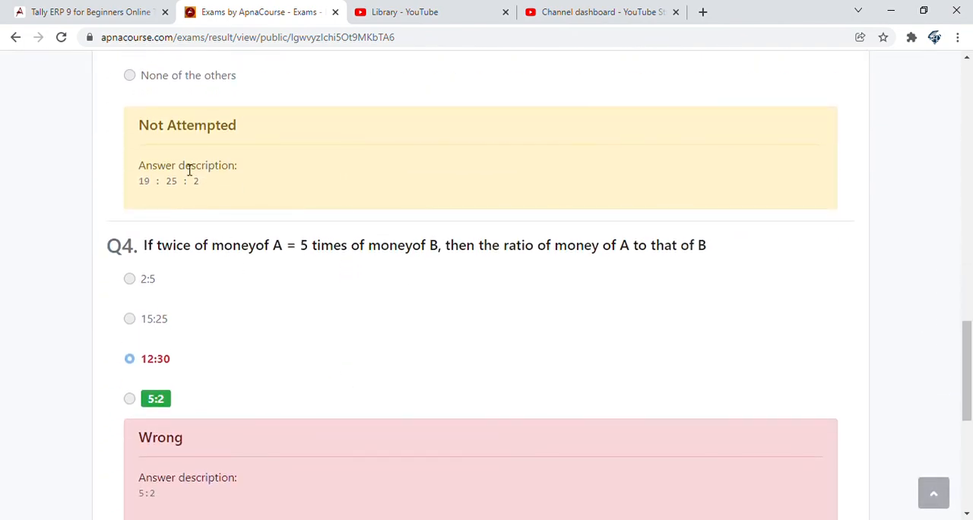
{"action": "scroll", "scroll_direction": "up", "scroll_amount": 3}
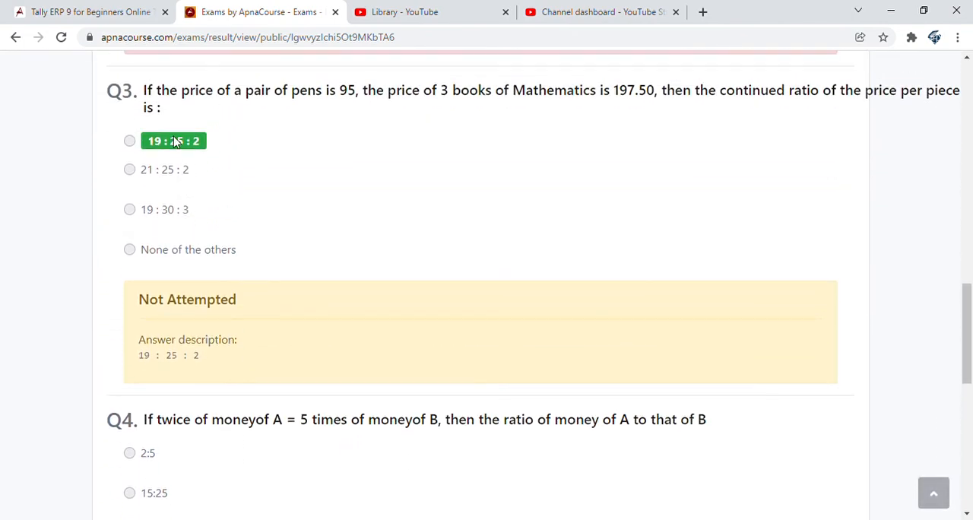
{"action": "scroll", "scroll_direction": "down", "scroll_amount": 3}
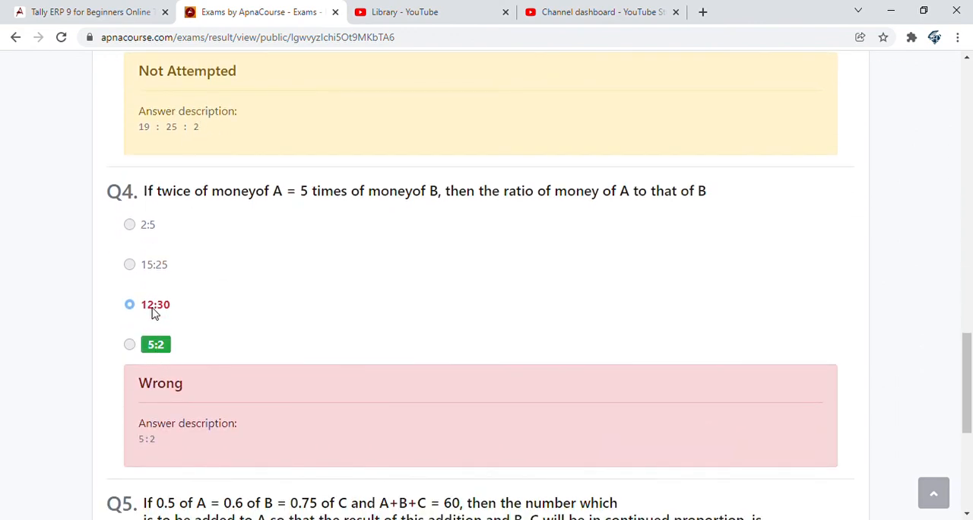
{"action": "scroll", "scroll_direction": "up", "scroll_amount": 3}
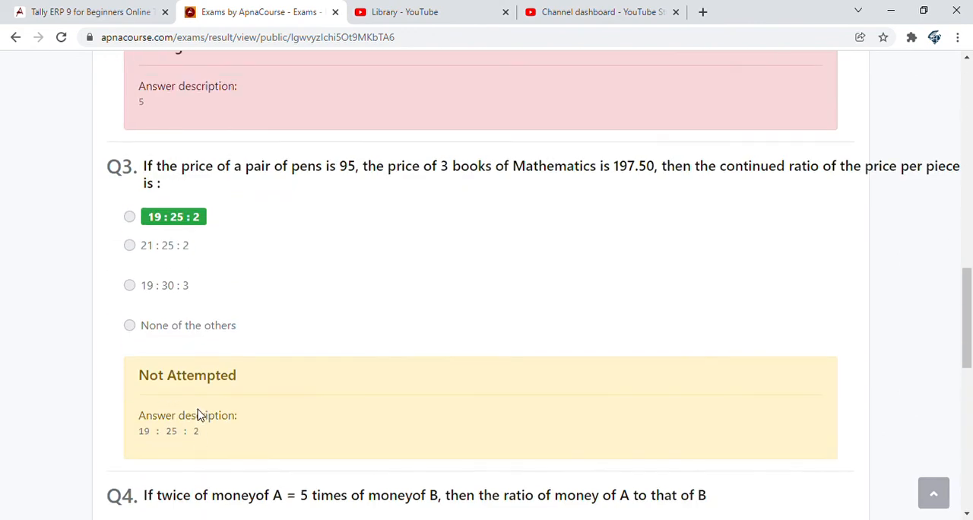
{"action": "scroll", "scroll_direction": "up", "scroll_amount": 3}
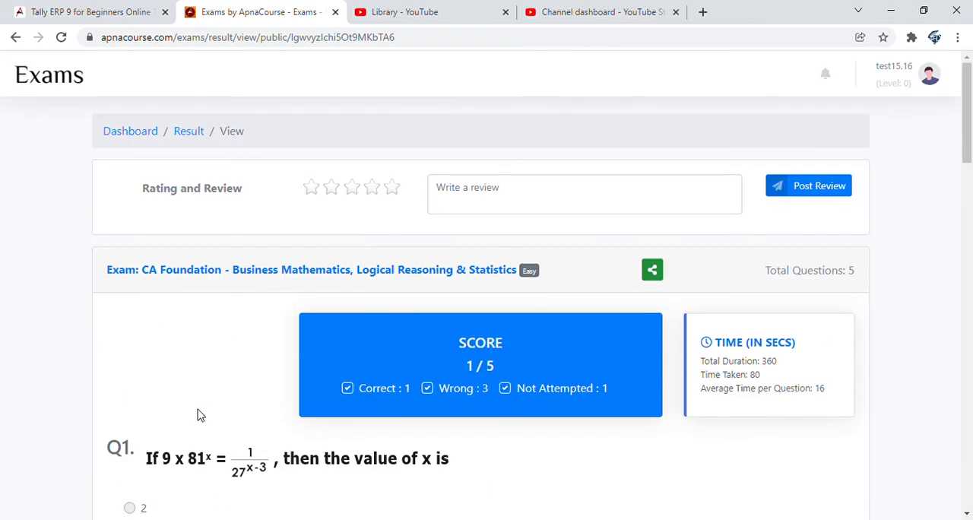
{"action": "mouse_move", "coordinate": [130, 131]}
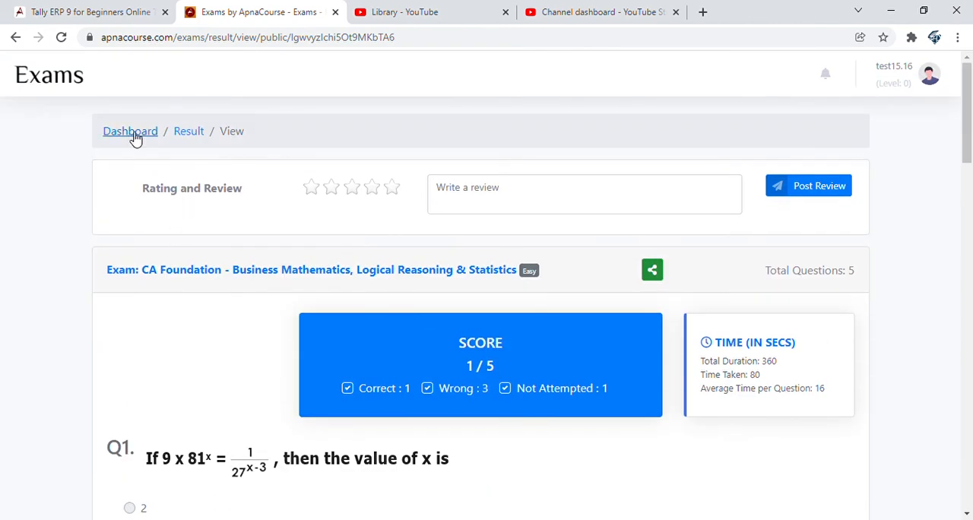
Return to the dashboard and open the Exams results list
{"action": "left_click", "coordinate": [130, 131]}
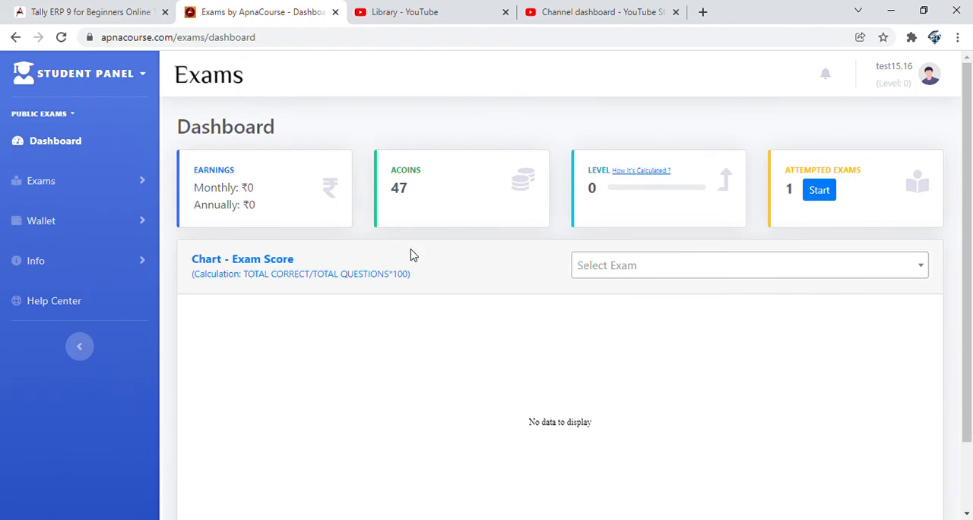
{"action": "mouse_move", "coordinate": [117, 180]}
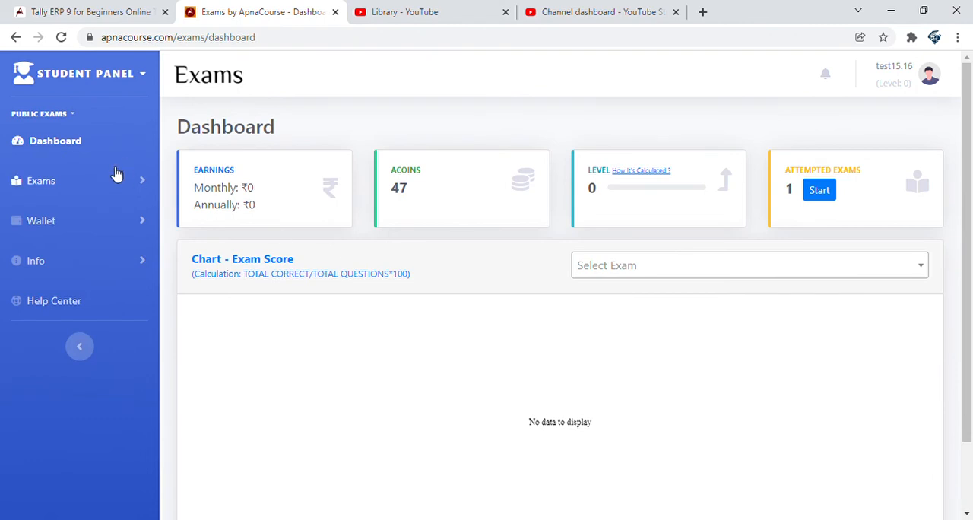
{"action": "left_click", "coordinate": [41, 180]}
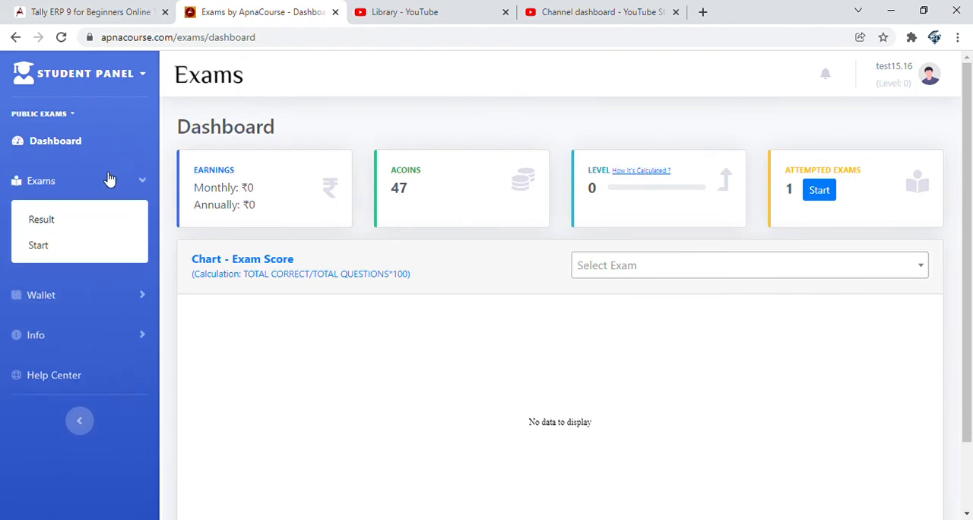
{"action": "left_click", "coordinate": [41, 219]}
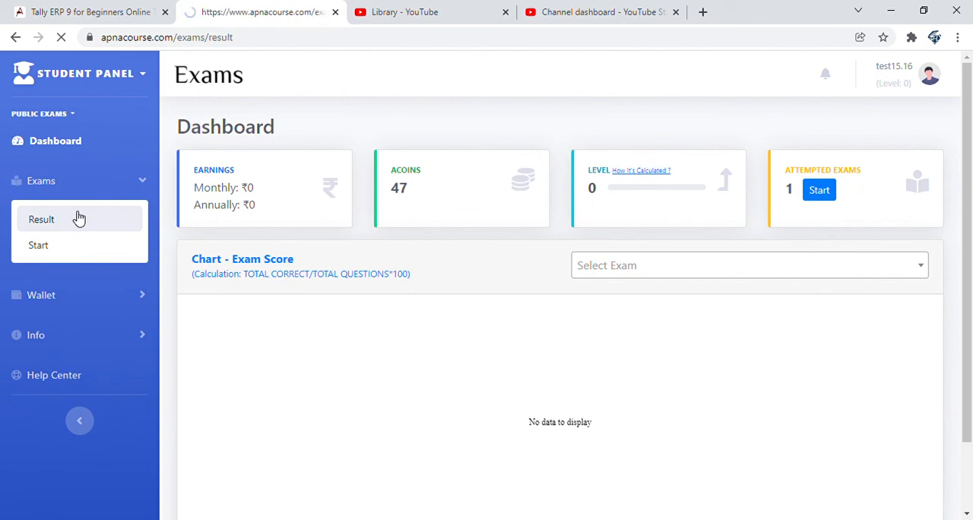
{"action": "left_click", "coordinate": [41, 219]}
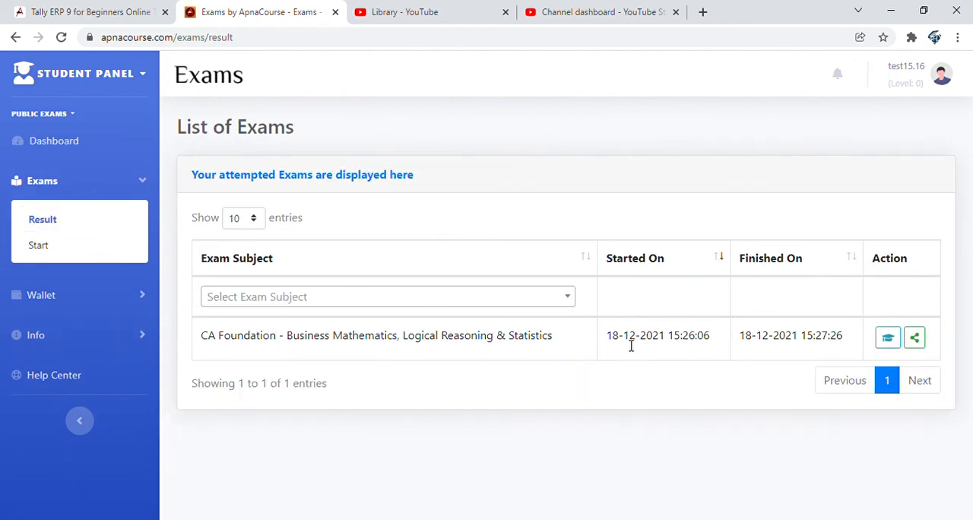
{"action": "mouse_move", "coordinate": [914, 337]}
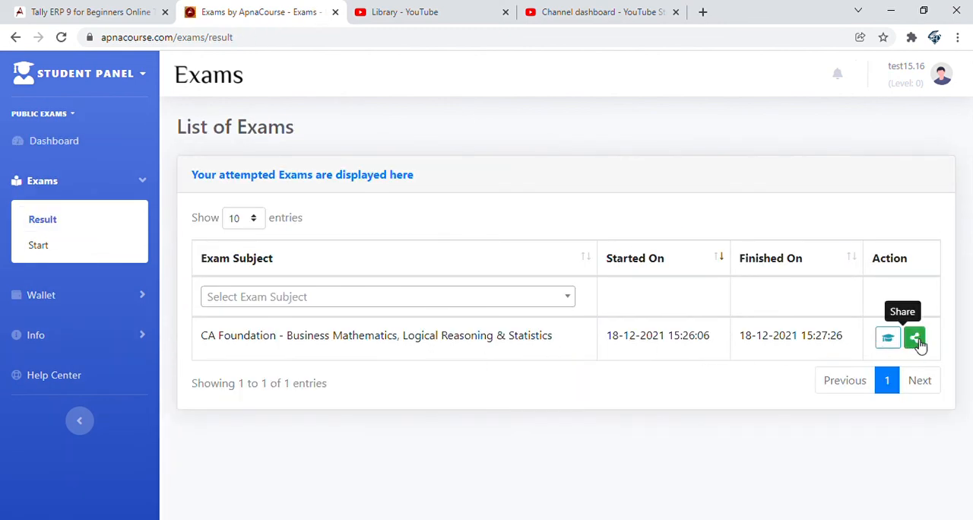
View and close the CA Foundation certificate's sharing options, then expand Wallet
{"action": "left_click", "coordinate": [915, 337]}
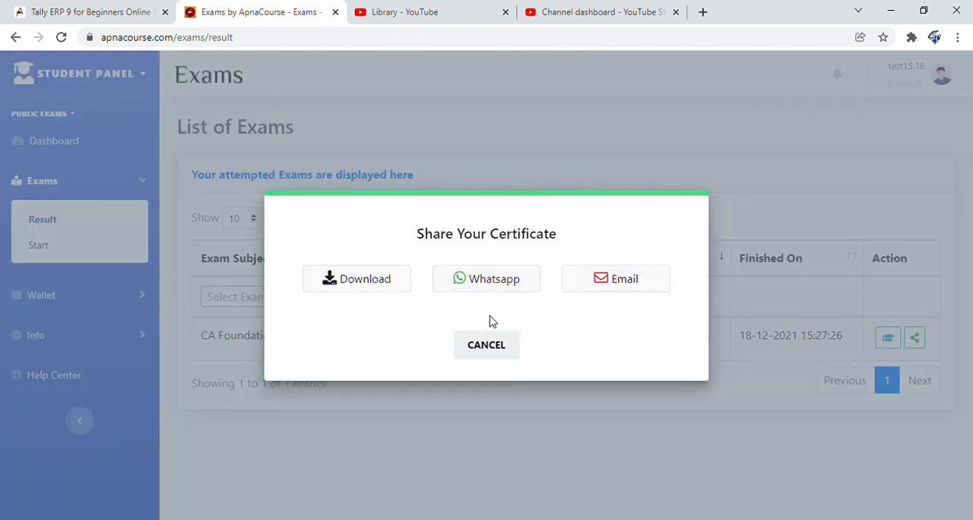
{"action": "left_click", "coordinate": [486, 345]}
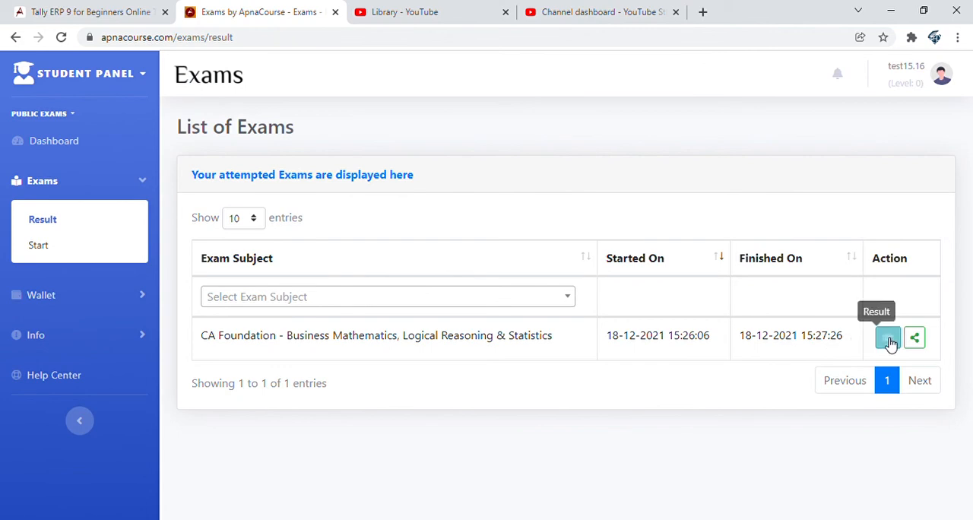
{"action": "left_click", "coordinate": [41, 220]}
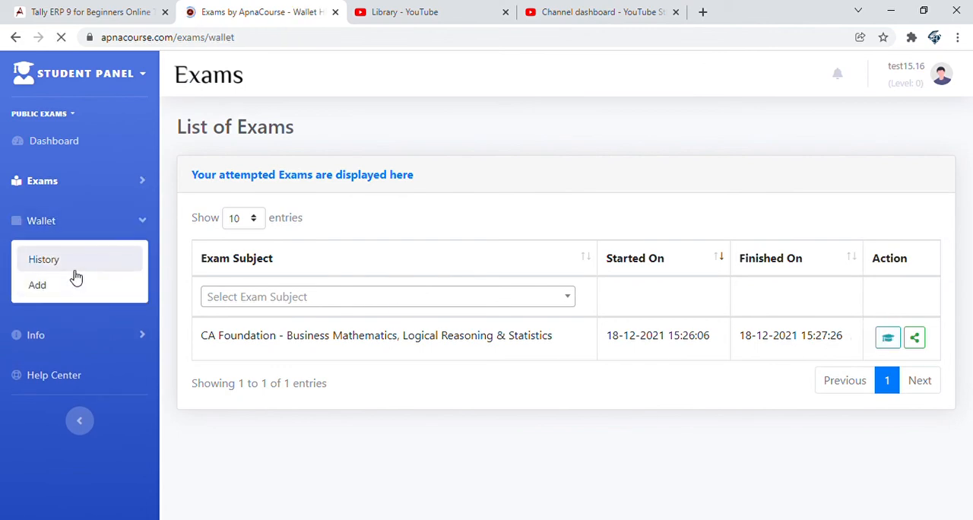
Open Wallet History and highlight the 5-coin exam debit and 2-coin cashback entries
{"action": "left_click", "coordinate": [44, 260]}
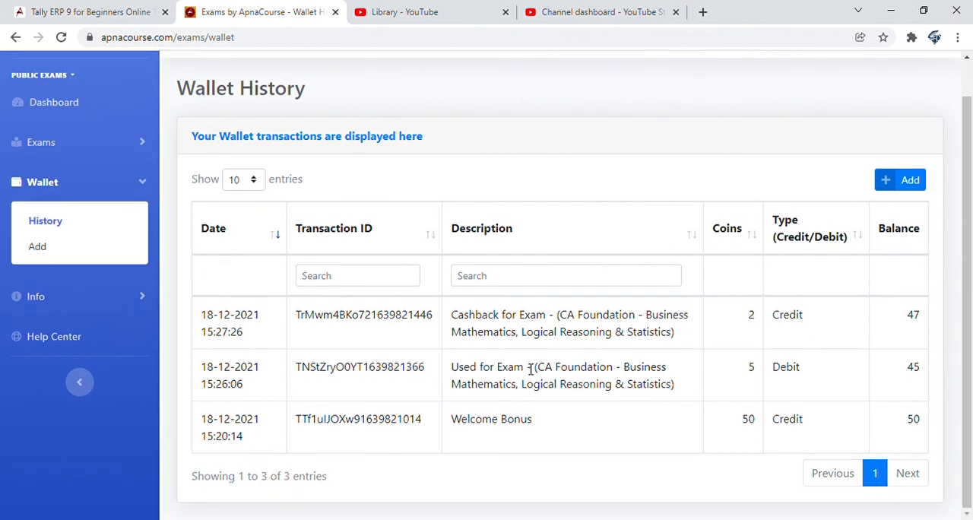
{"action": "double_click", "coordinate": [515, 419]}
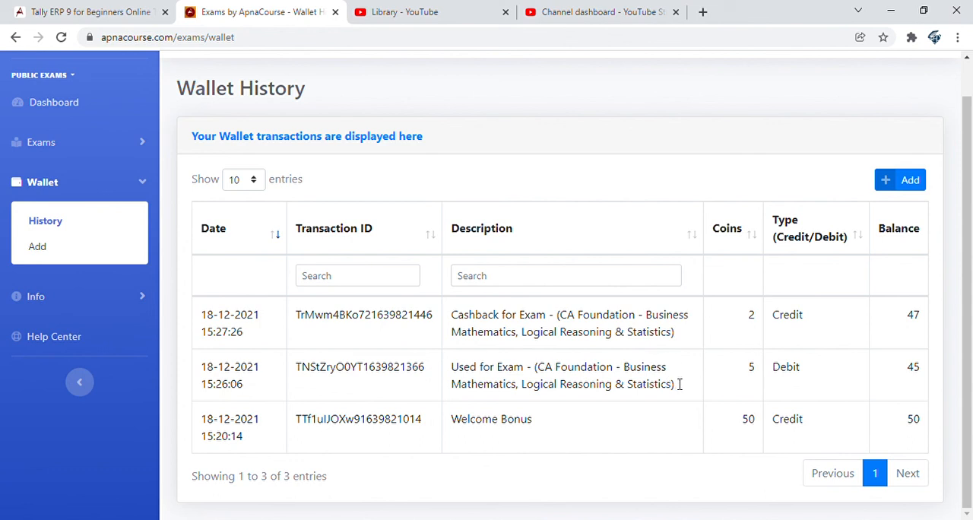
{"action": "left_click_drag", "start_coordinate": [676, 384], "coordinate": [589, 384]}
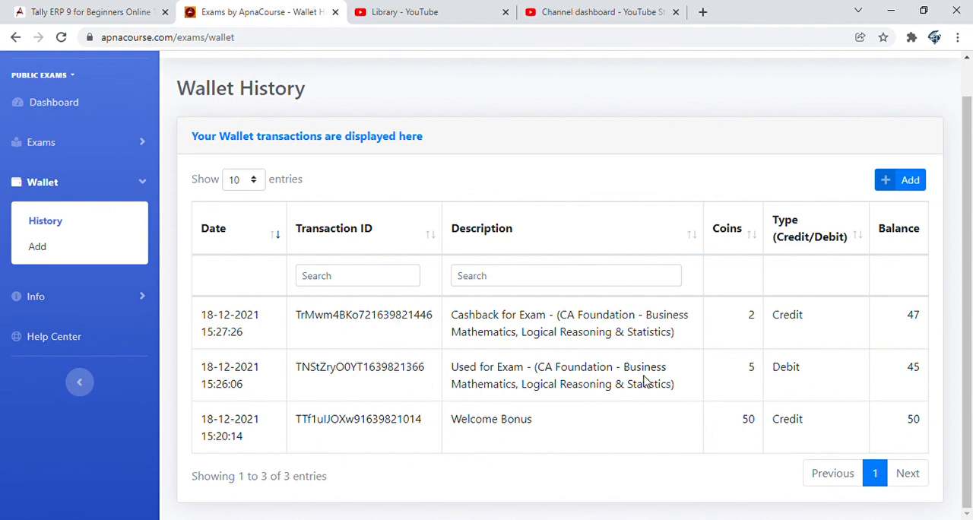
{"action": "mouse_move", "coordinate": [798, 380]}
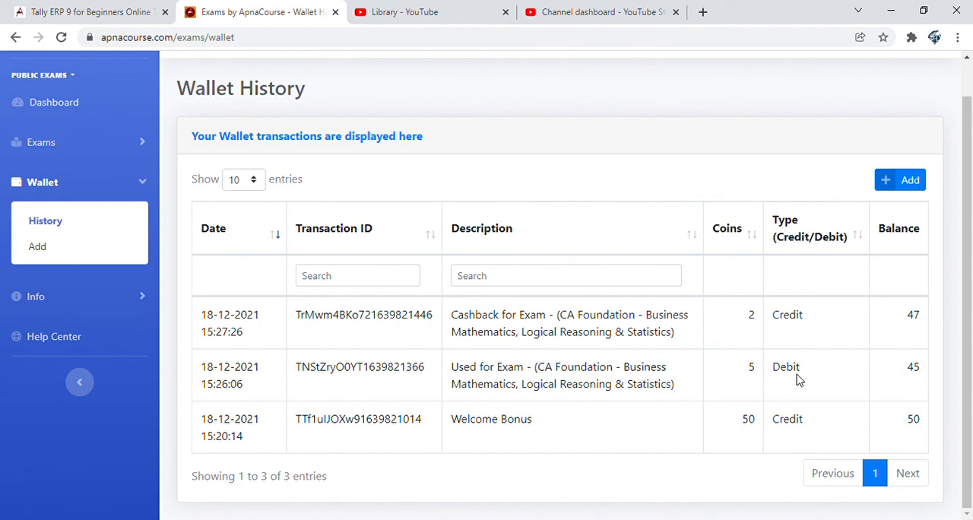
{"action": "mouse_move", "coordinate": [714, 339]}
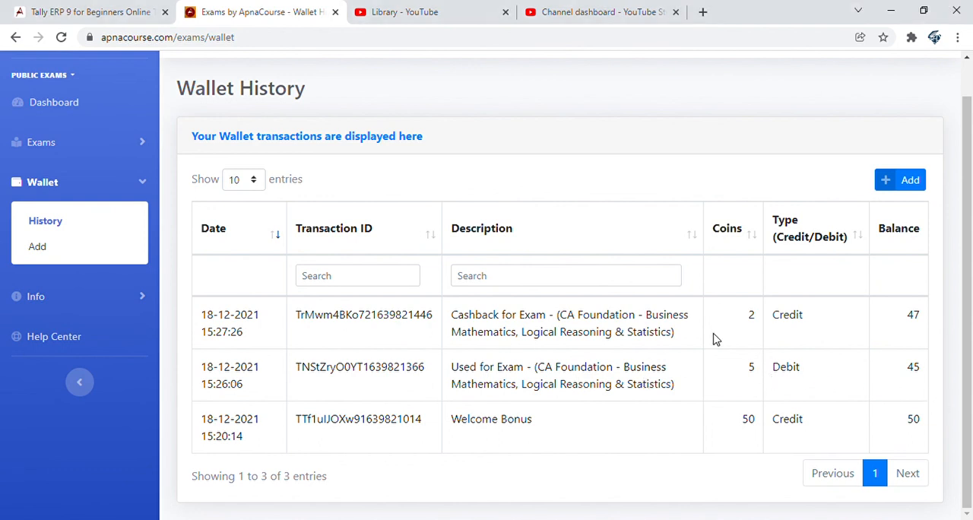
{"action": "mouse_move", "coordinate": [734, 333]}
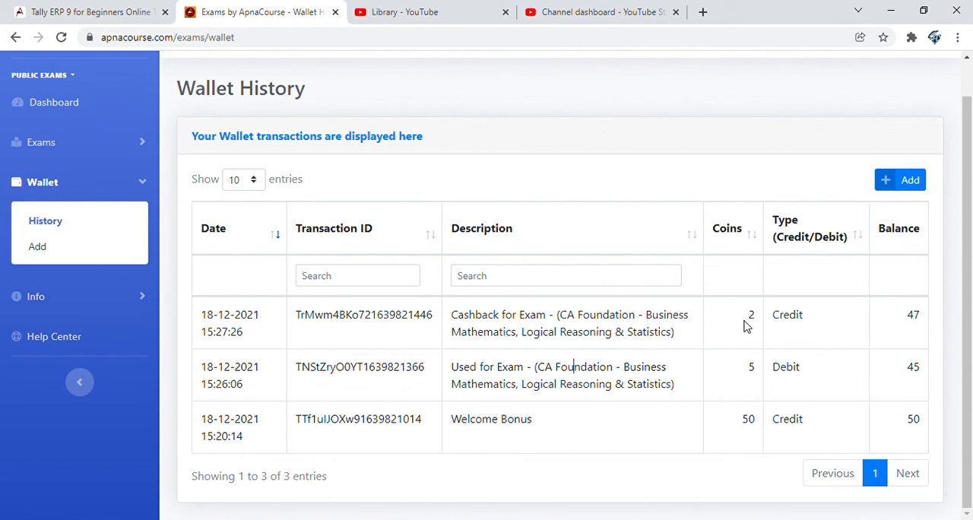
{"action": "double_click", "coordinate": [750, 314]}
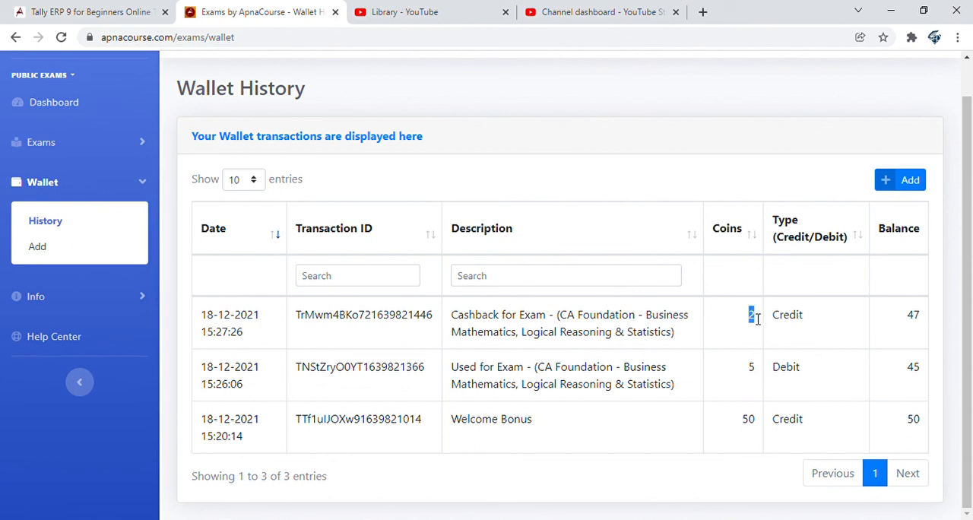
{"action": "mouse_move", "coordinate": [903, 332]}
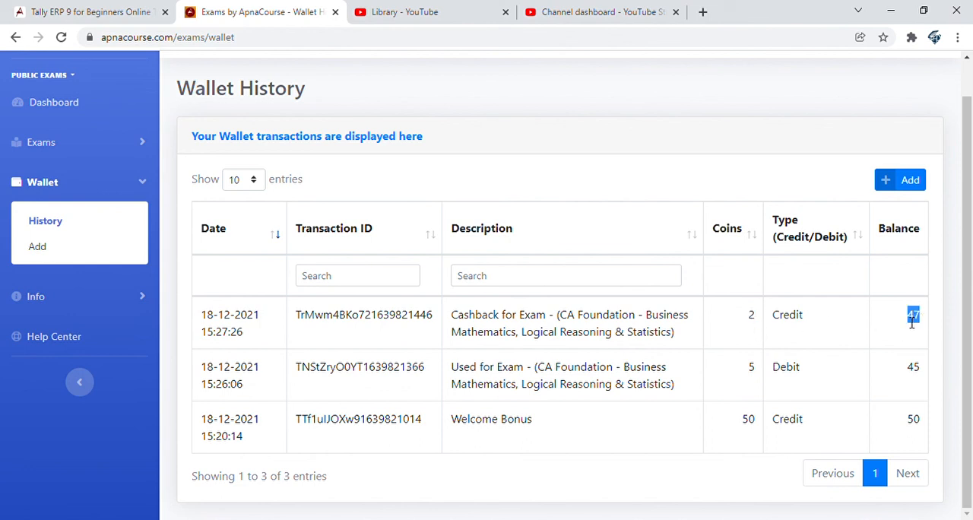
{"action": "mouse_move", "coordinate": [673, 166]}
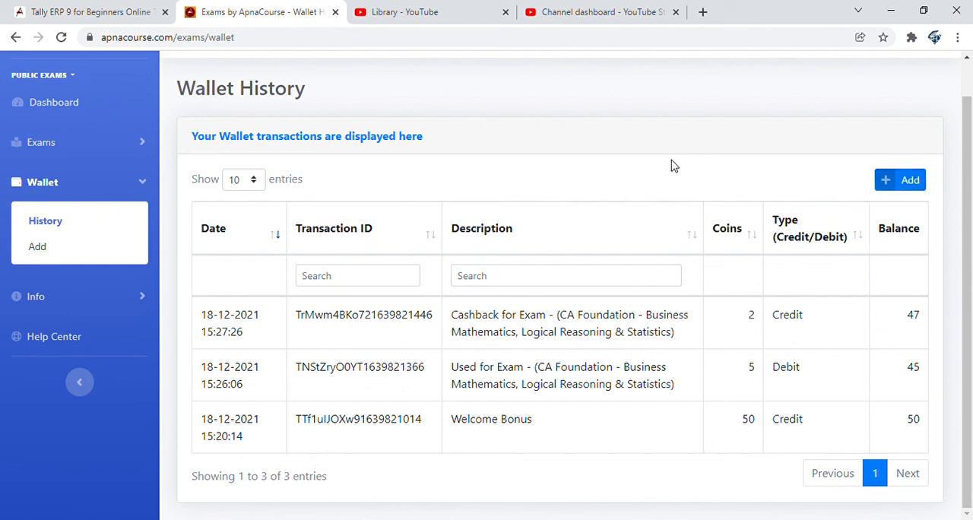
{"action": "mouse_move", "coordinate": [372, 243]}
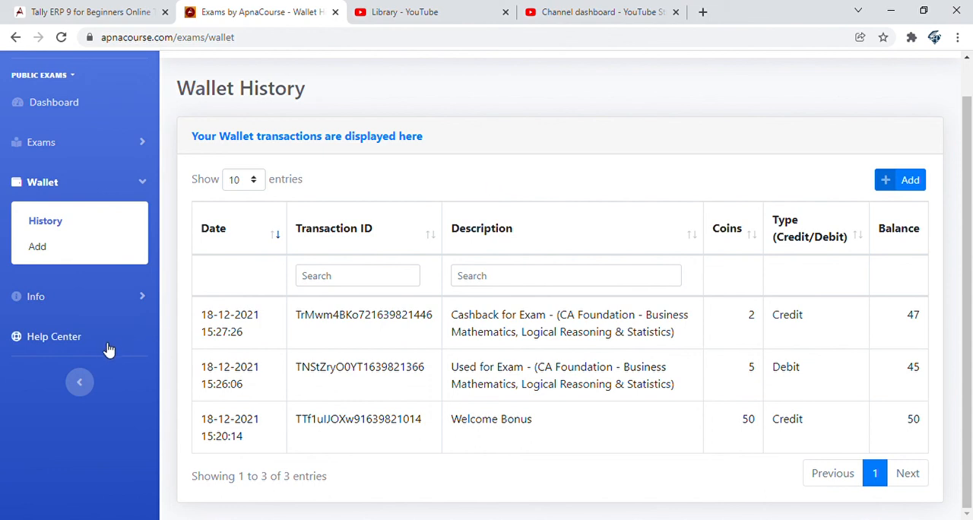
Open the Help Center with its 1000-character query box and support email
{"action": "left_click", "coordinate": [54, 336]}
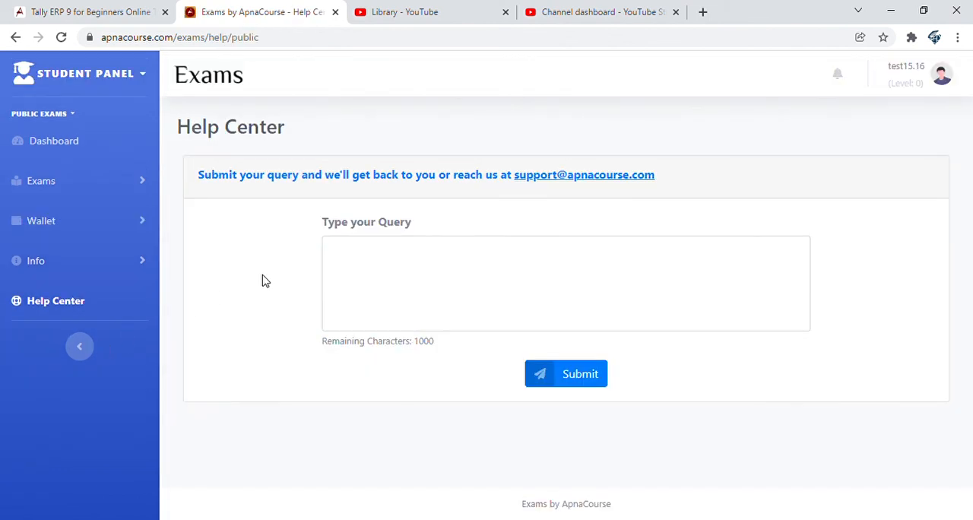
{"action": "mouse_move", "coordinate": [109, 304]}
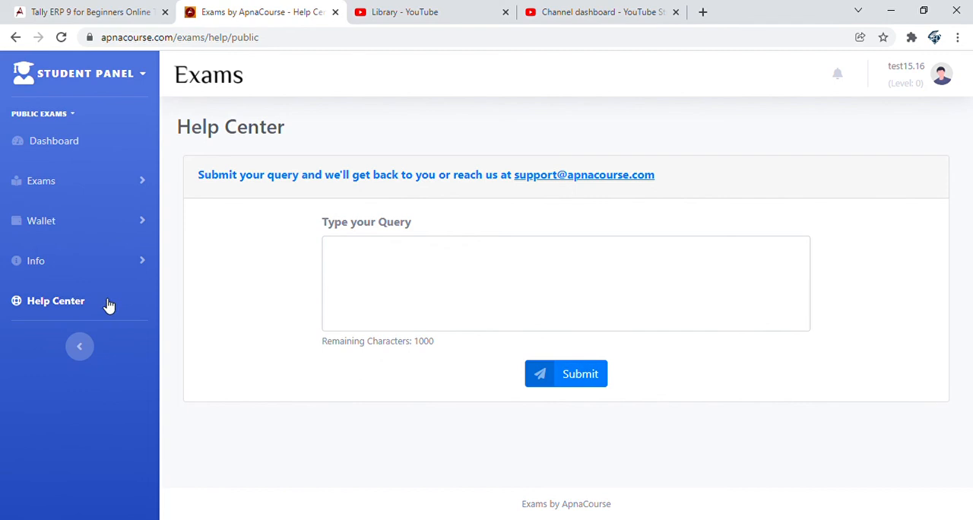
{"action": "mouse_move", "coordinate": [564, 182]}
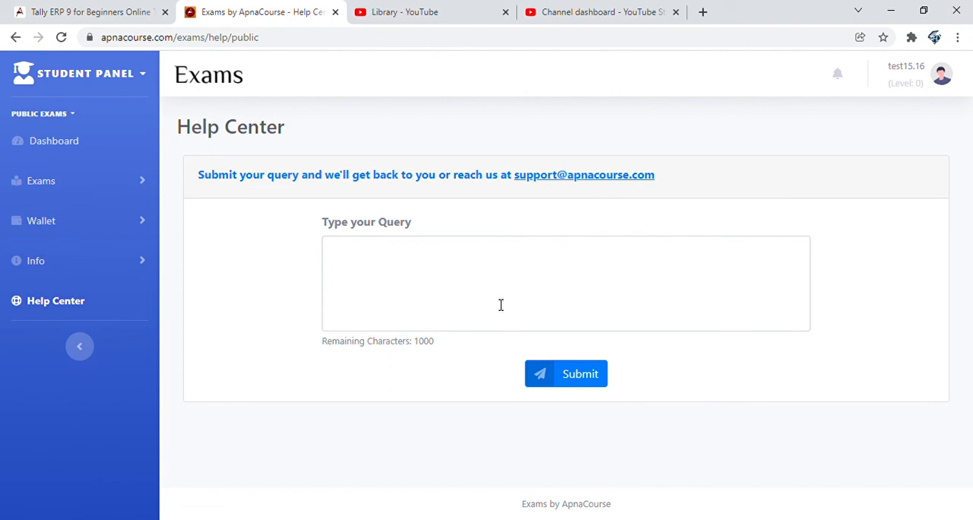
{"action": "mouse_move", "coordinate": [903, 221]}
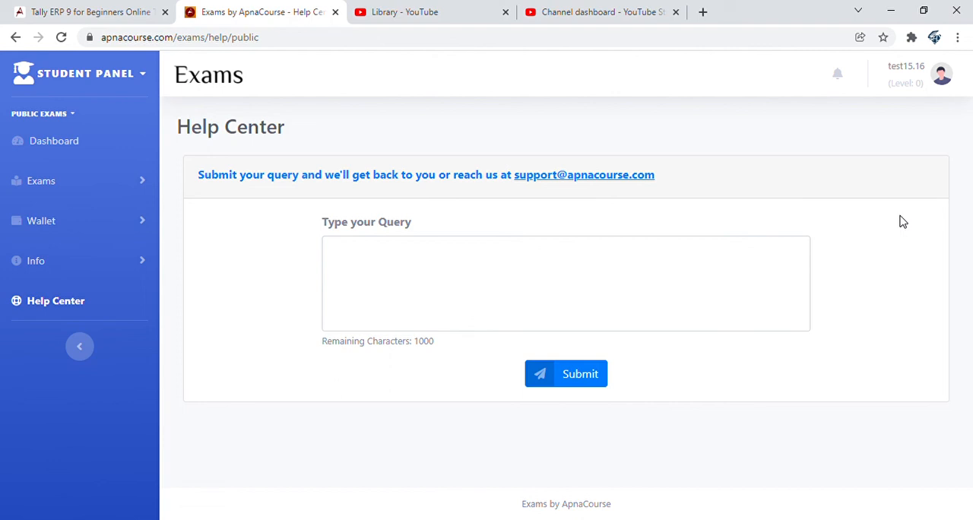
{"action": "mouse_move", "coordinate": [898, 138]}
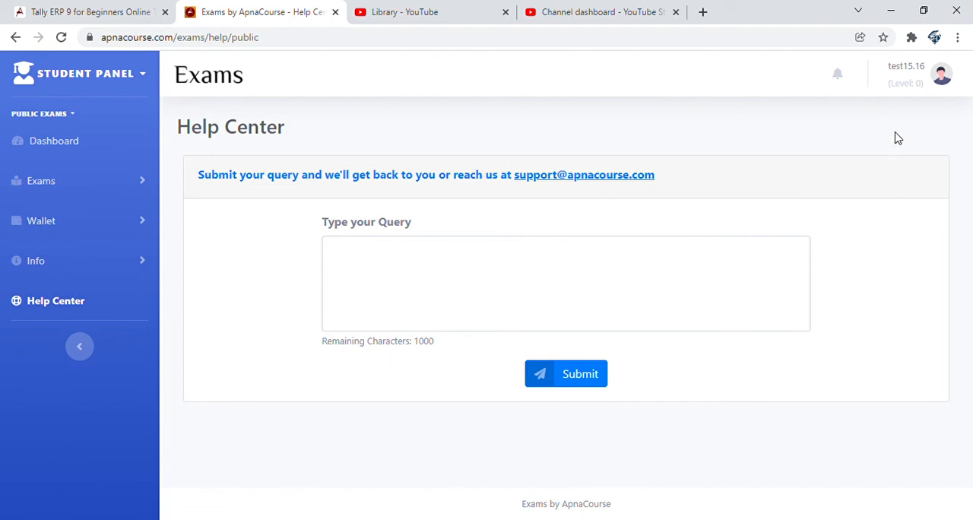
{"action": "mouse_move", "coordinate": [905, 76]}
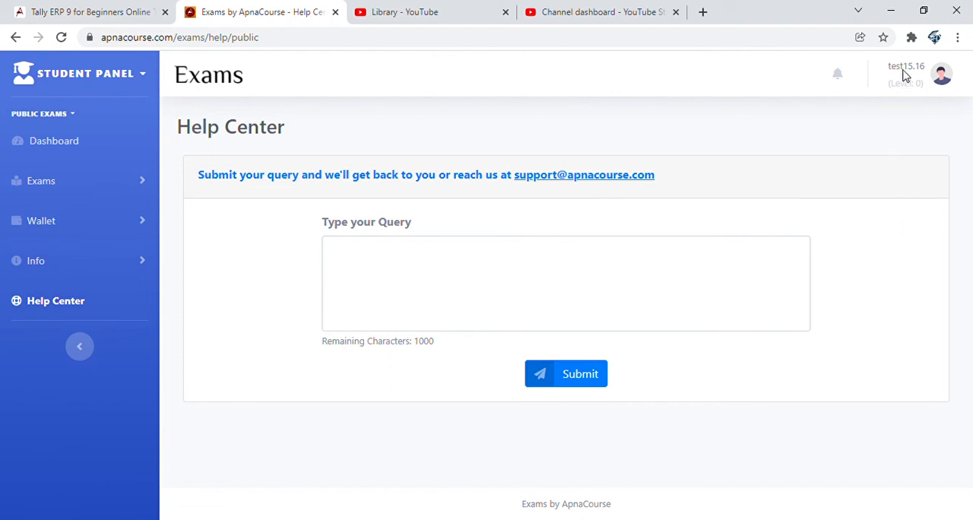